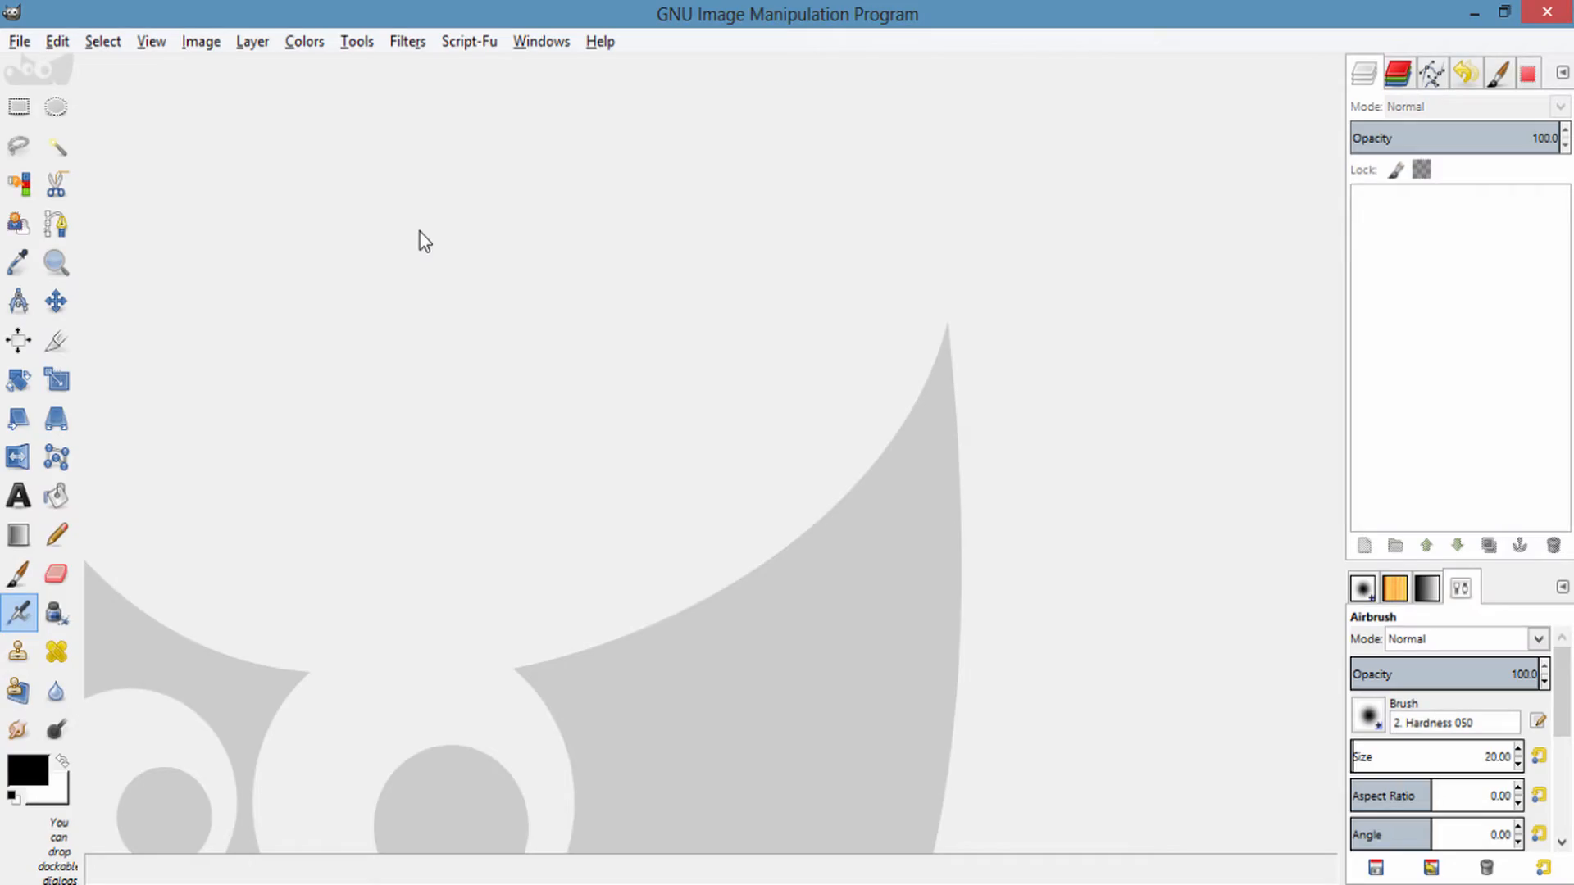
mouse_move(387, 183)
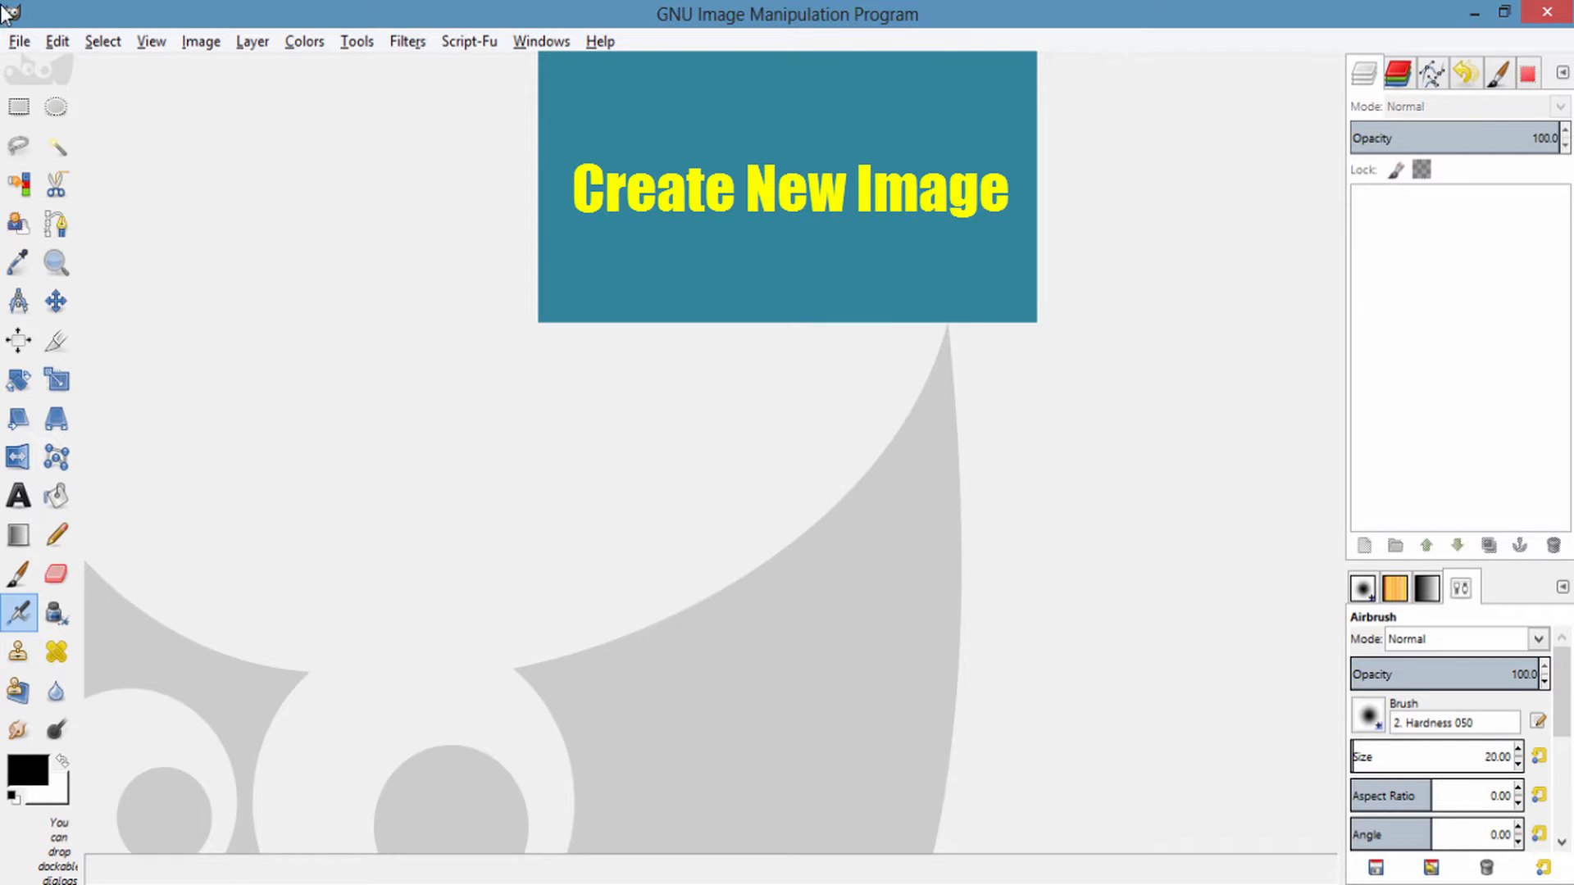
Create a new blank 1280×720 pixel image via File > New.
left_click(18, 41)
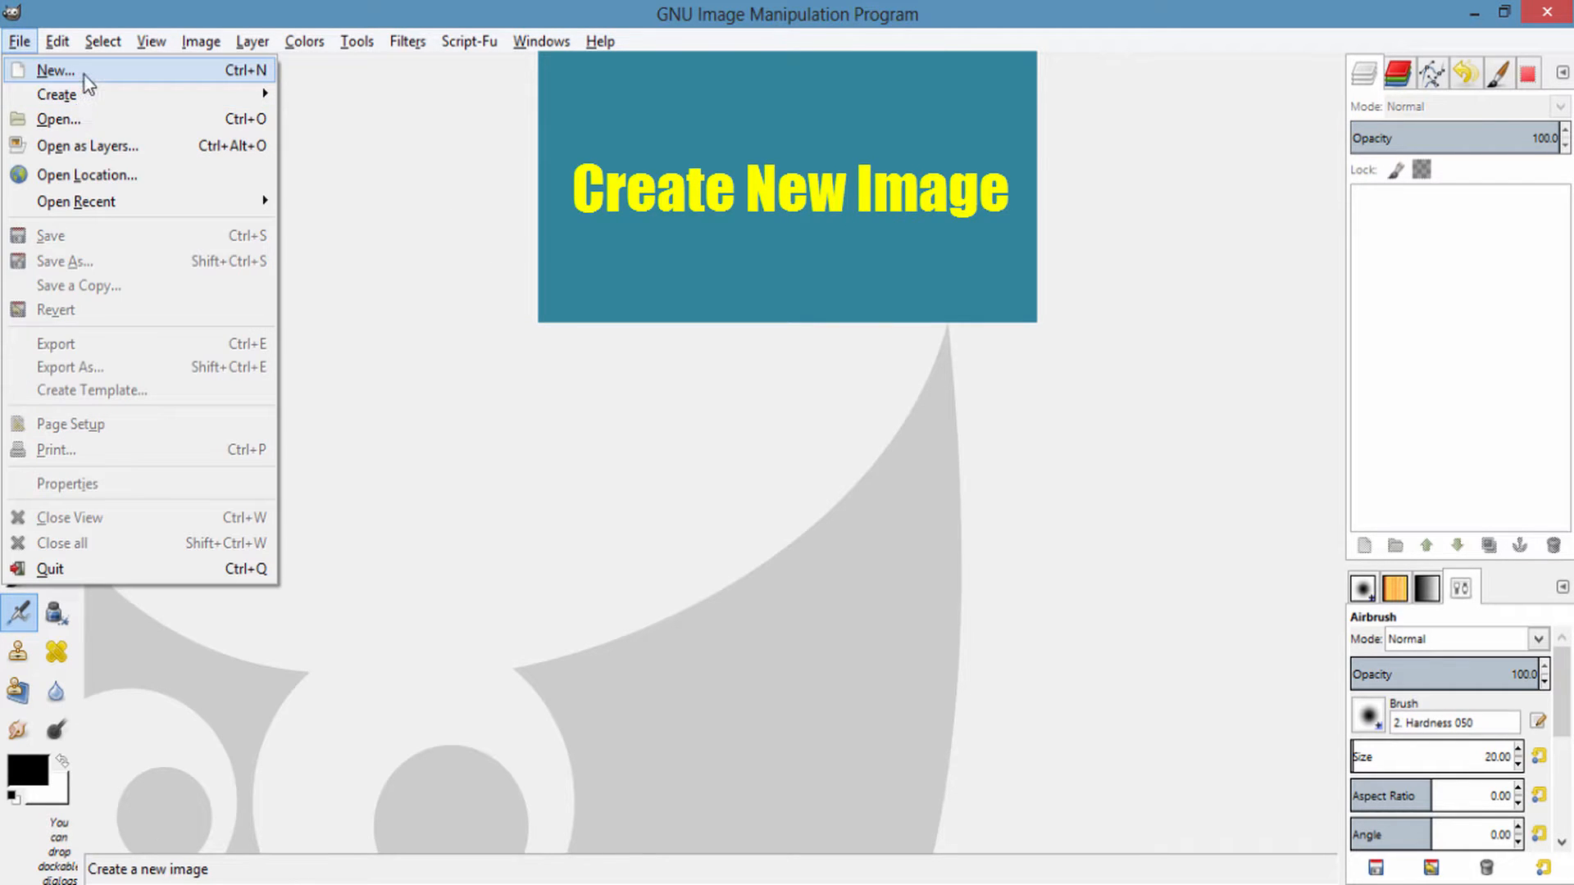
left_click(54, 71)
type("1280")
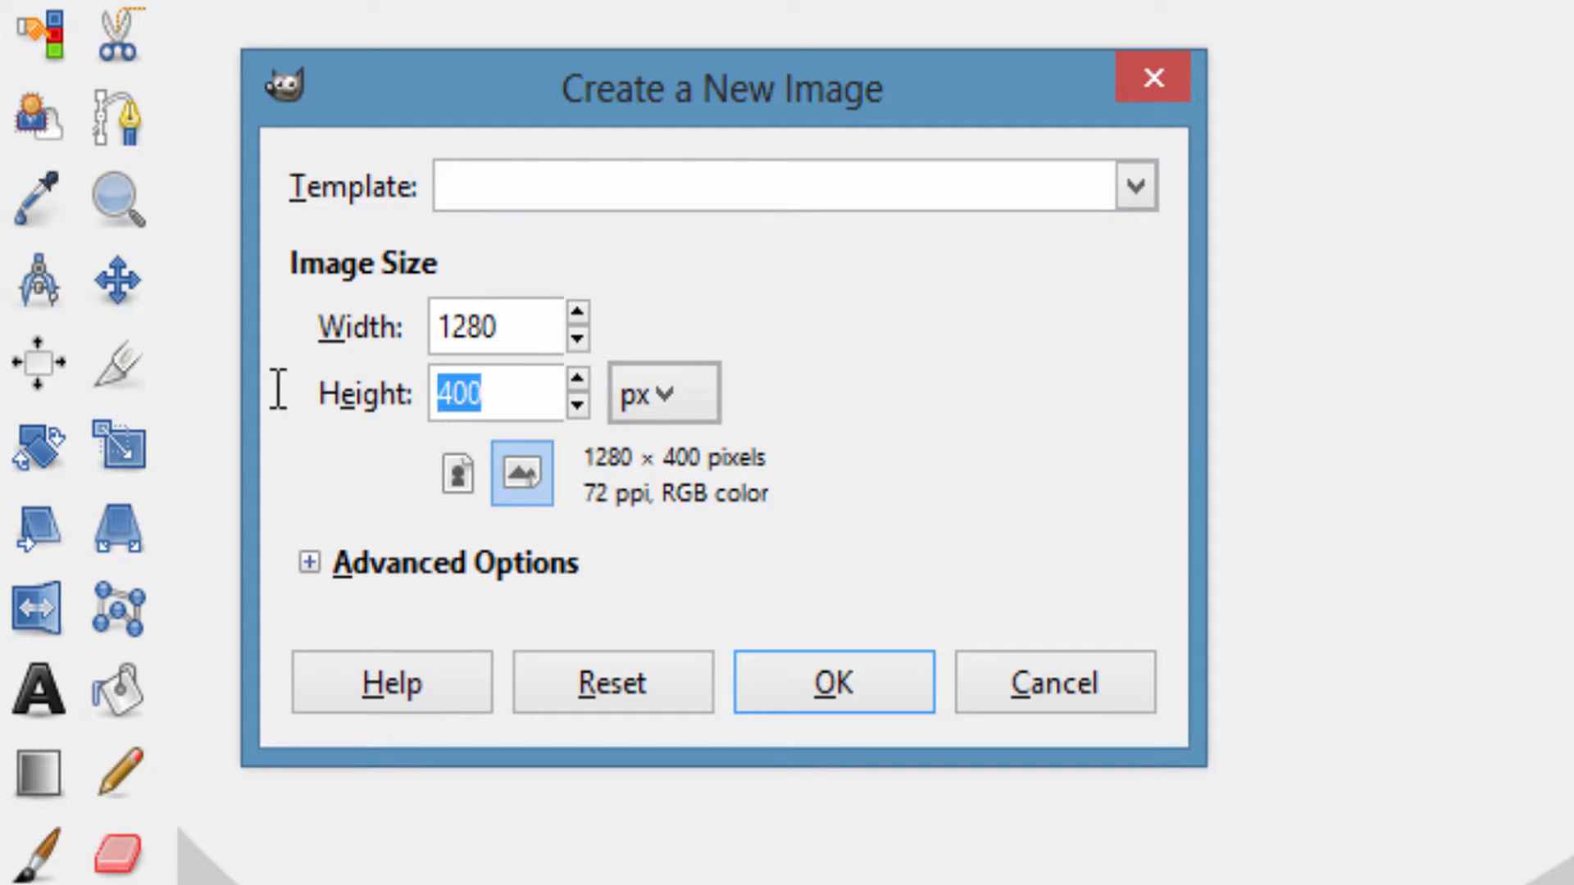
type("720")
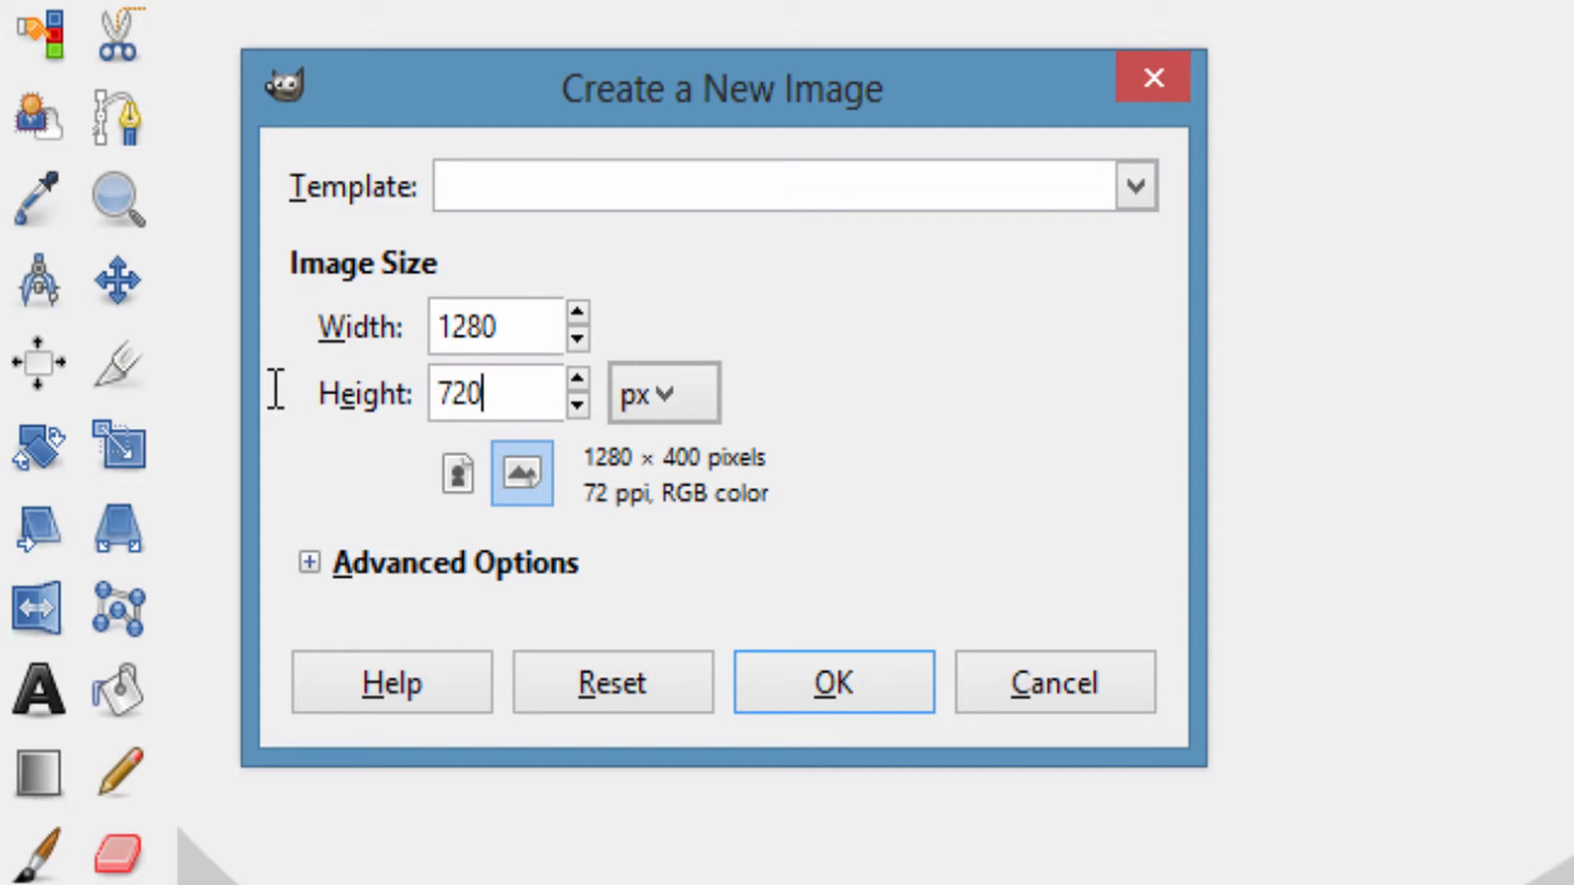
left_click(831, 682)
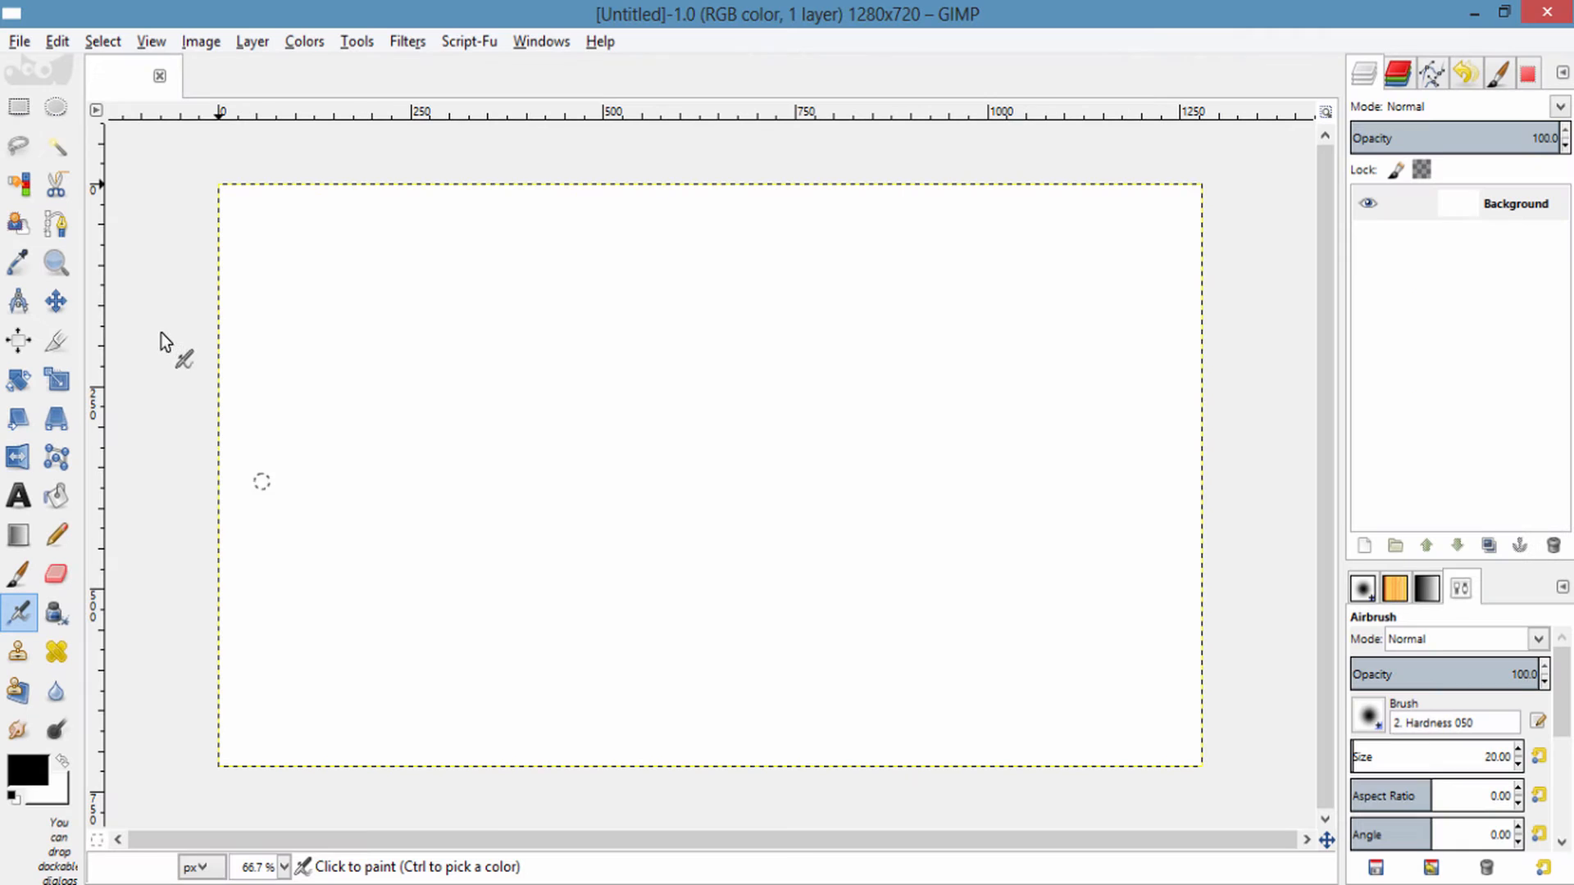
mouse_move(265, 293)
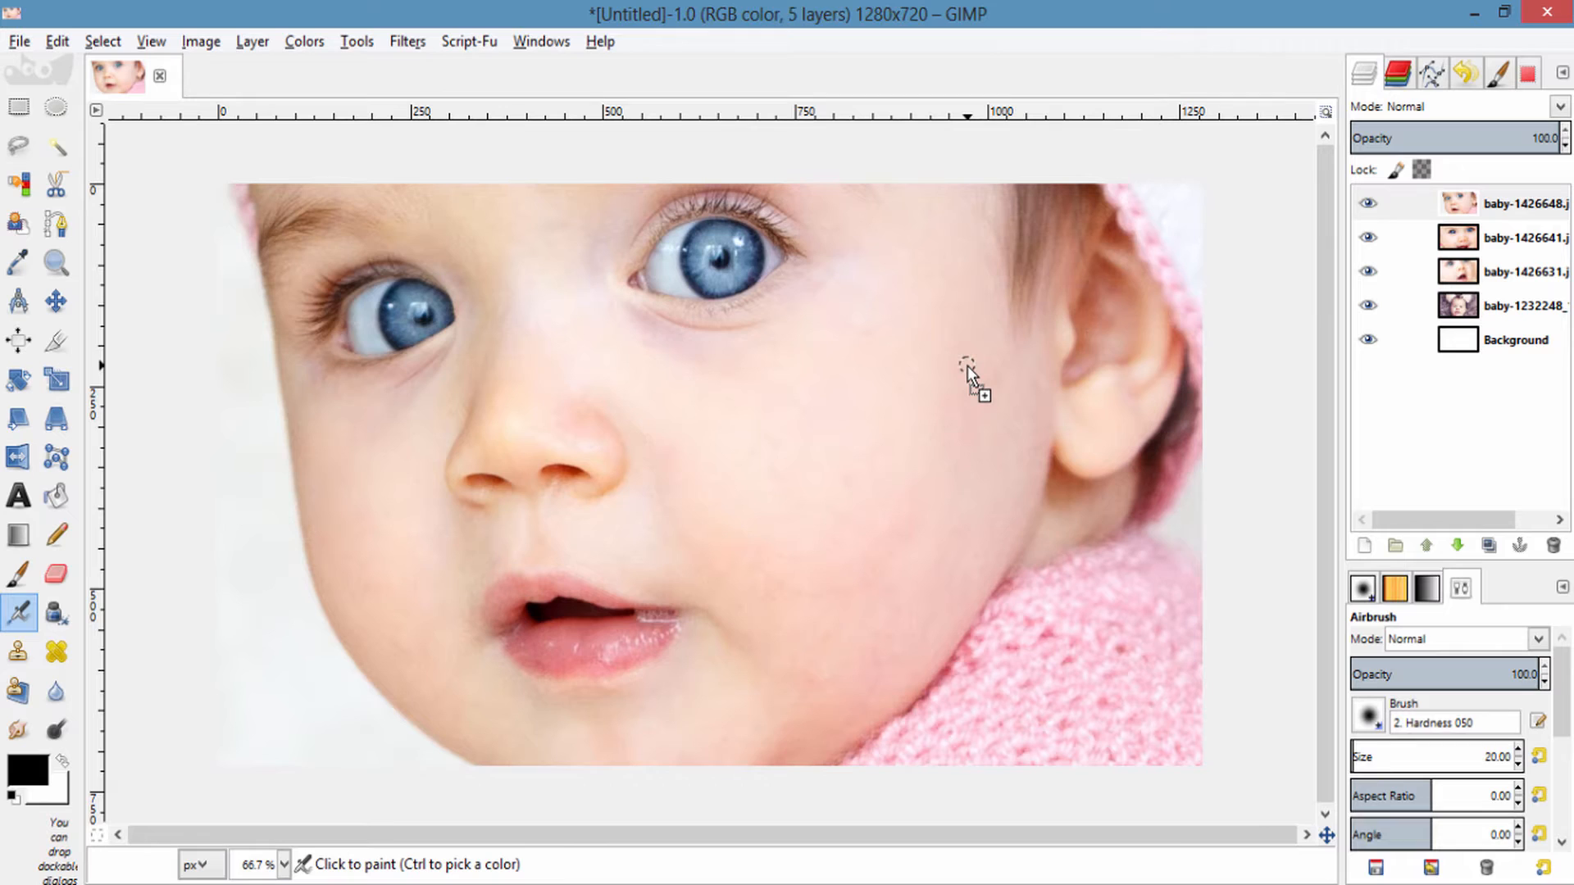
mouse_move(1104, 241)
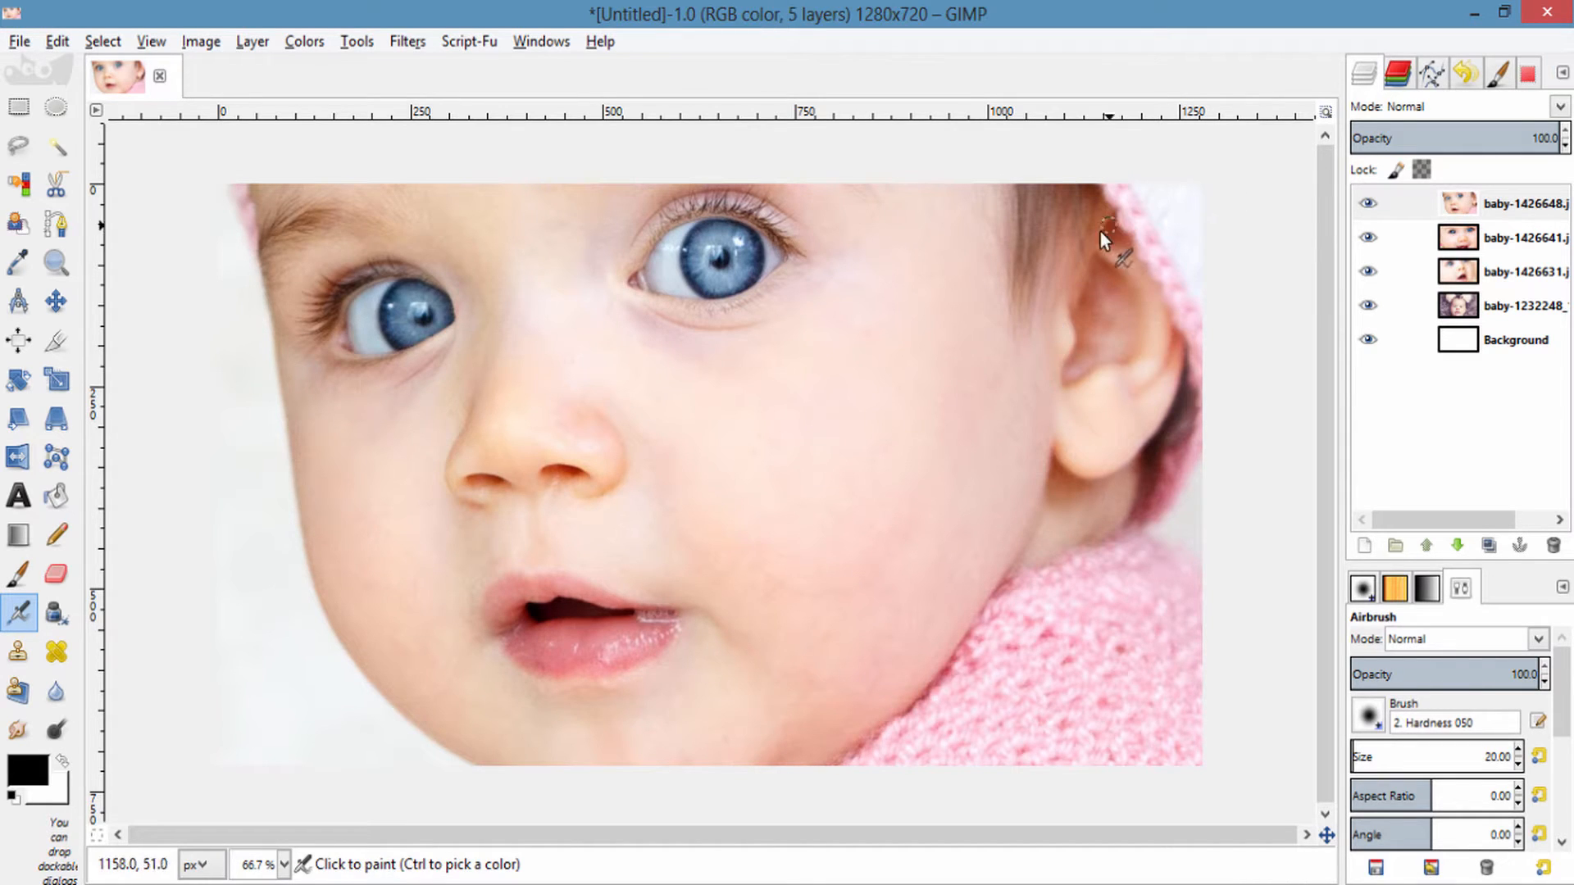
mouse_move(1003, 359)
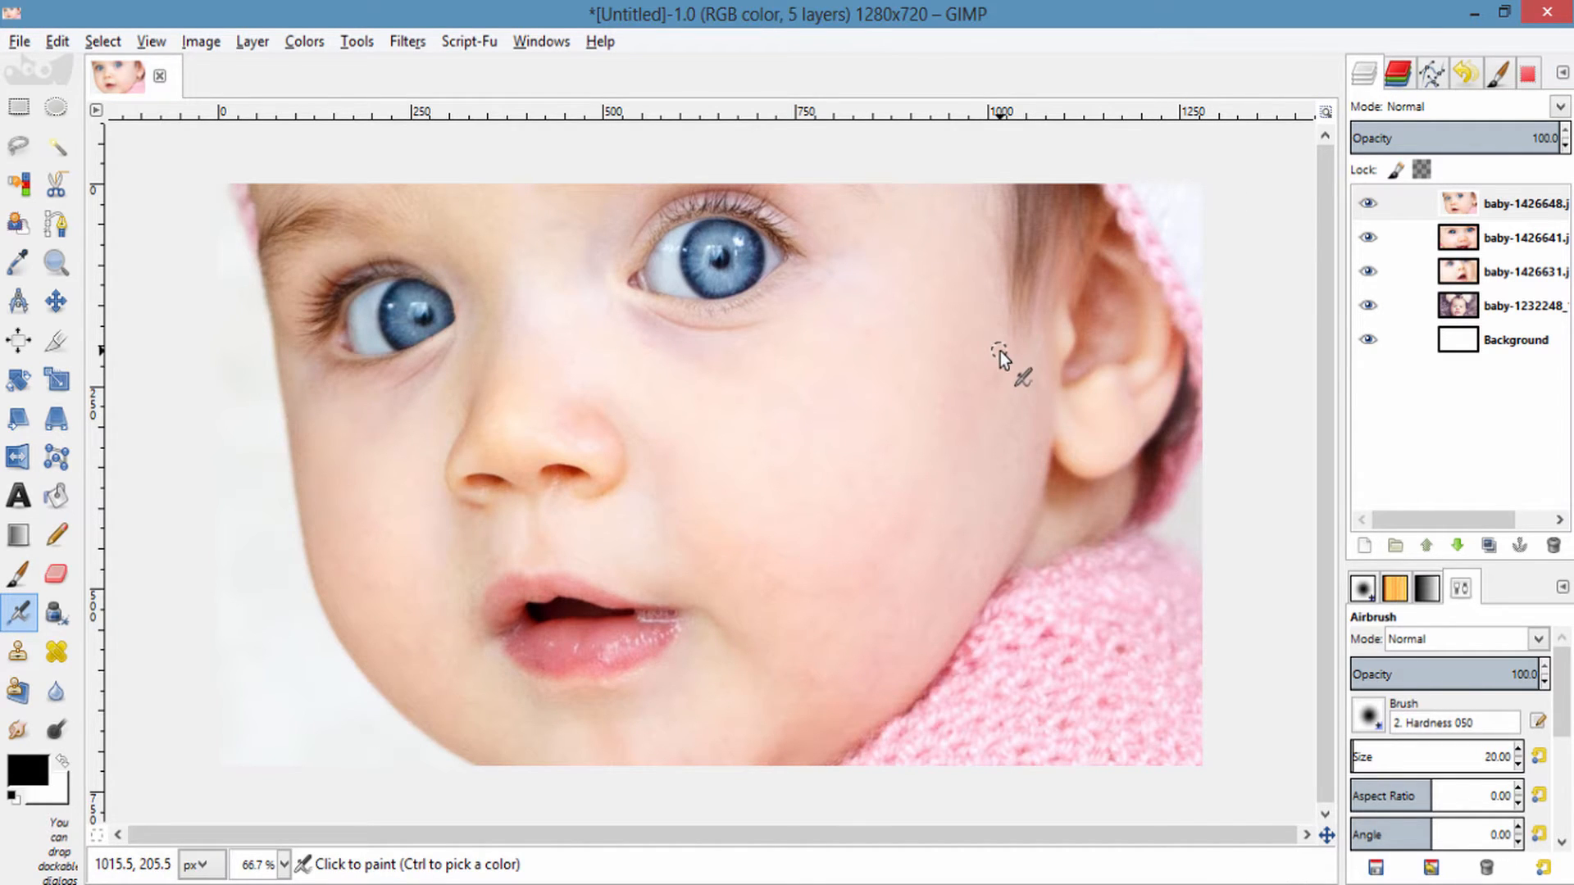
mouse_move(979, 323)
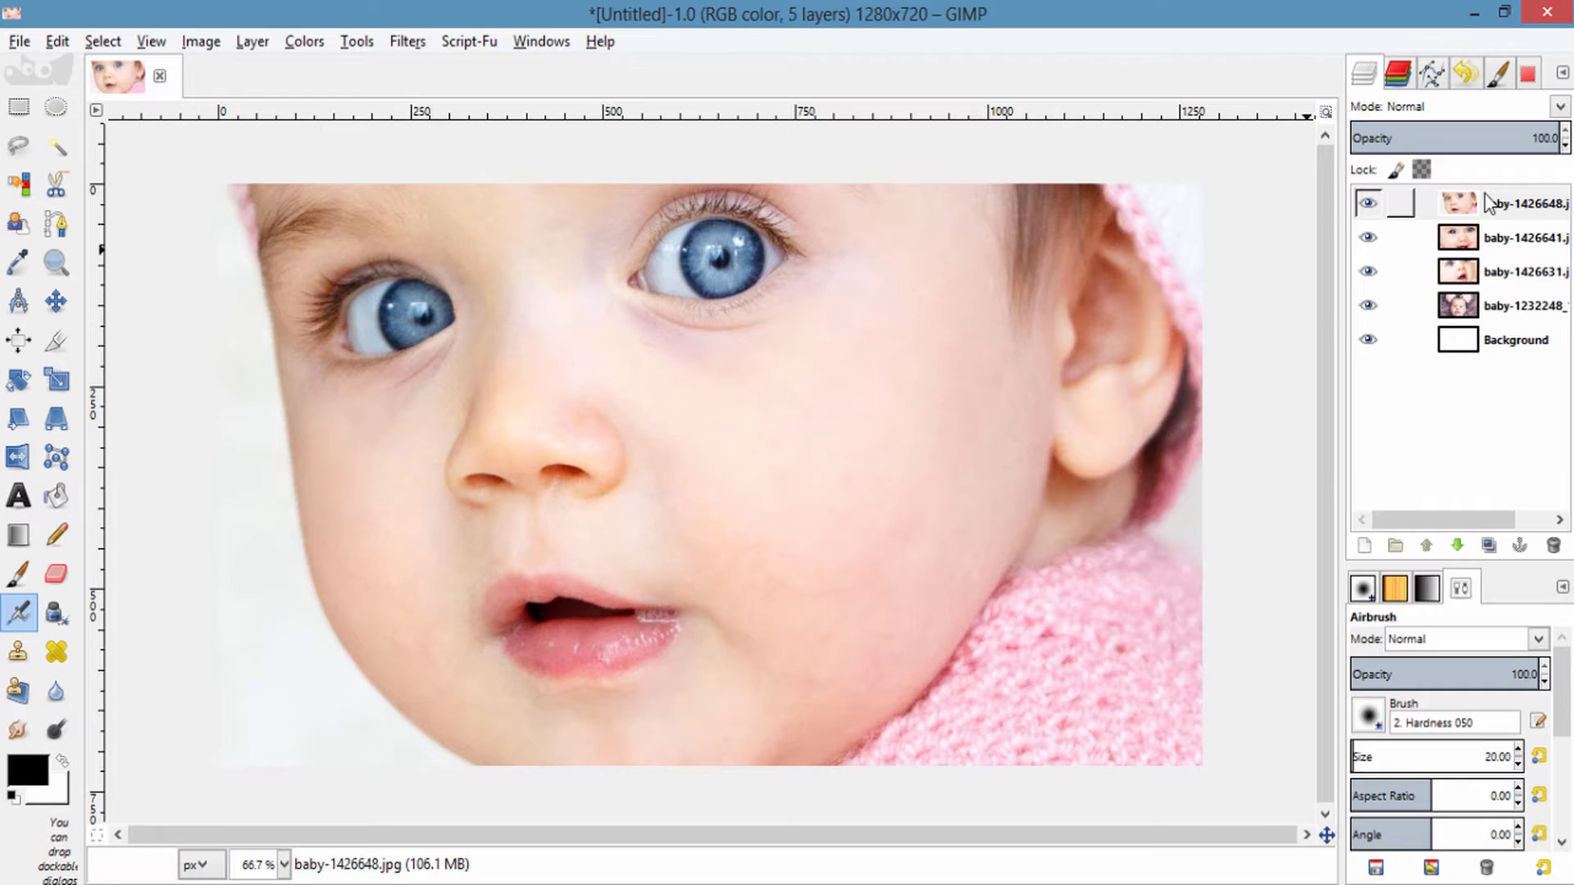
Scale the top photo and the purple fur photo layers to 320 pixels wide.
left_click(253, 41)
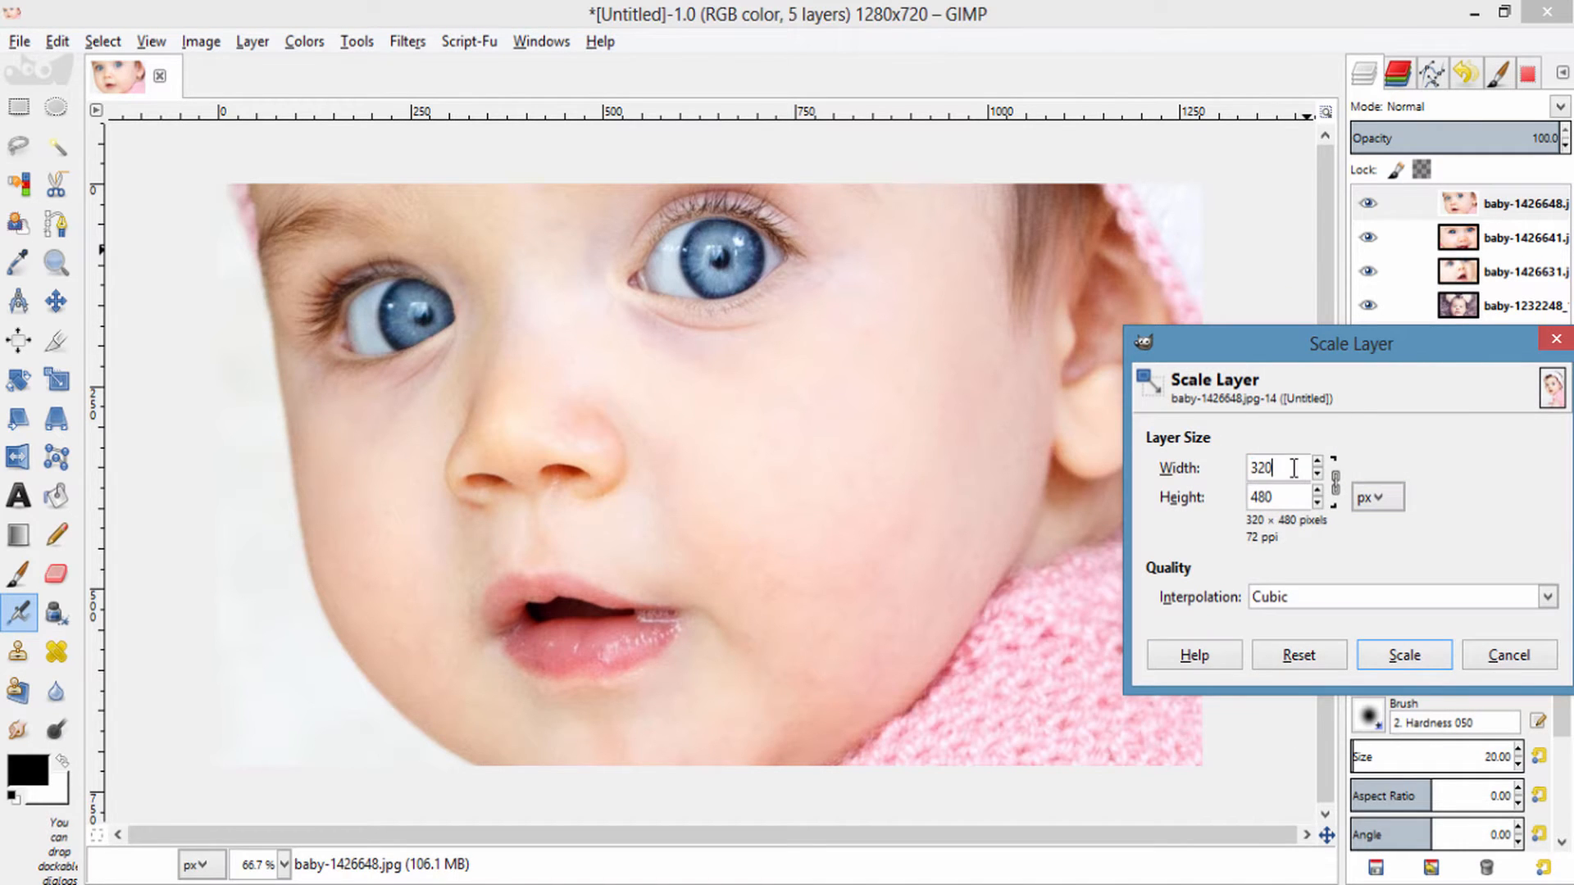
left_click(1402, 655)
type("320")
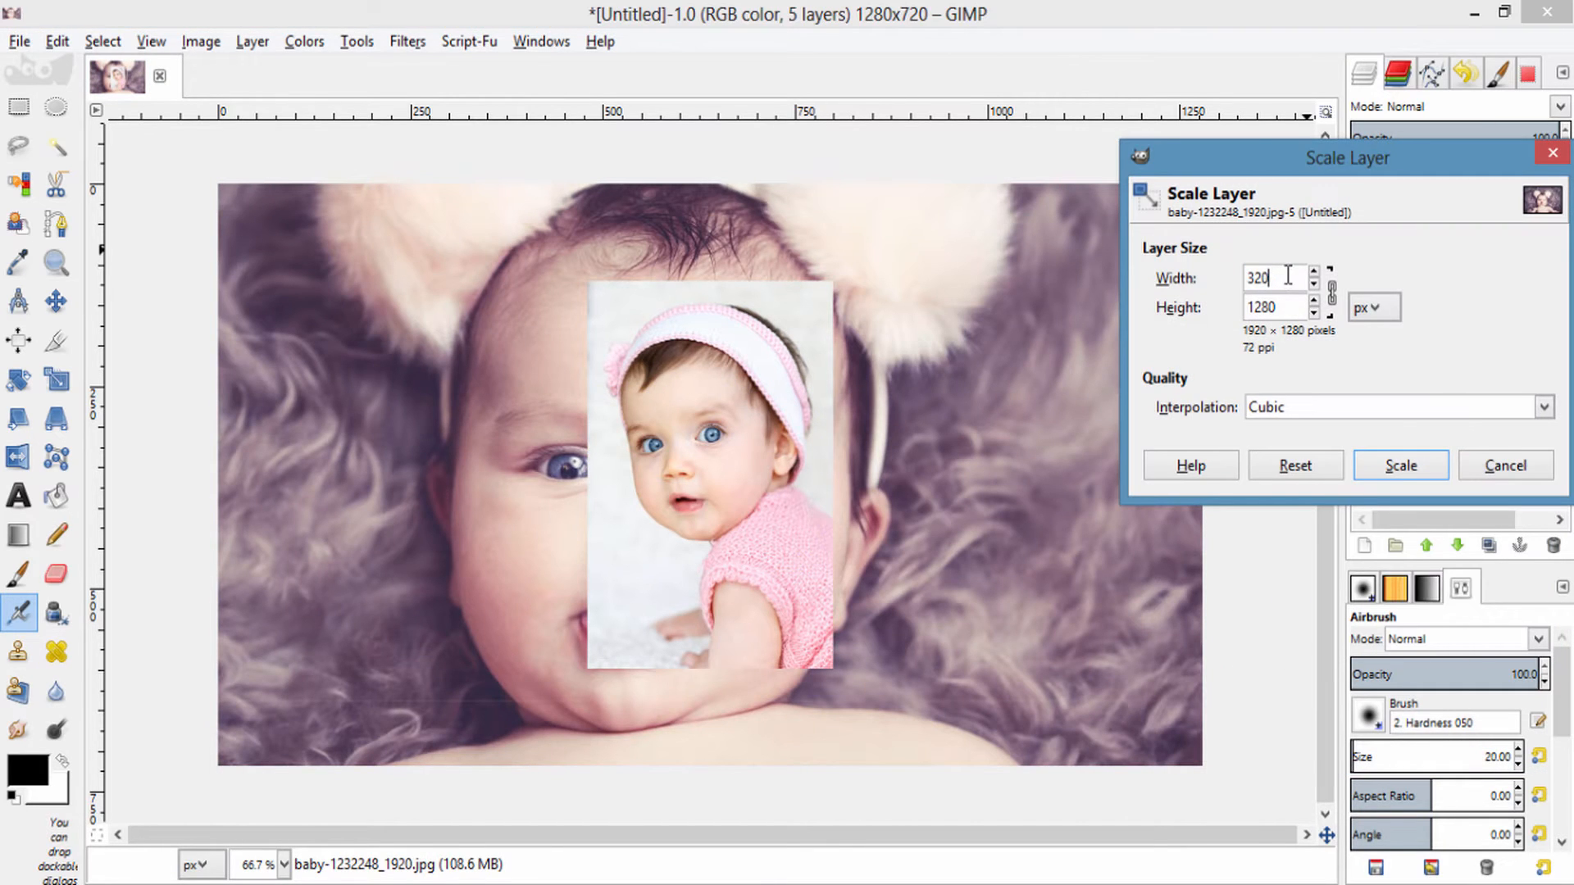
left_click(1401, 464)
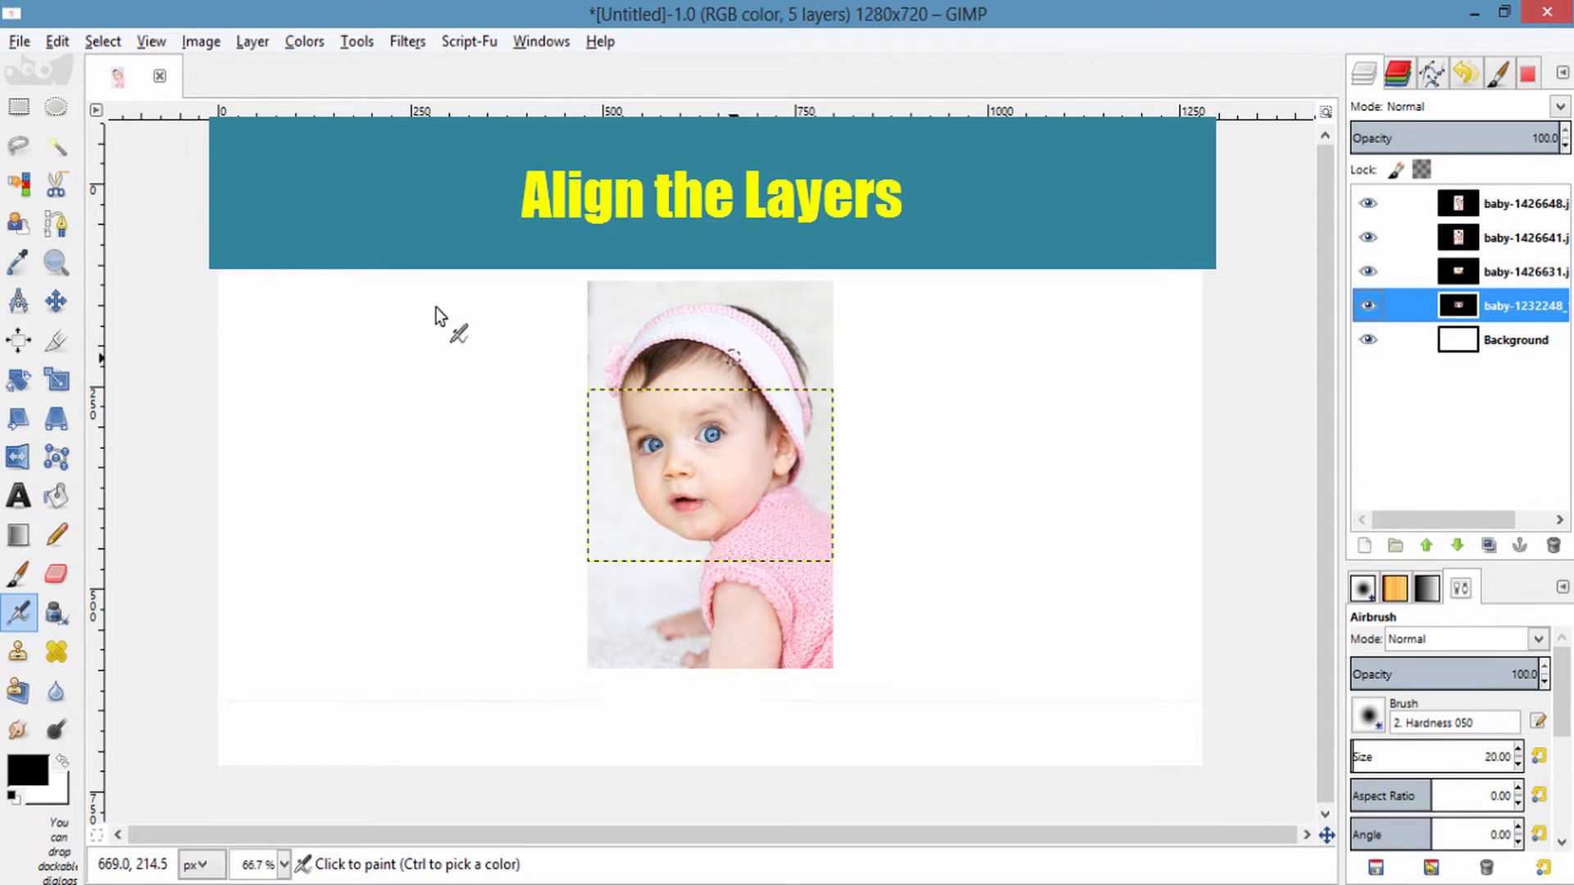
Move the photos into a row and enlarge the purple fur photo to match.
left_click(55, 301)
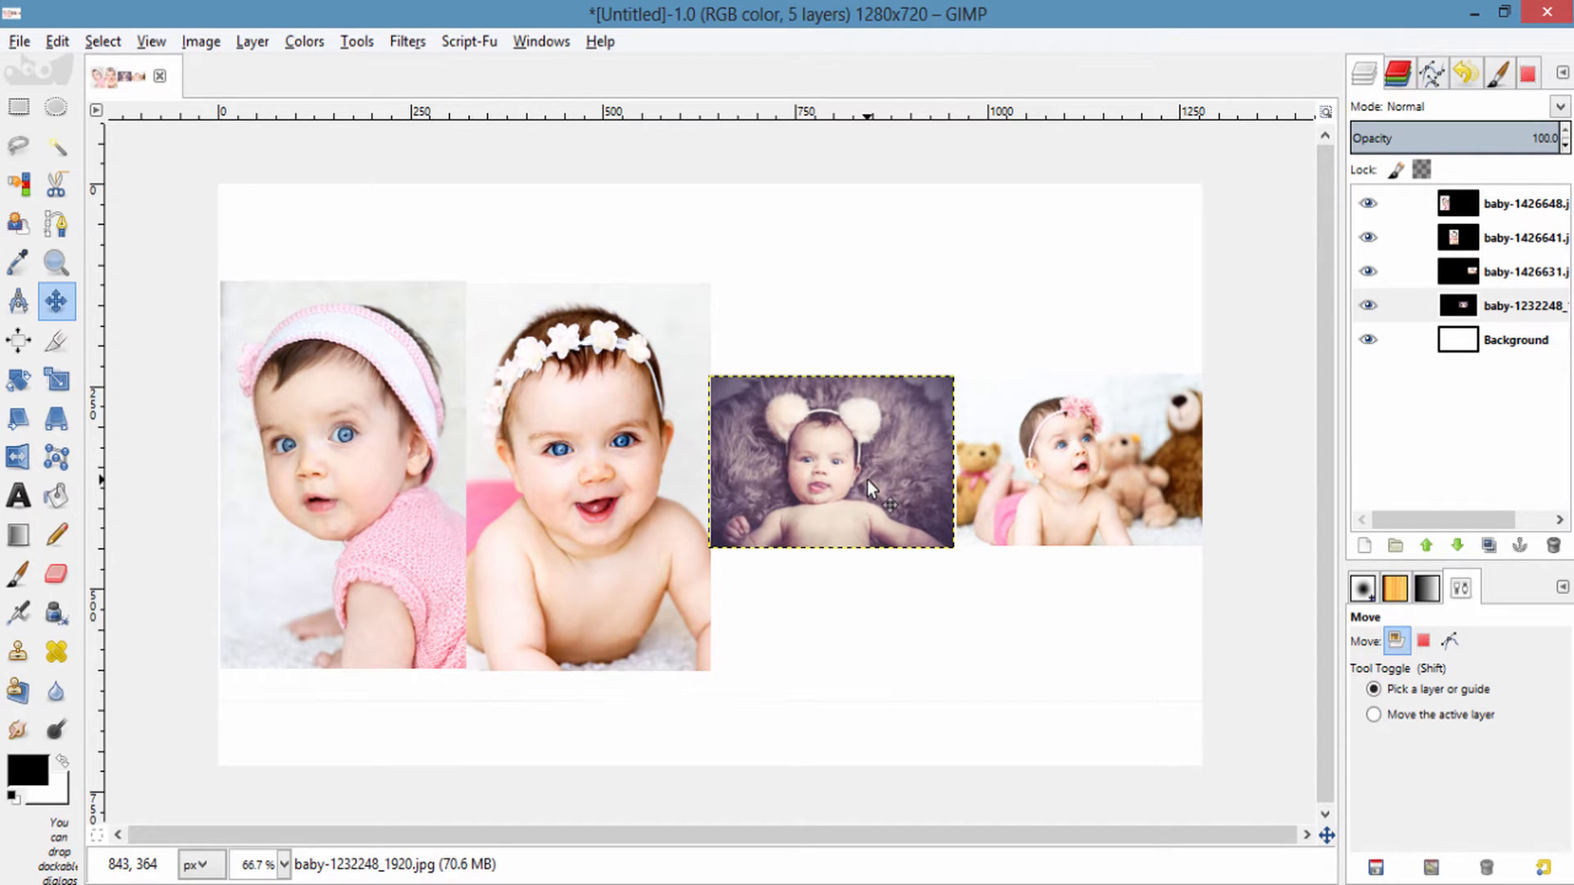
left_click(57, 379)
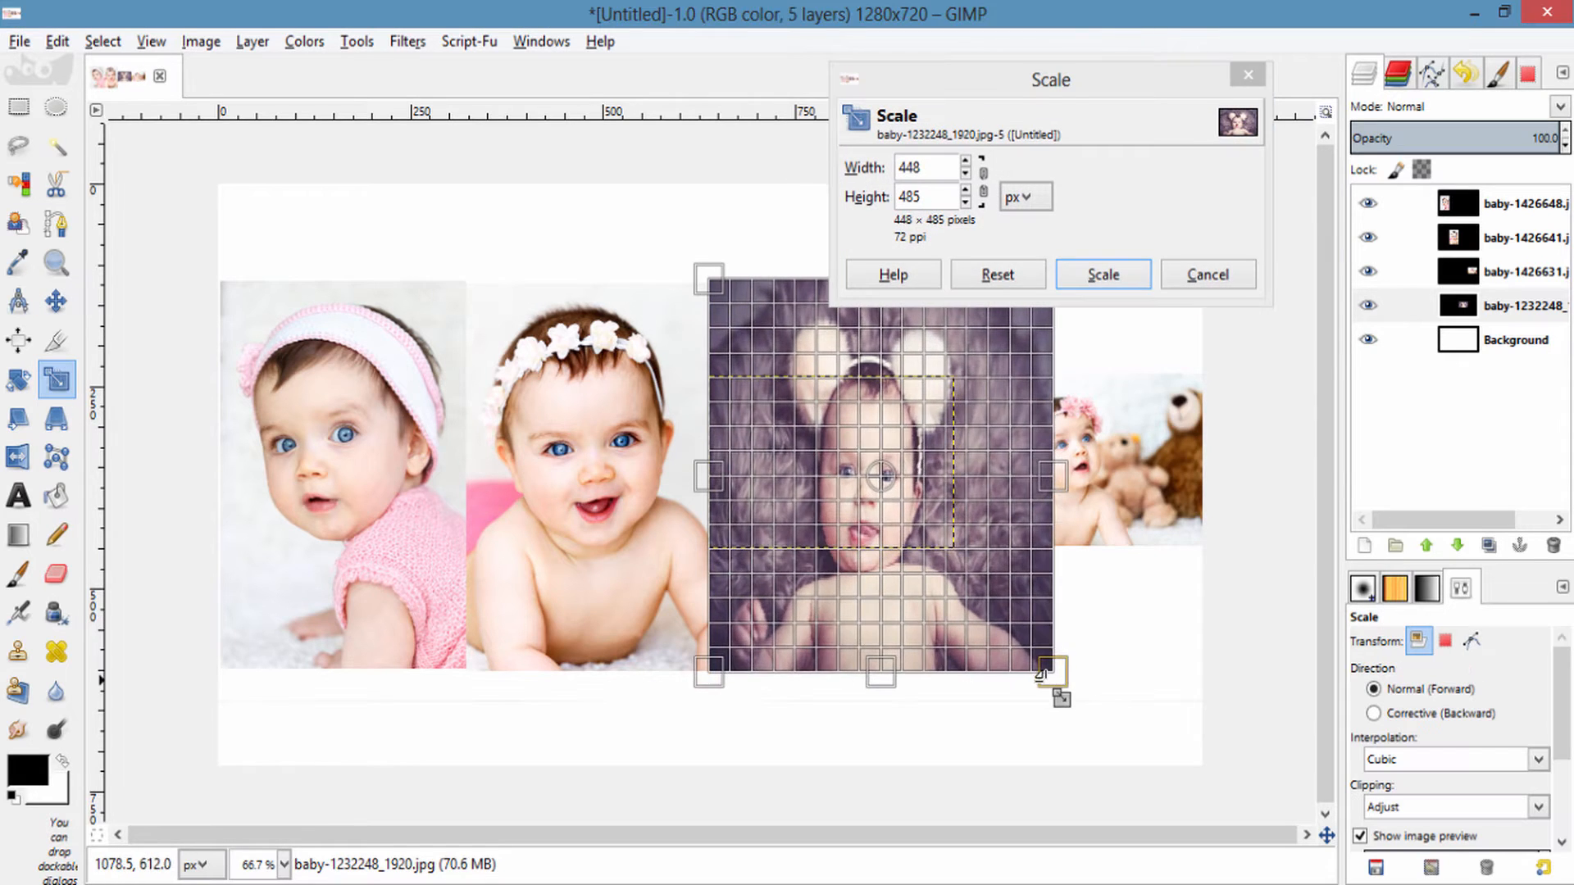
left_click(1102, 274)
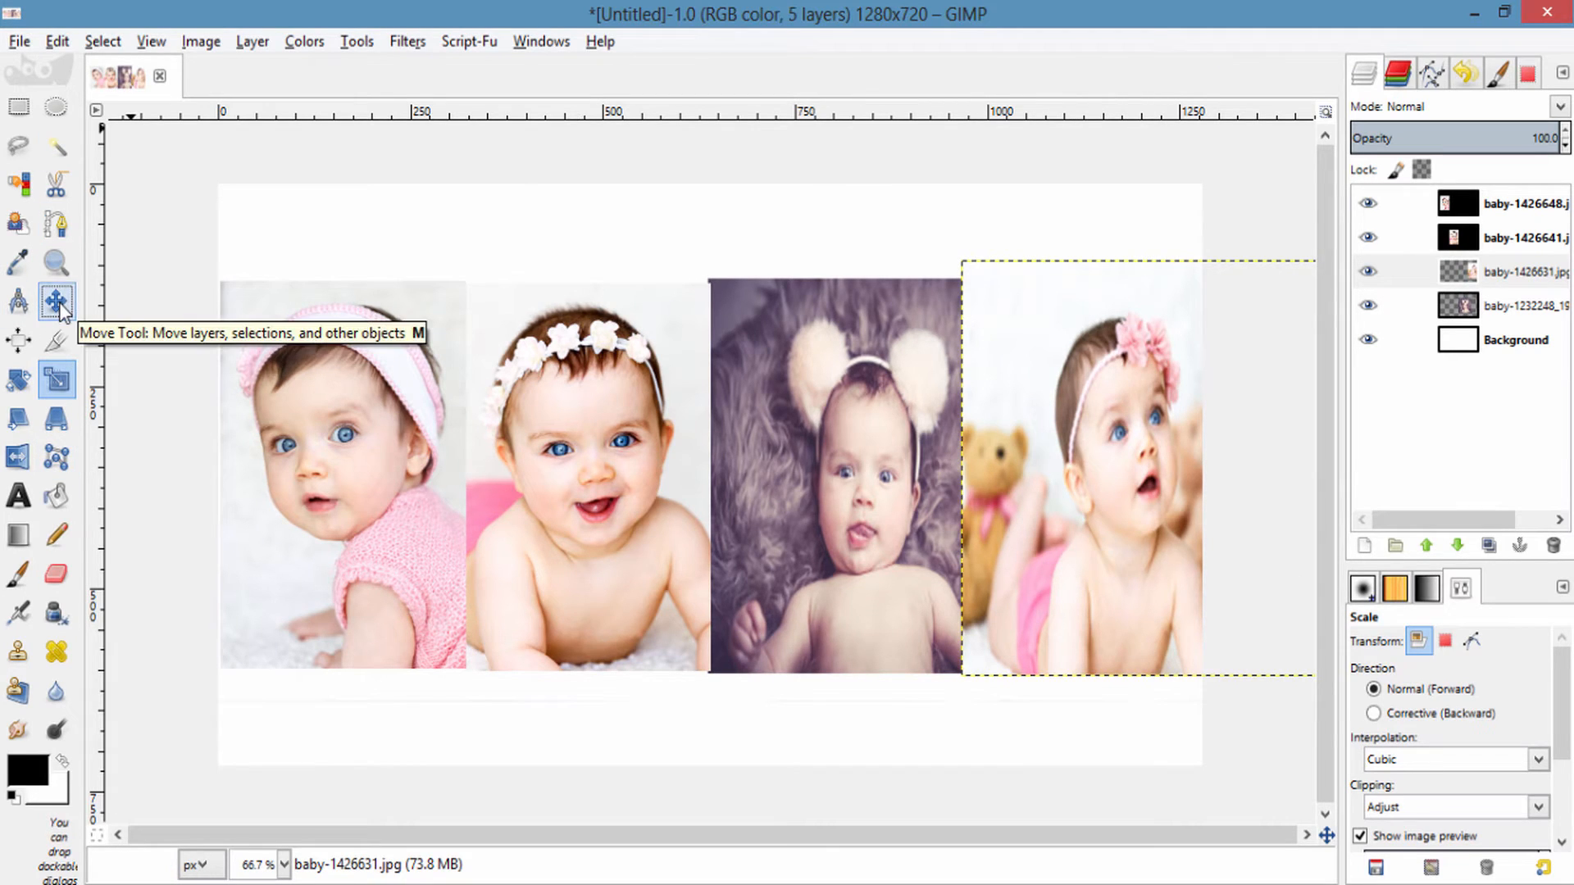
left_click(57, 301)
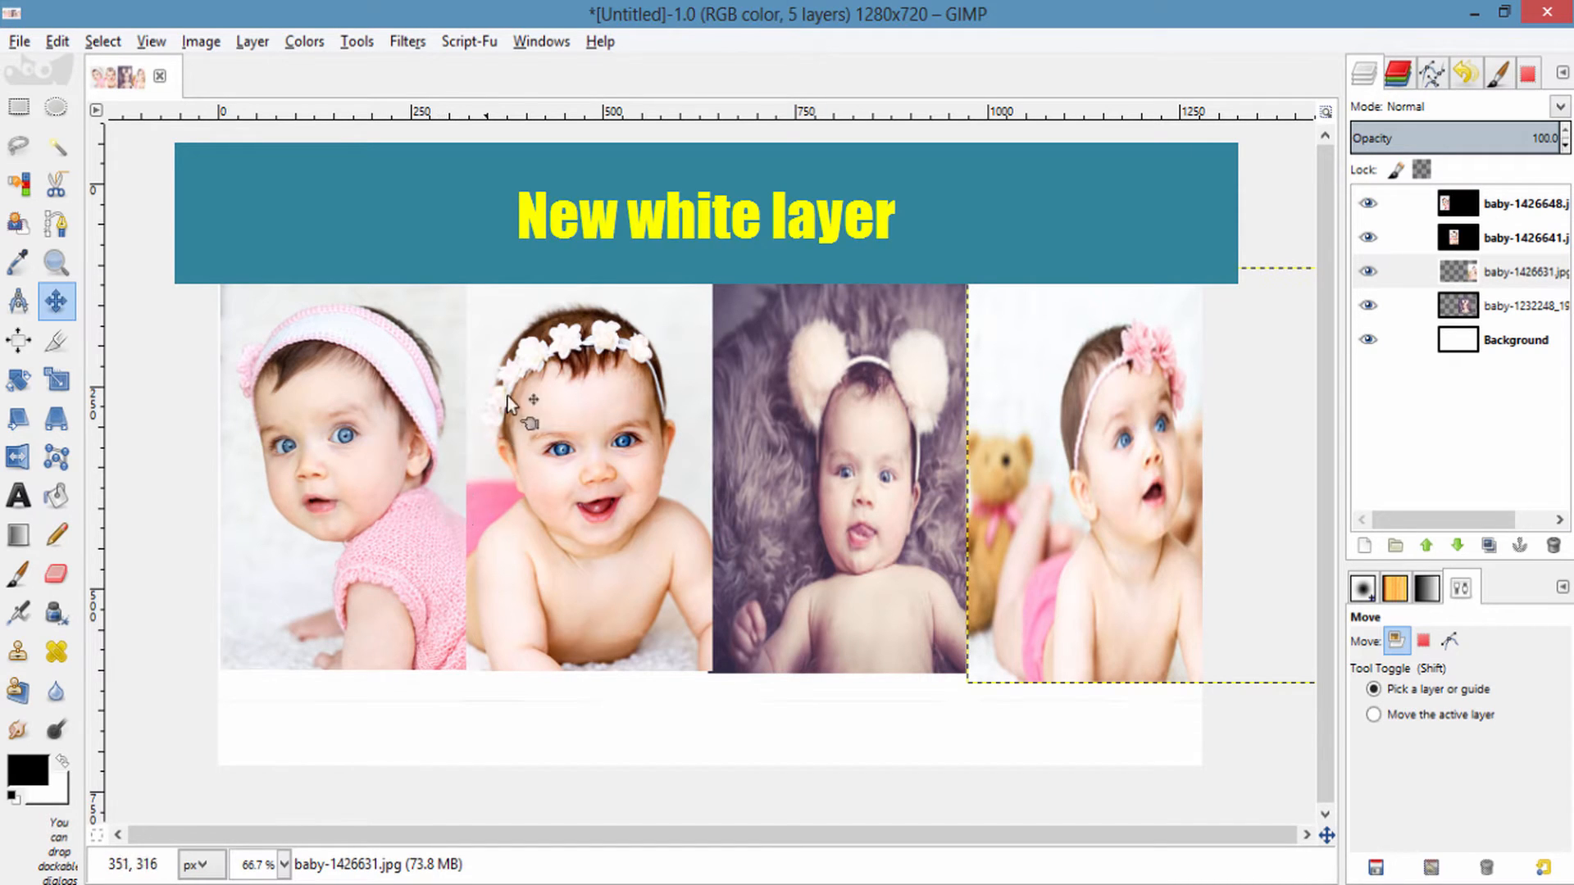
mouse_move(638, 327)
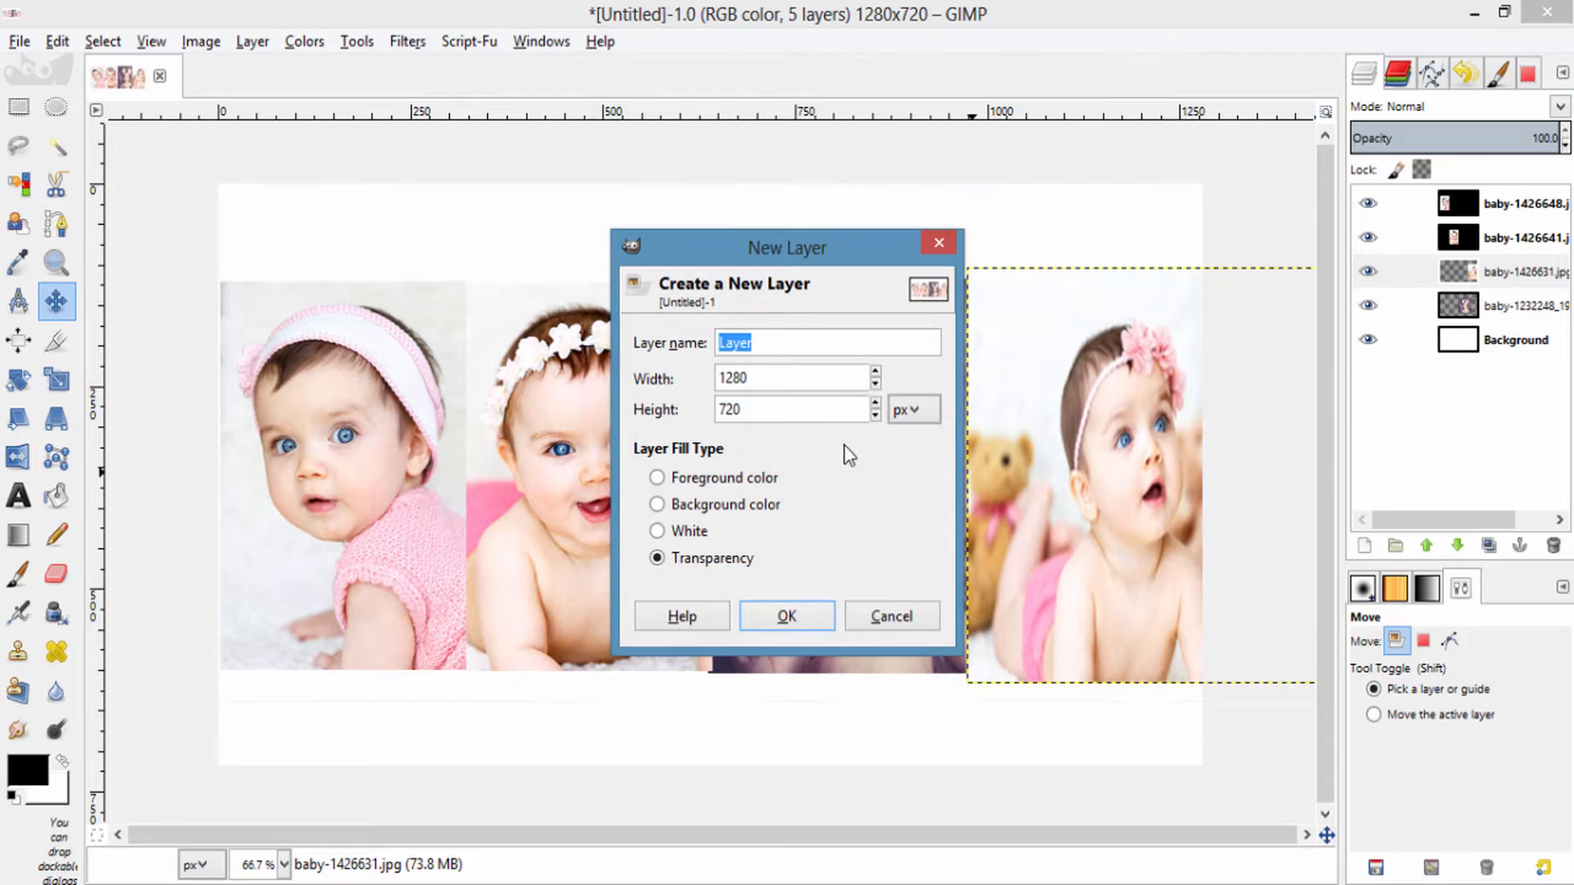
Add a white-filled full-canvas layer, hide it and raise it above the photos.
left_click(656, 530)
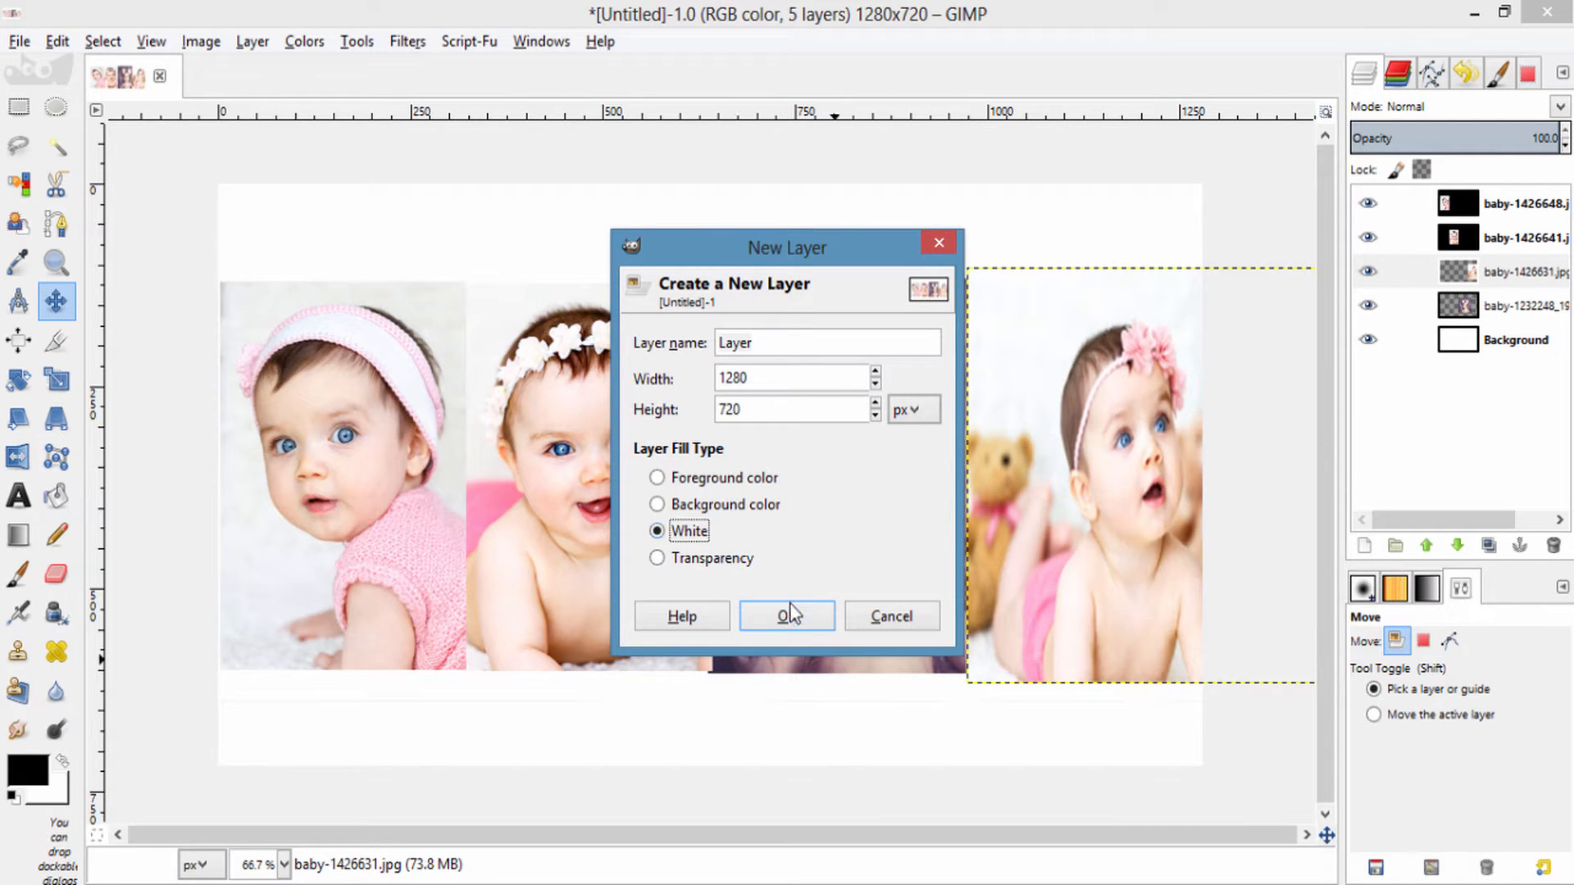
left_click(786, 615)
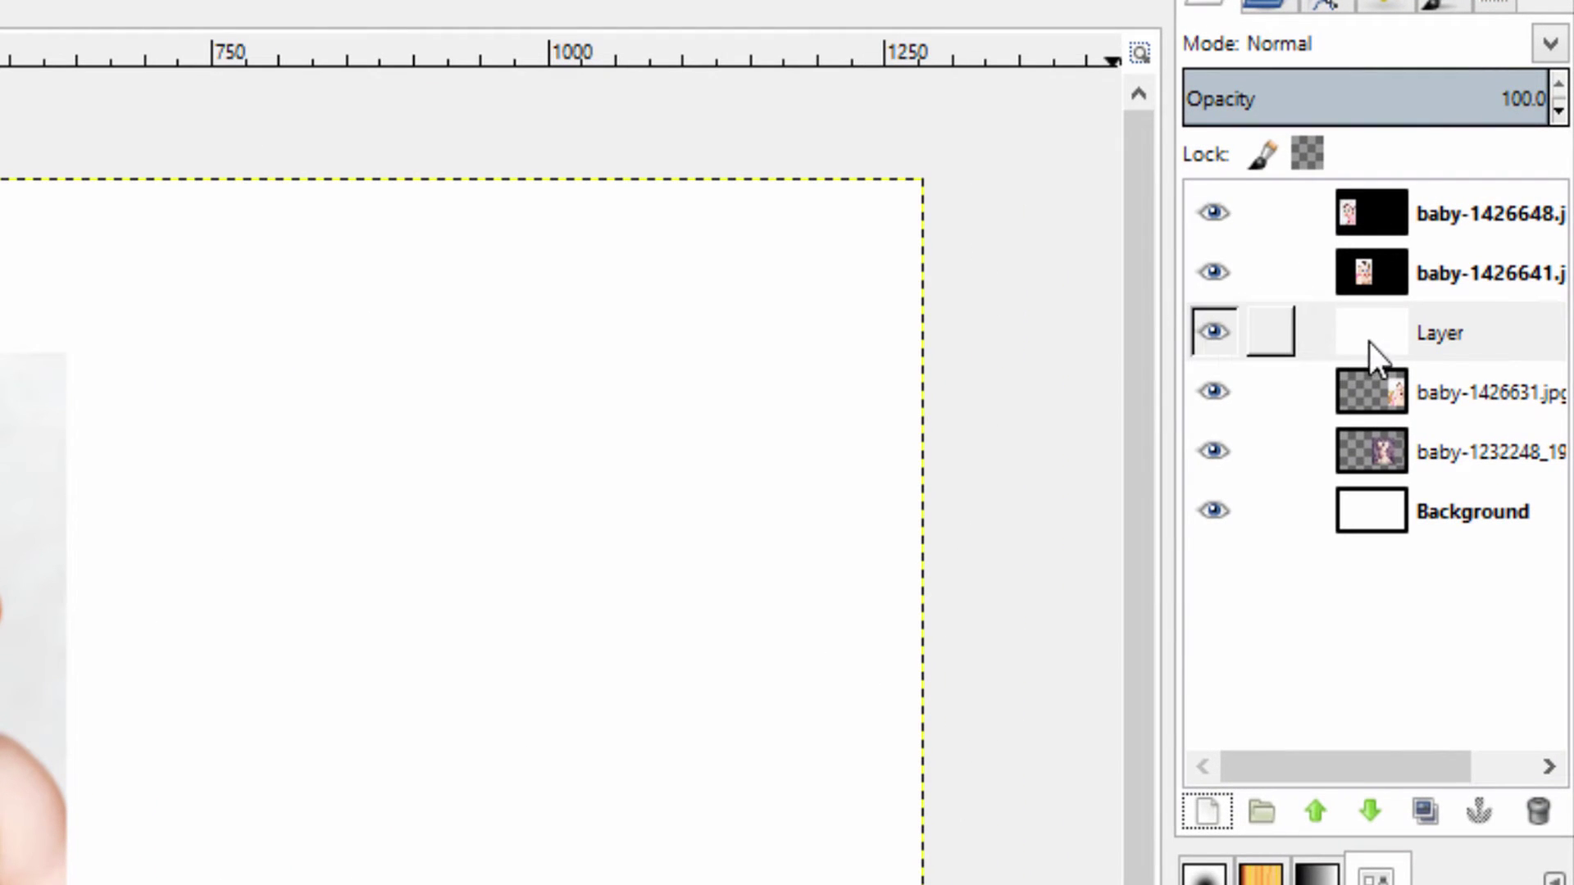
left_click(1318, 812)
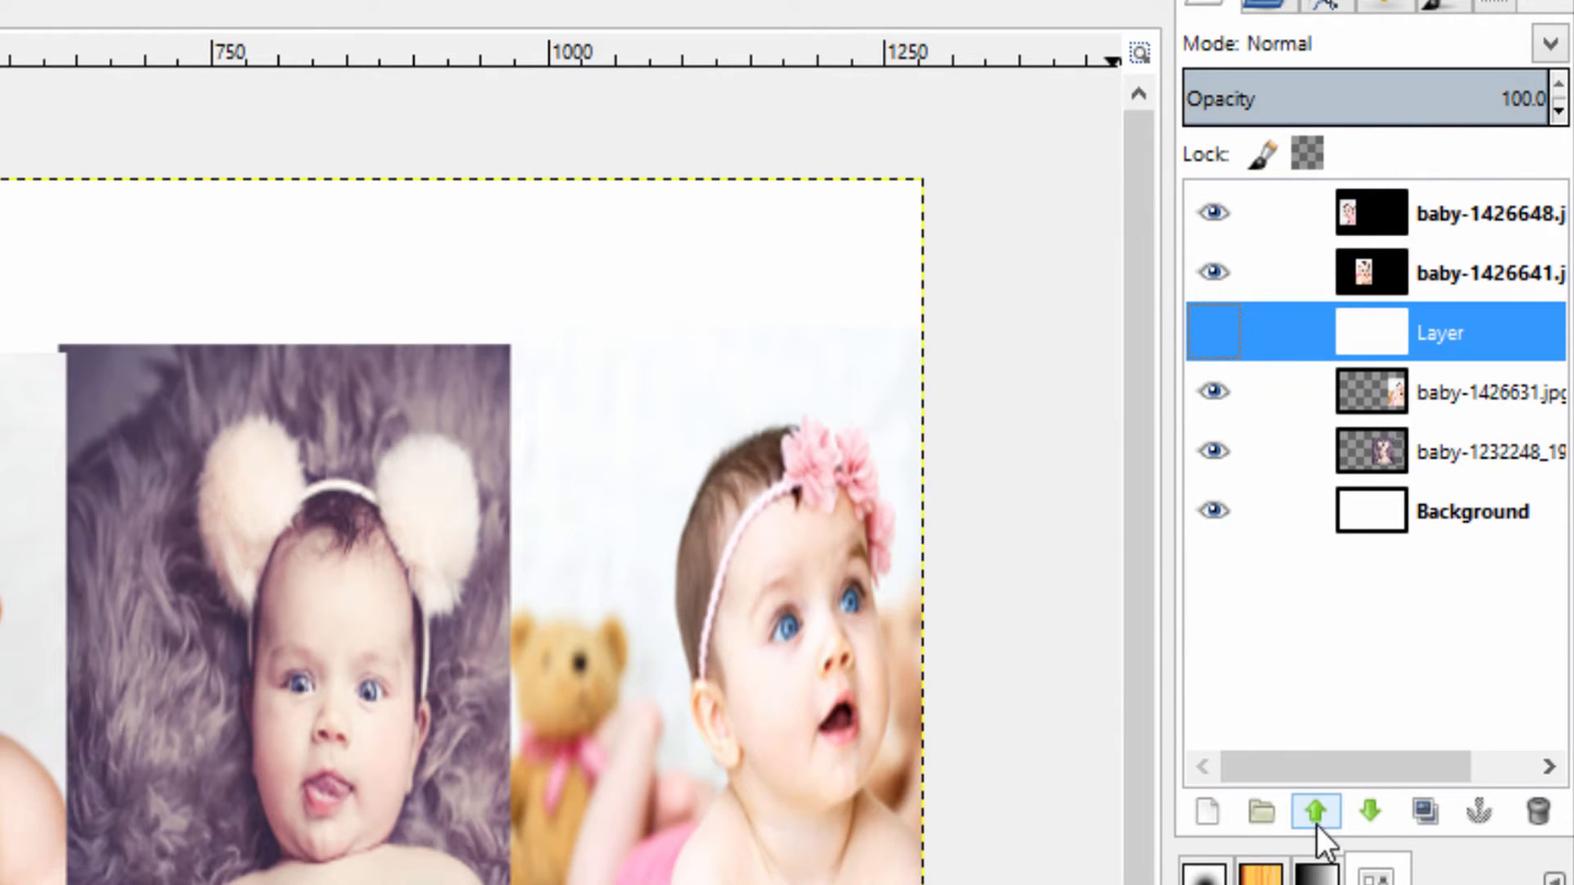
left_click(1319, 811)
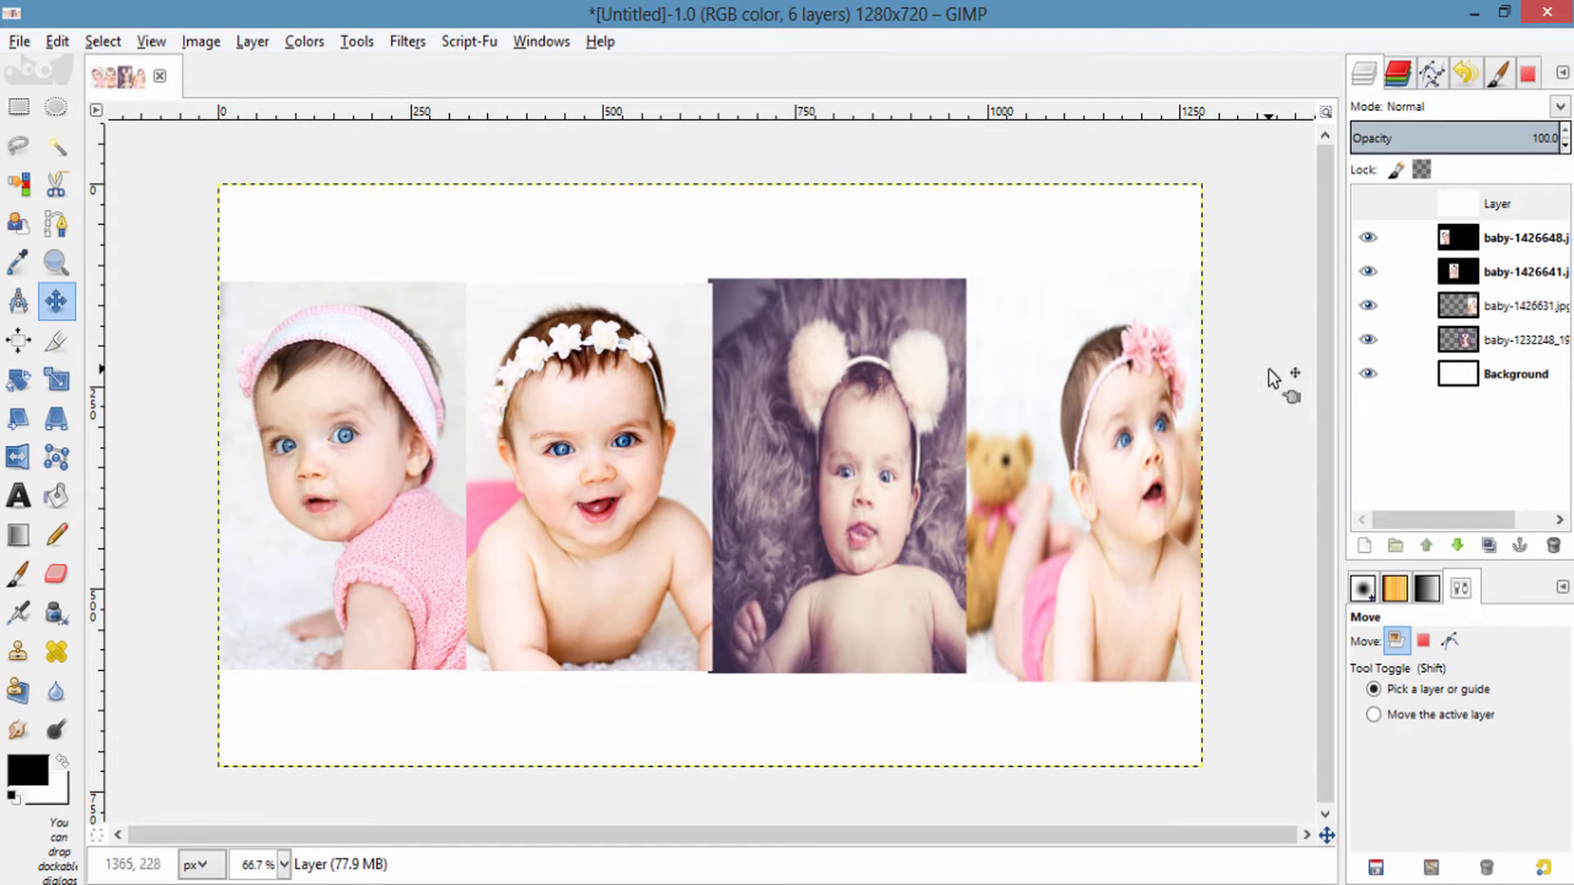
mouse_move(1094, 323)
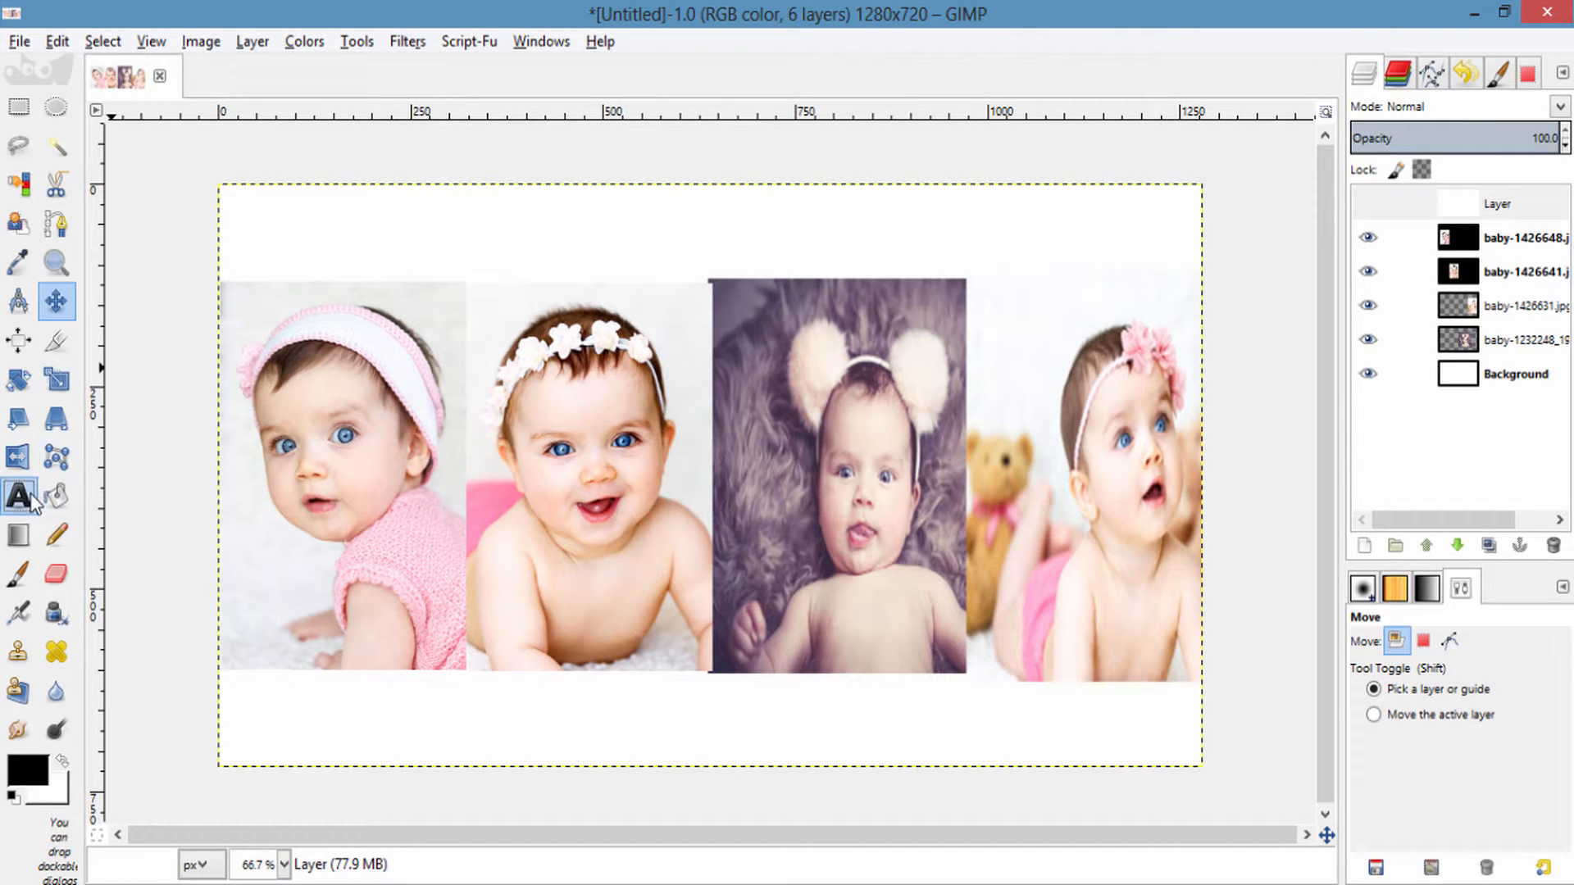
Add a large black Impact Condensed 'BABY' text layer and position it over the photos.
left_click(18, 495)
type("b")
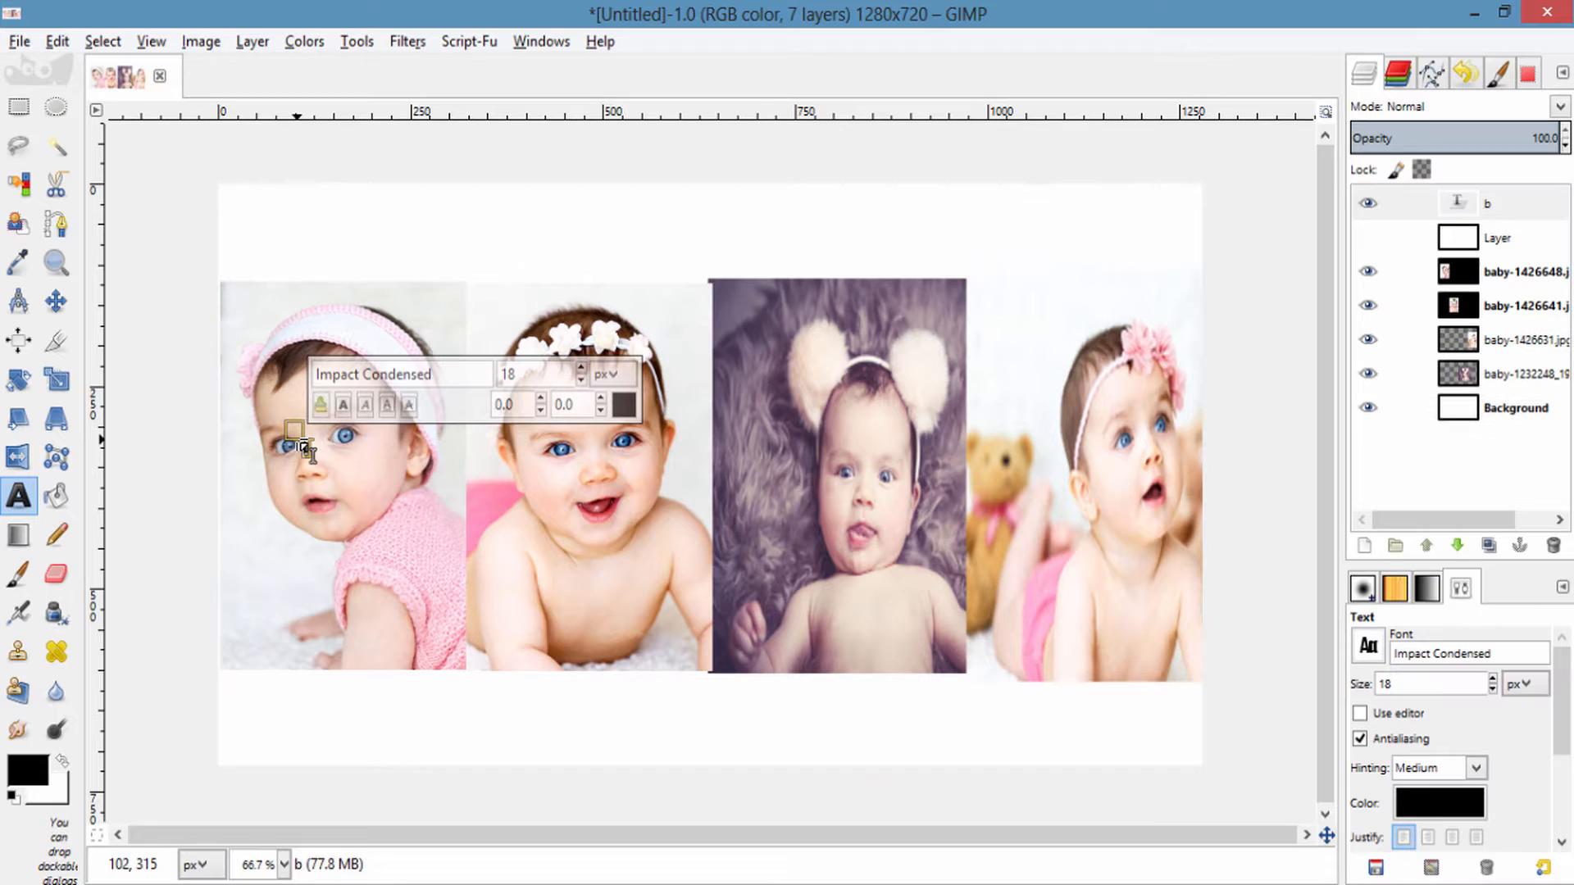
type("BABY")
type("290")
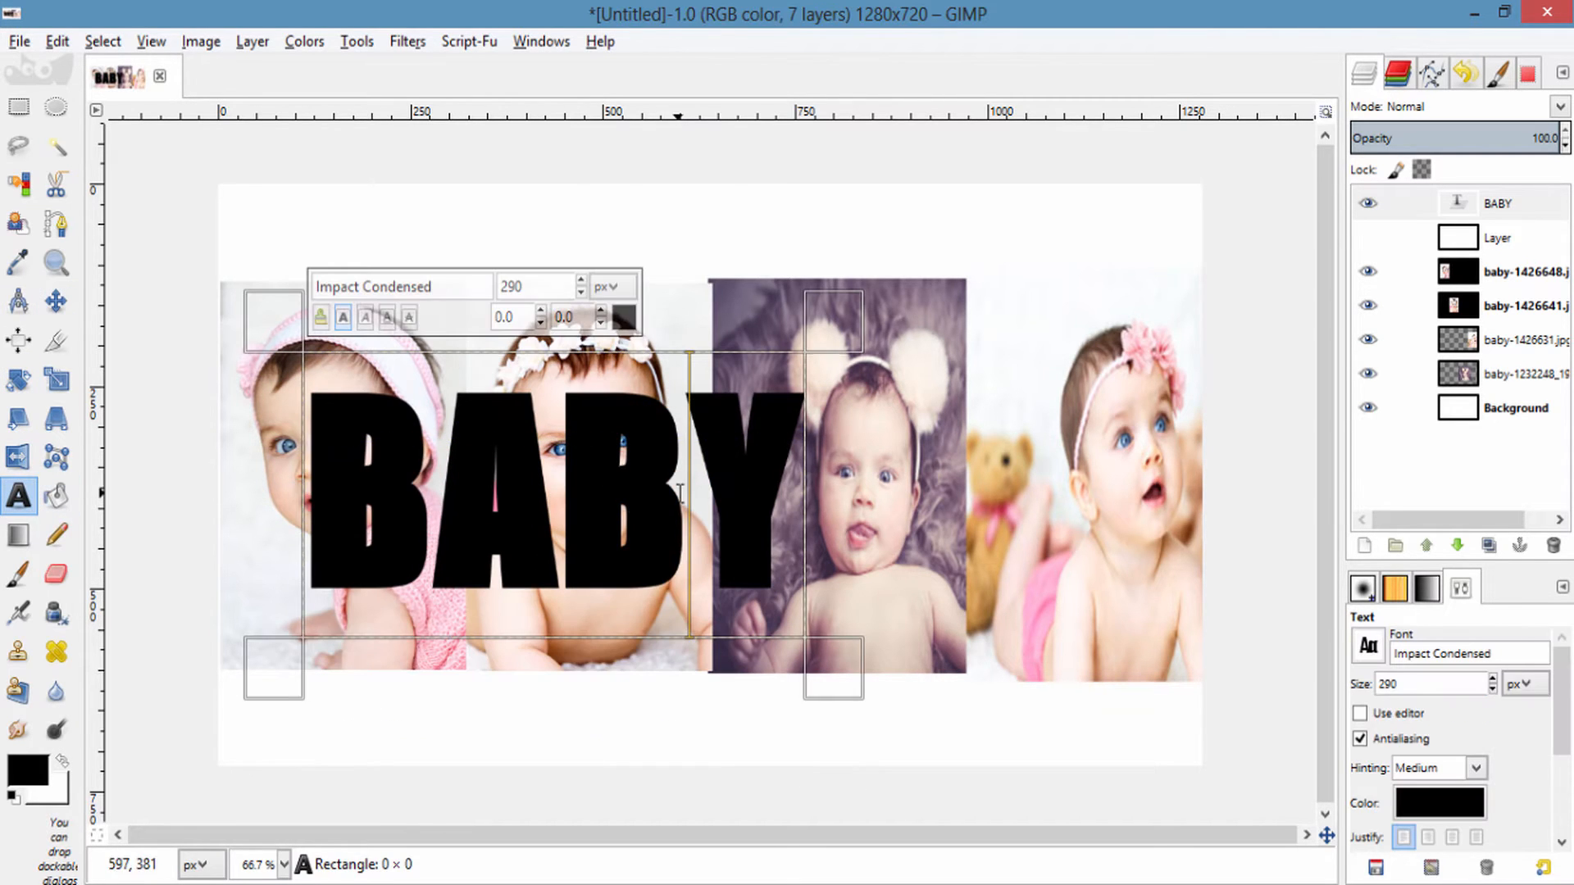
left_click(57, 301)
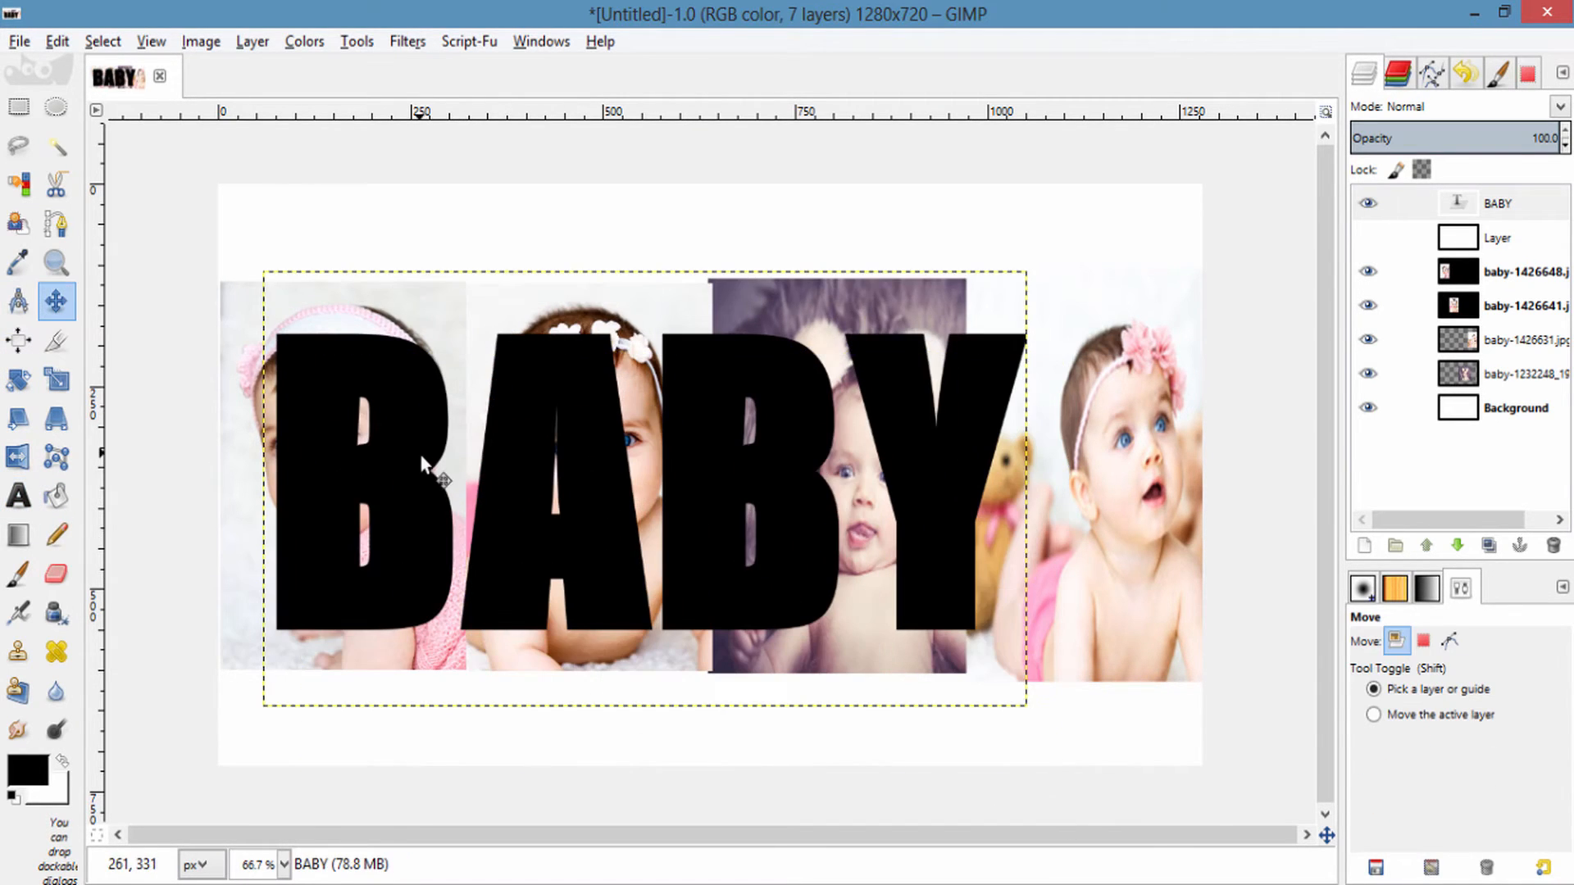
left_click(18, 495)
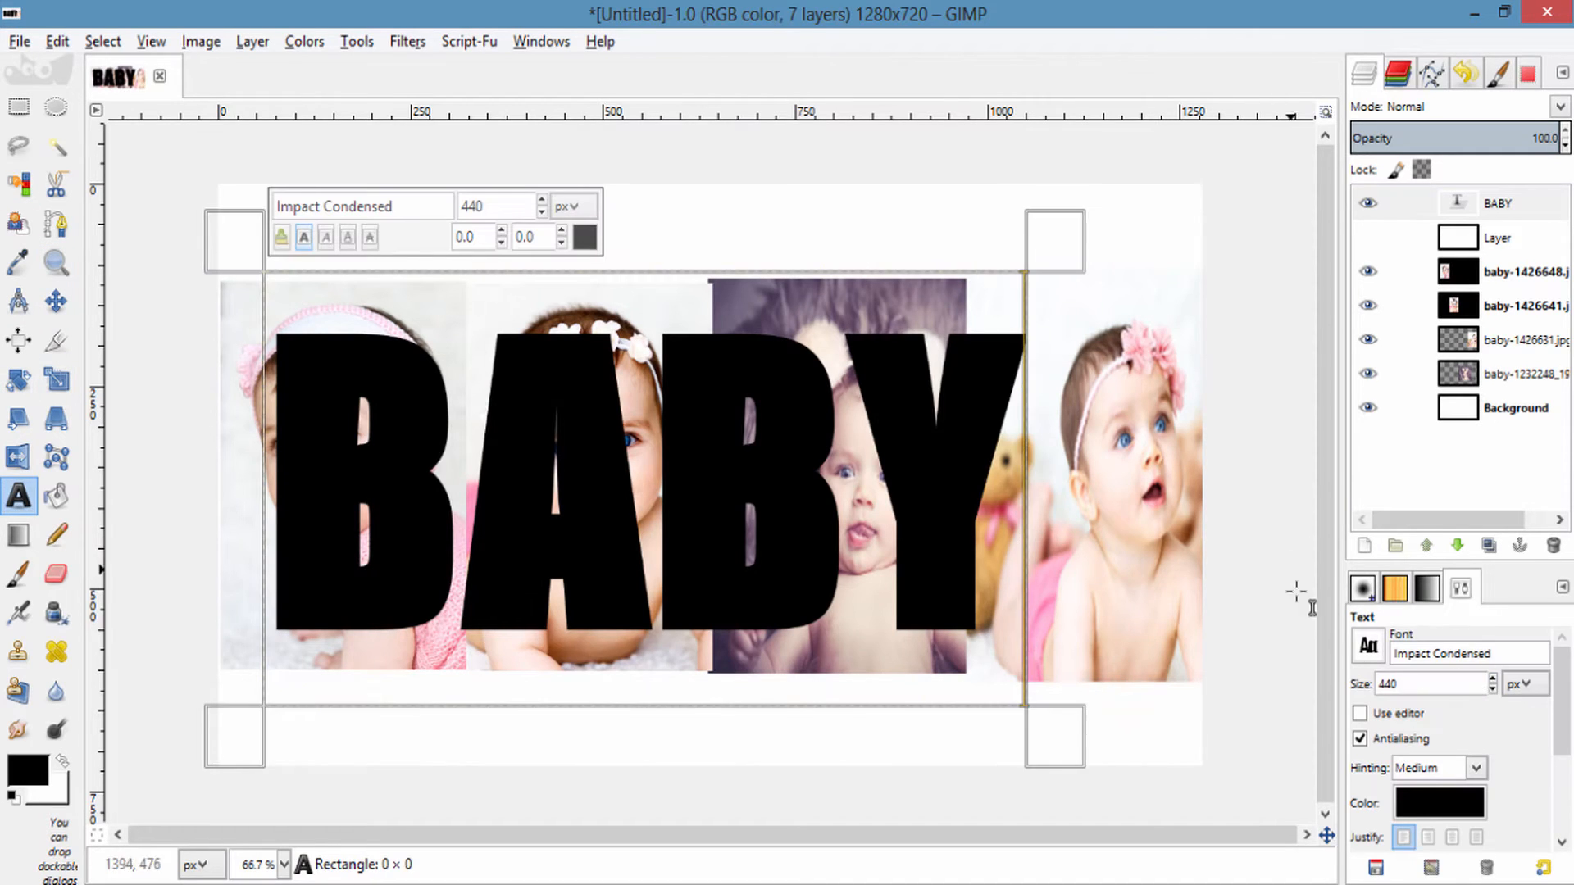
Reposition the enlarged BABY text so it spans the four photos.
left_click(58, 301)
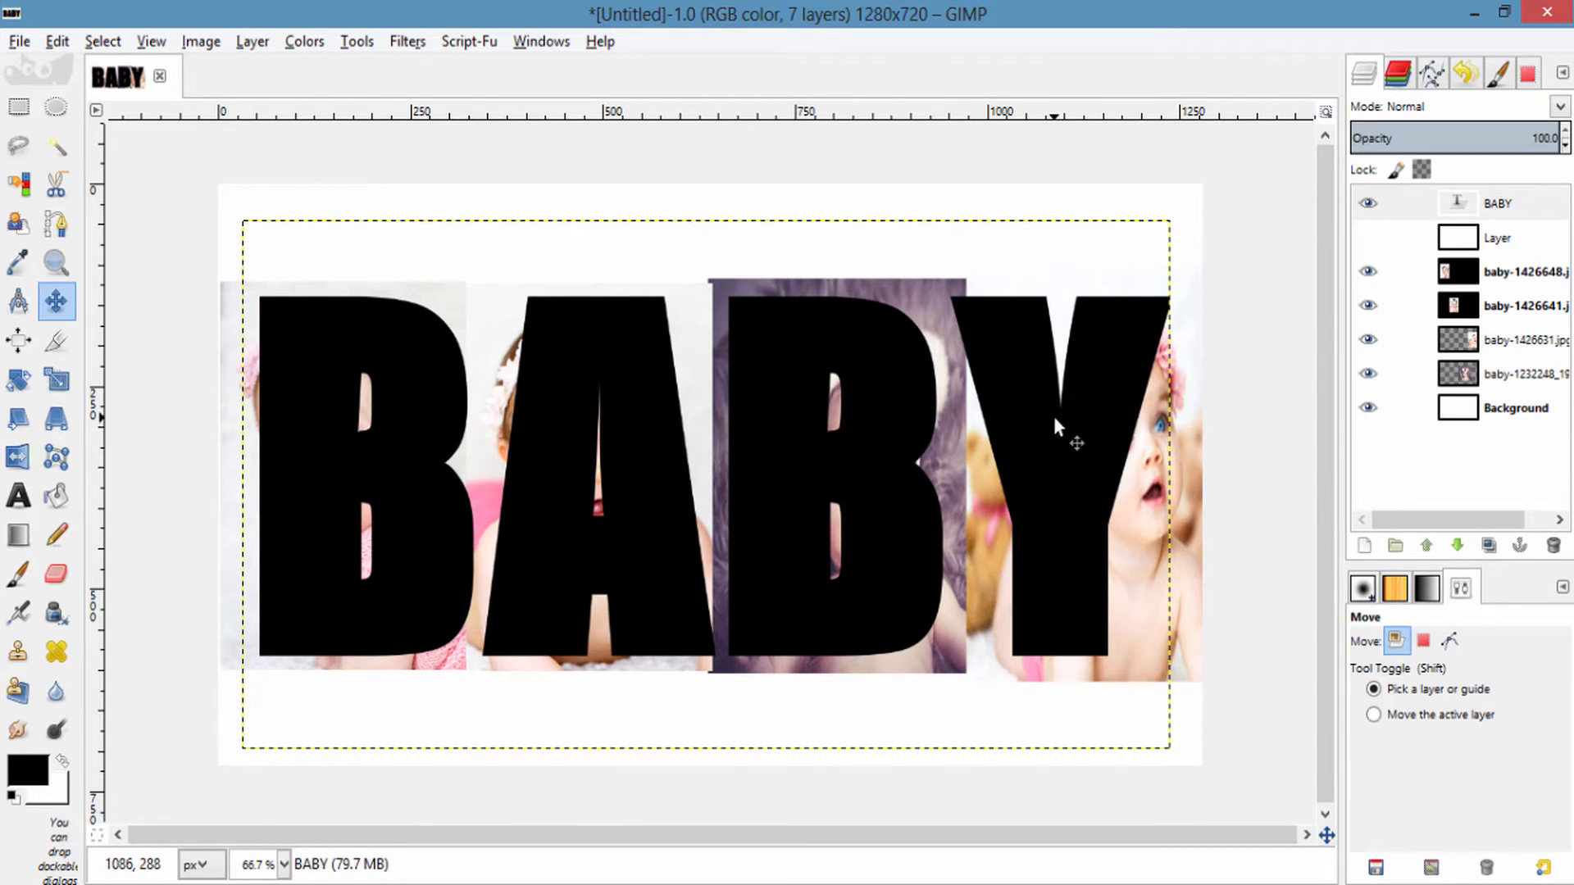
mouse_move(1339, 567)
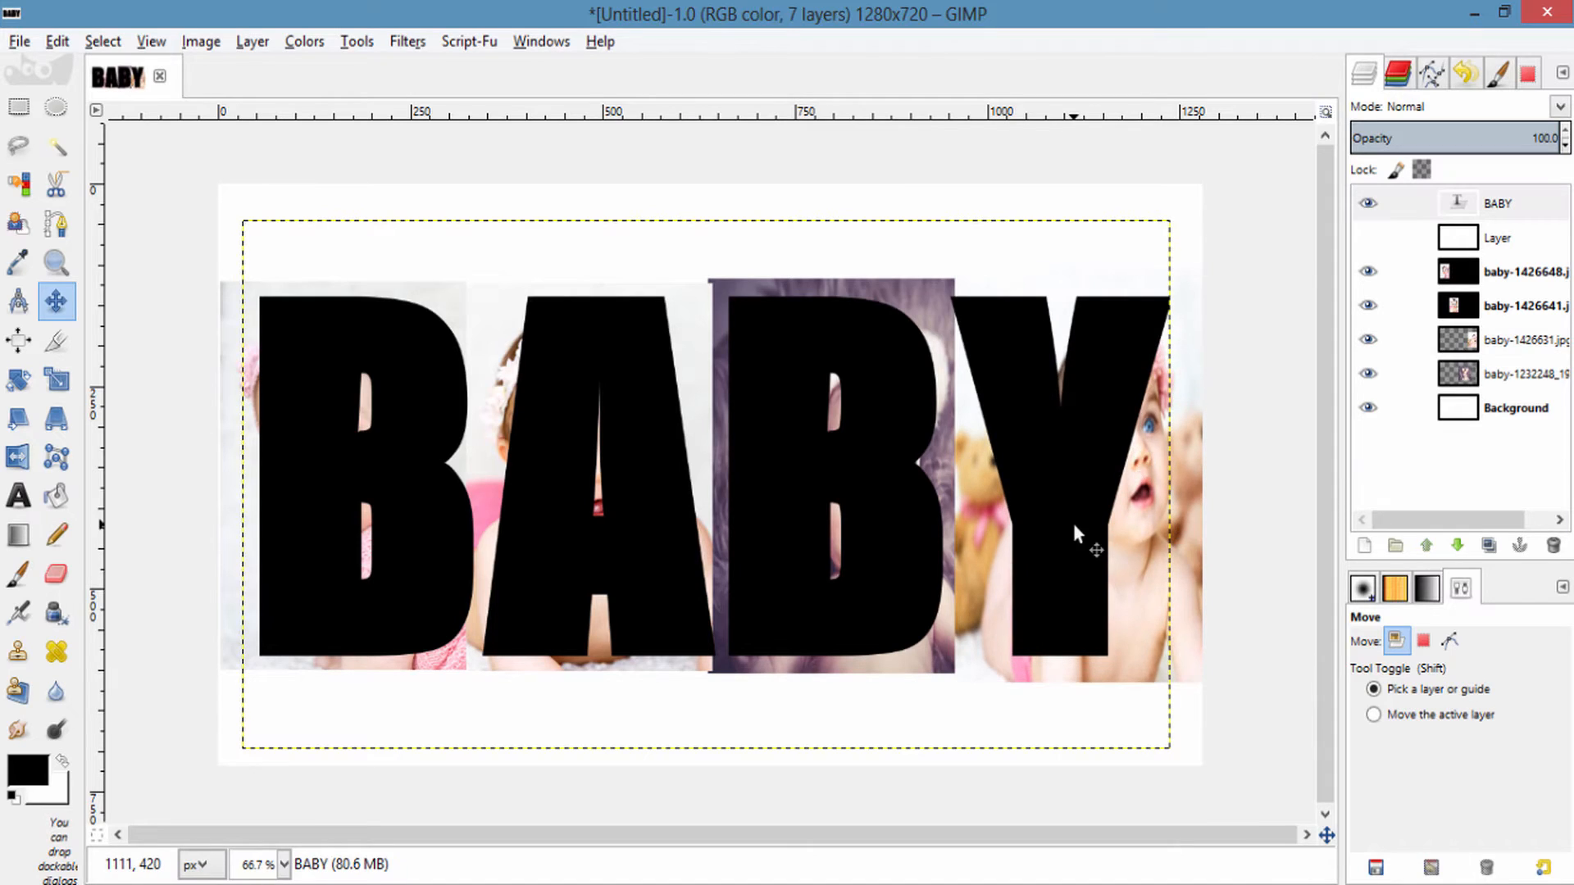
mouse_move(1079, 421)
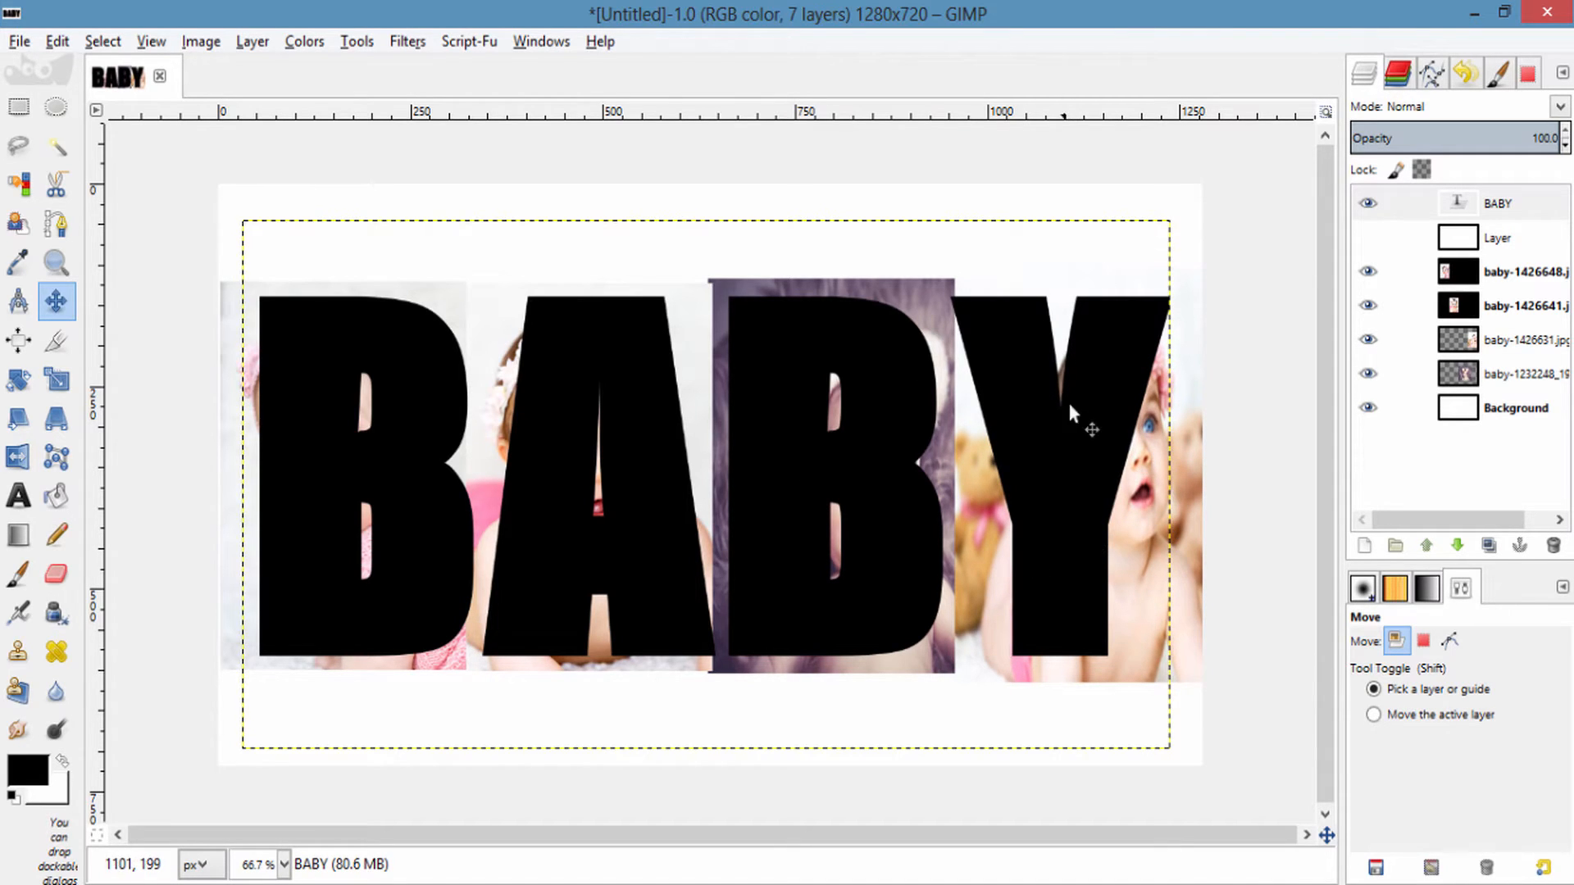
mouse_move(1122, 523)
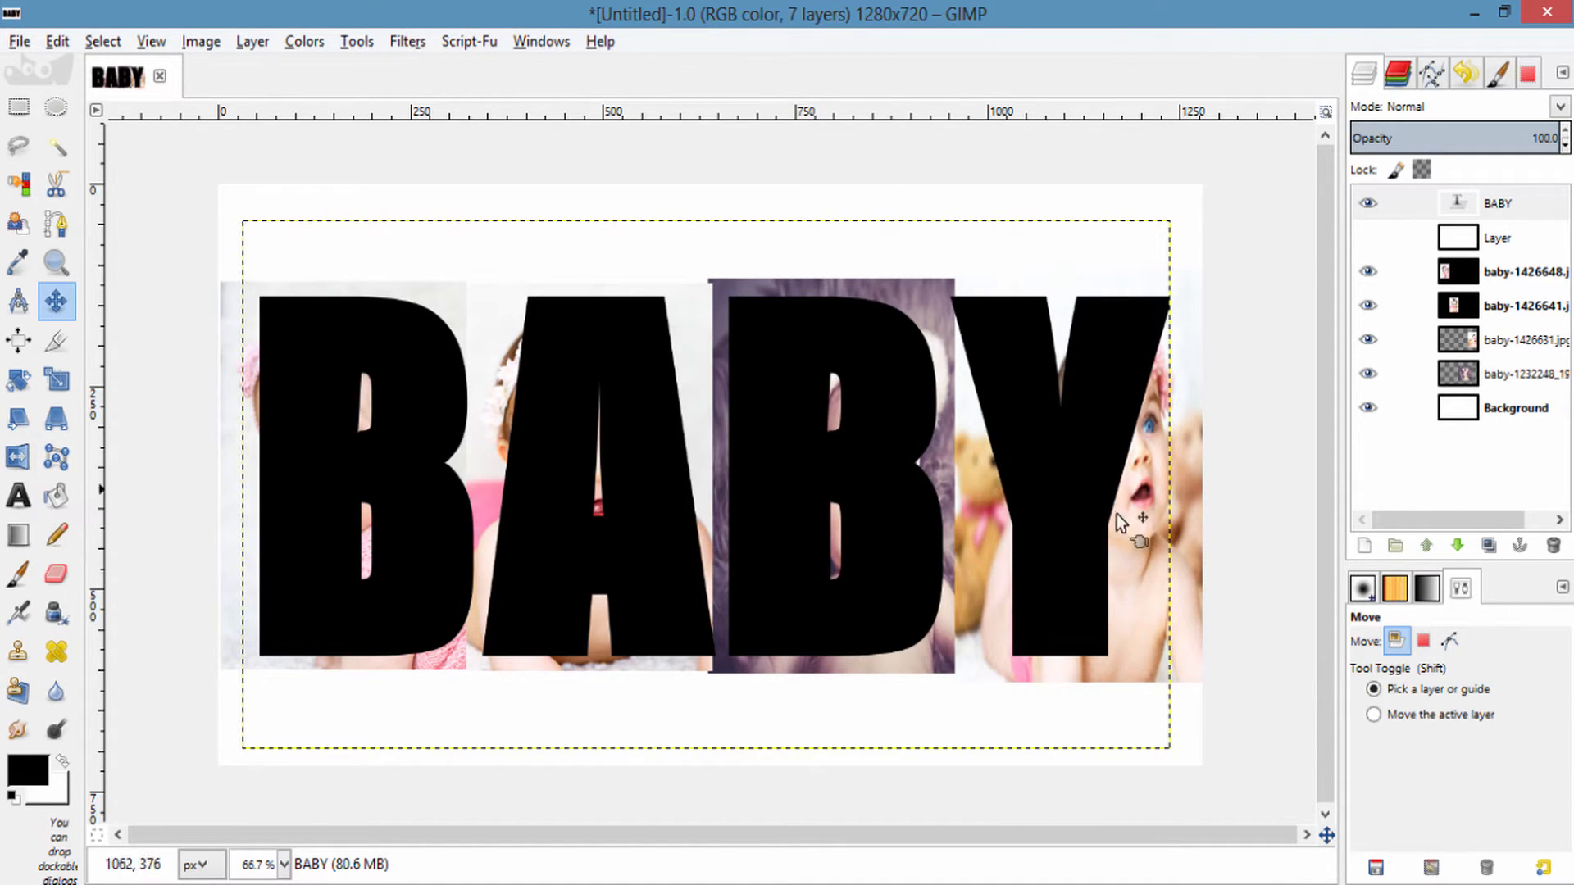
mouse_move(1069, 377)
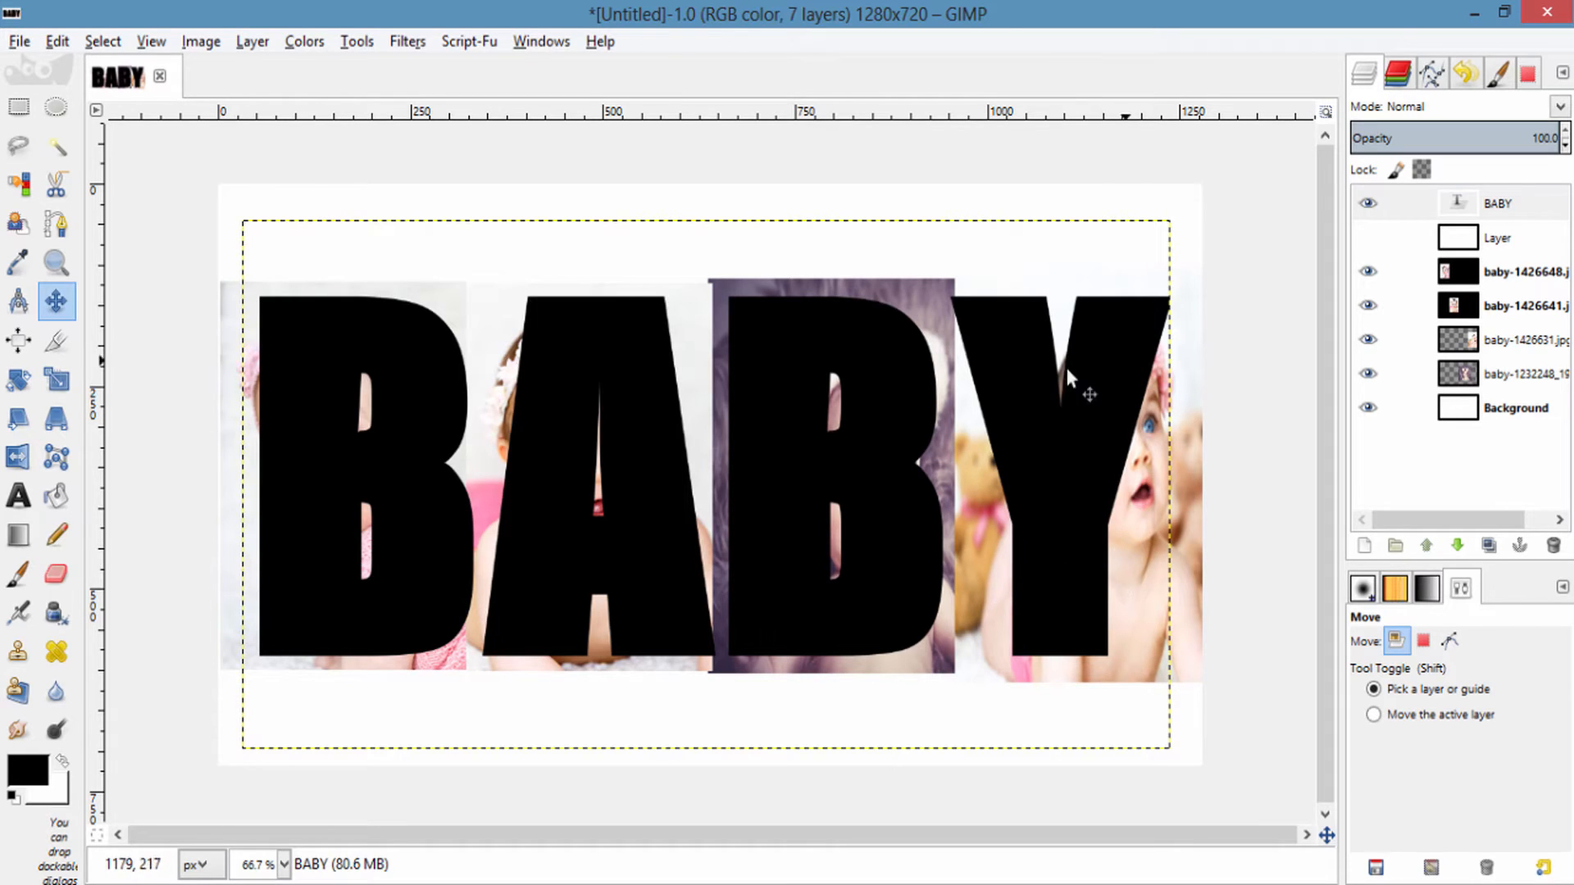
mouse_move(256, 477)
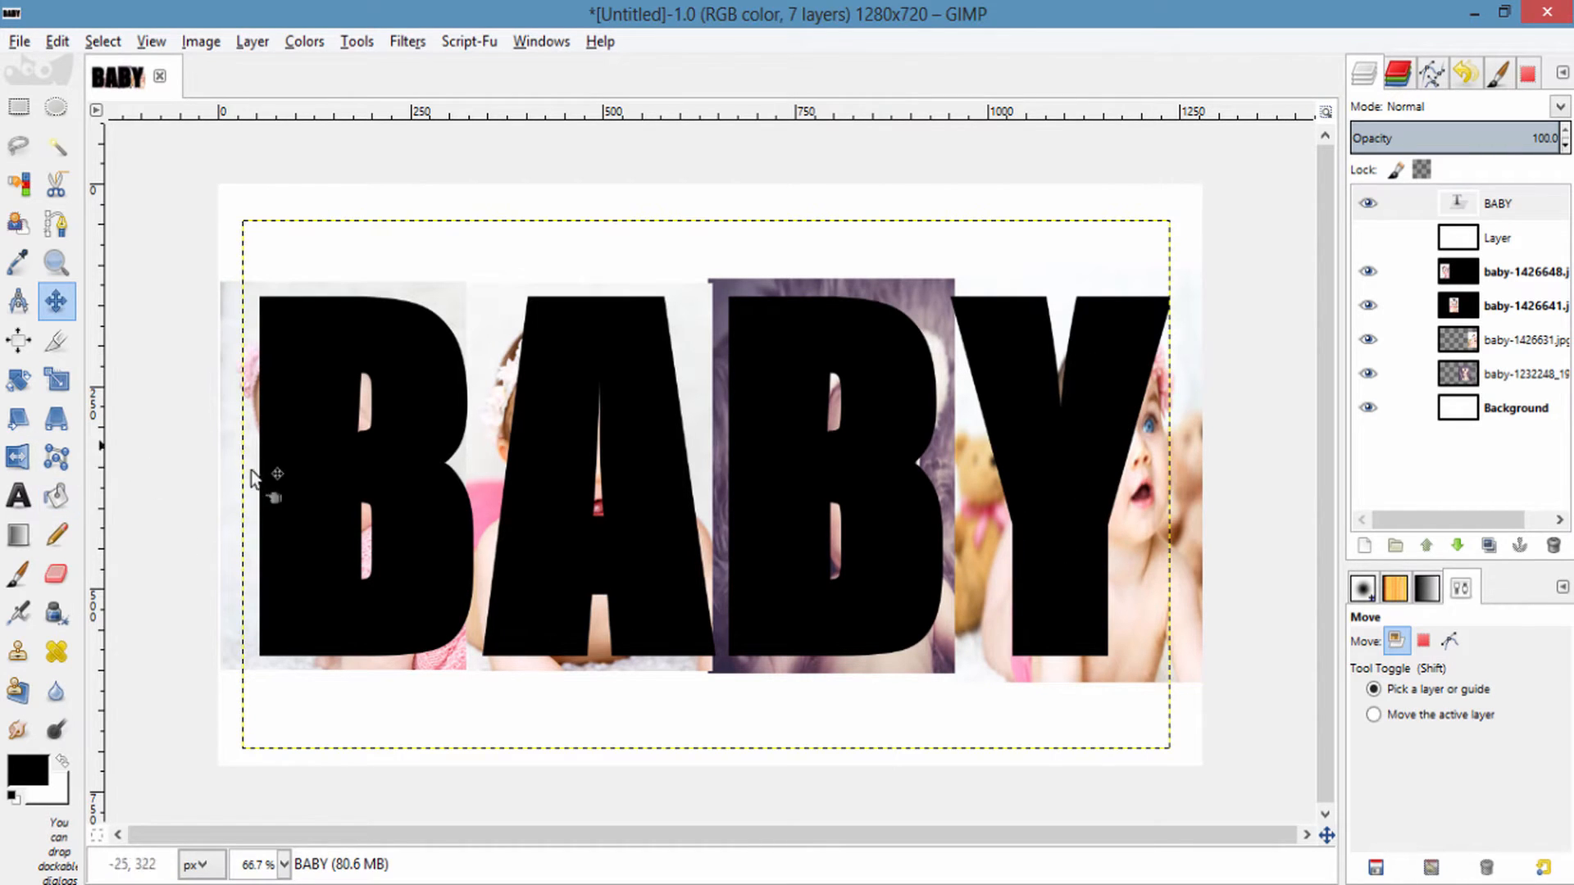
Raise the BABY text letter spacing to 30 so the word stretches across the photos.
left_click(18, 495)
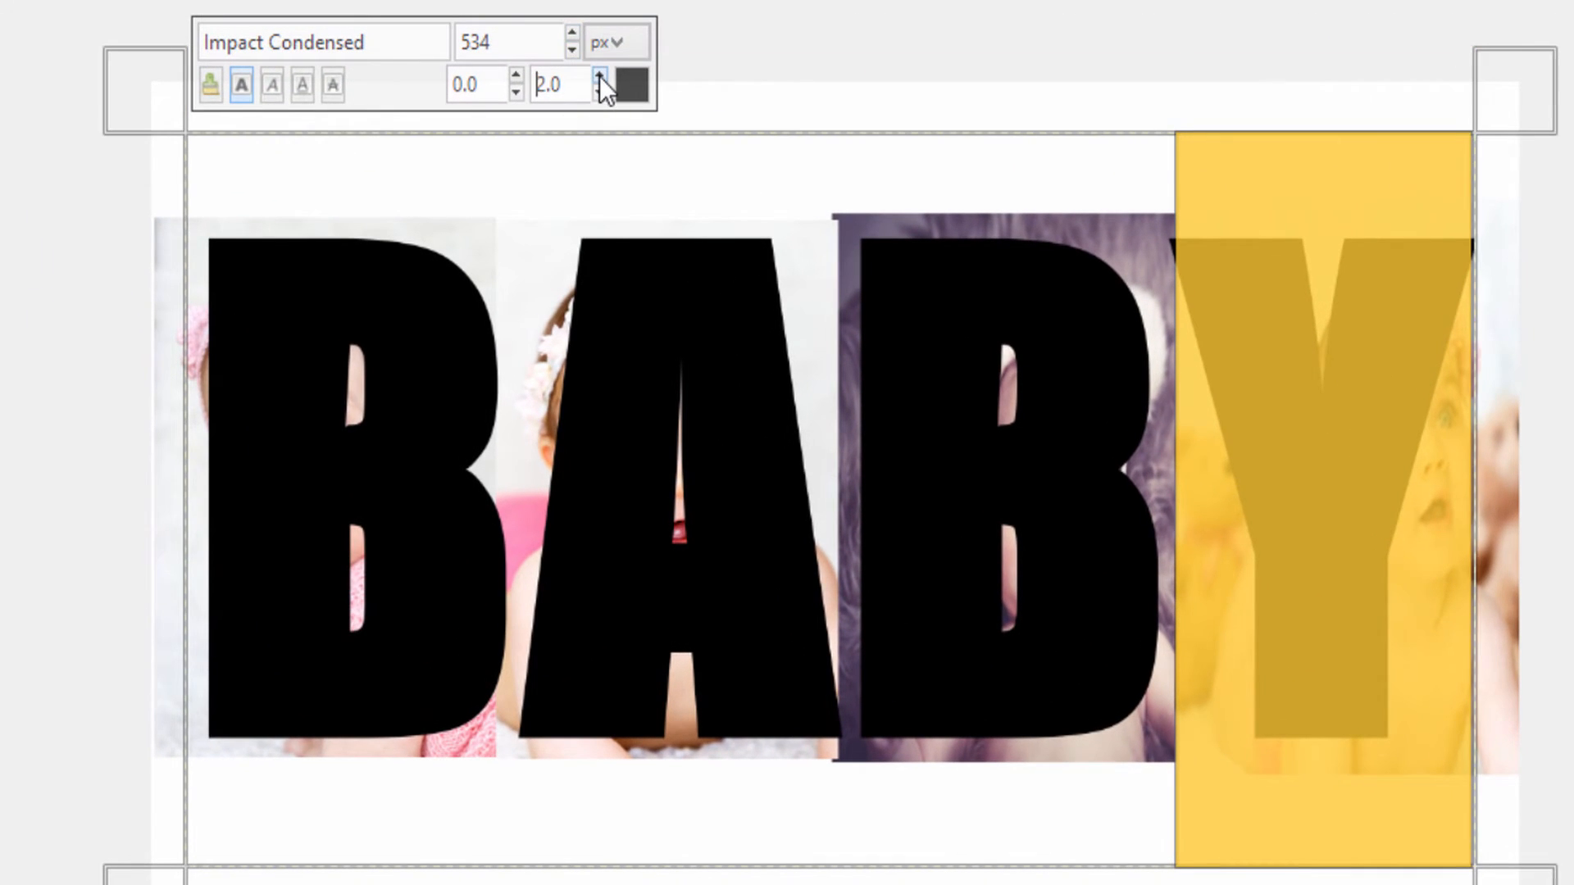
left_click(599, 76)
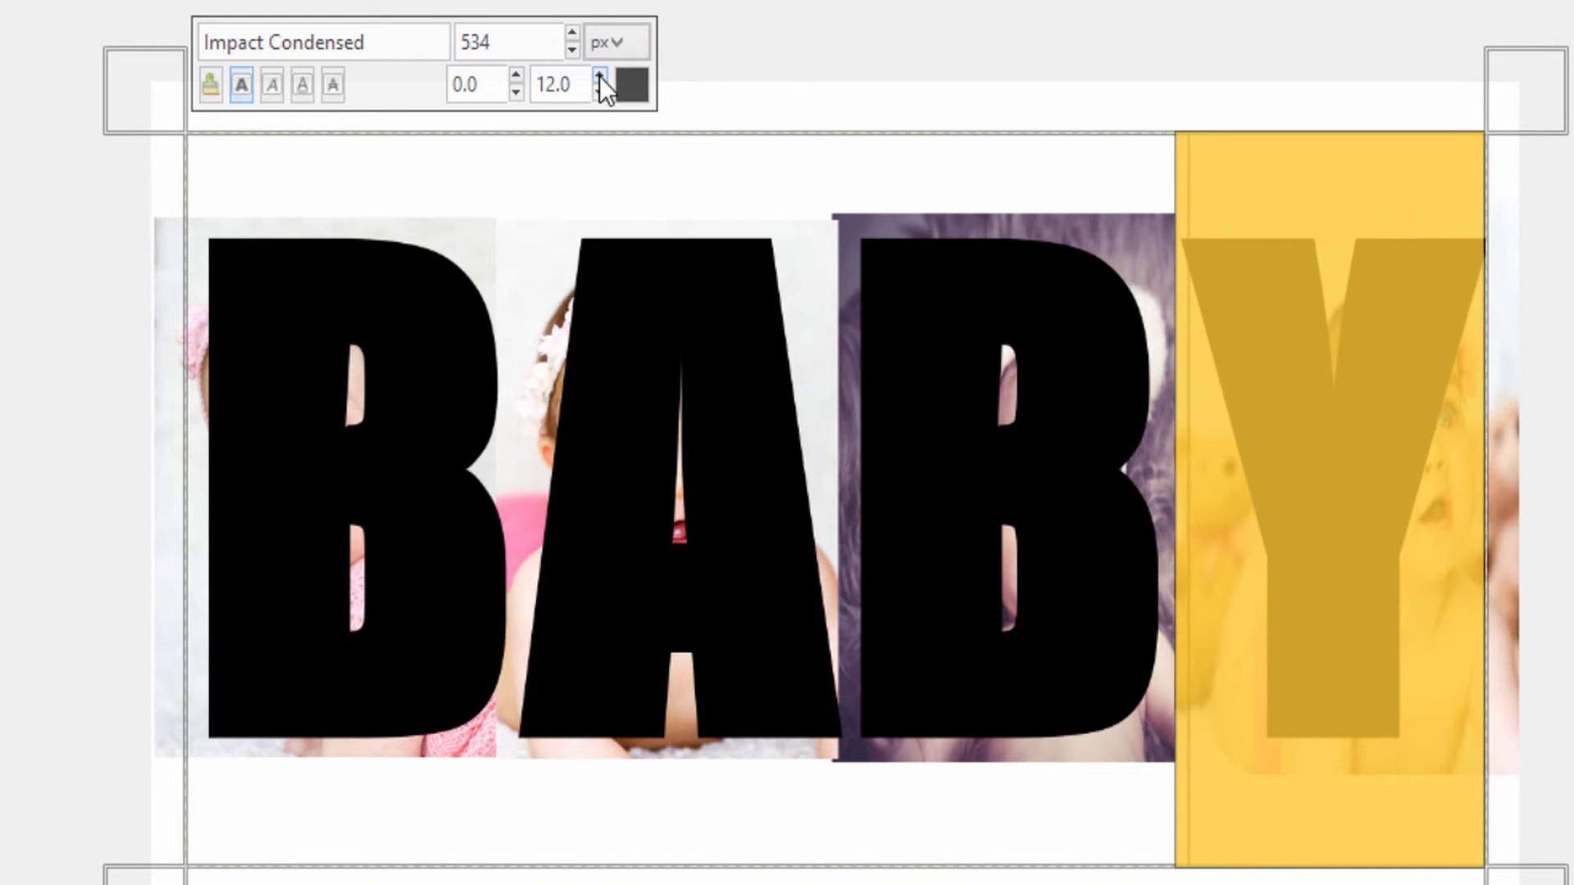
left_click(600, 77)
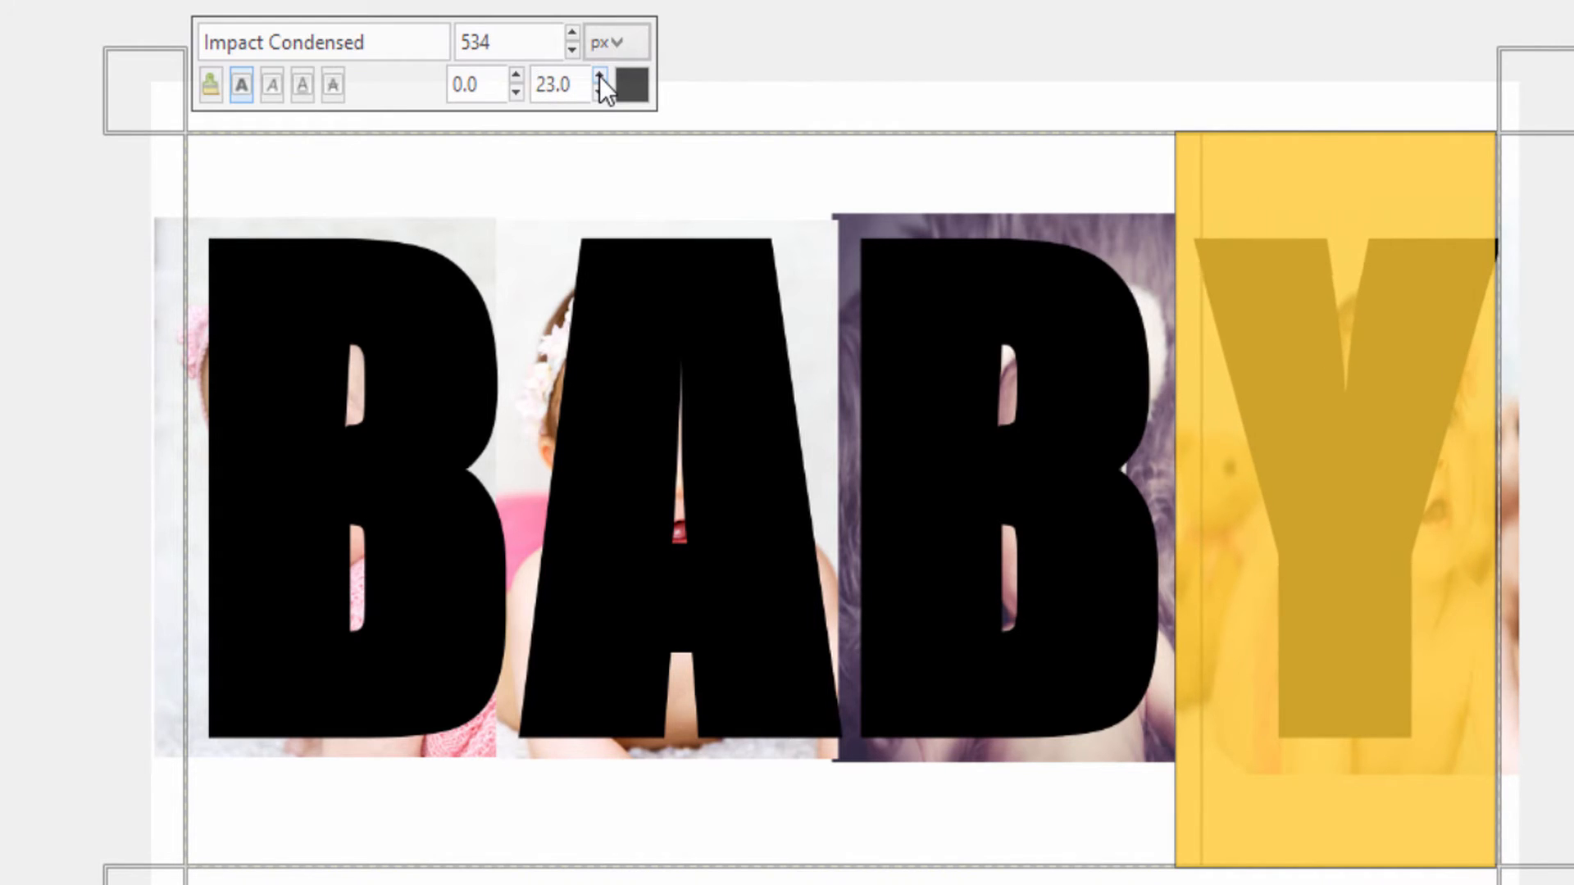
left_click(600, 77)
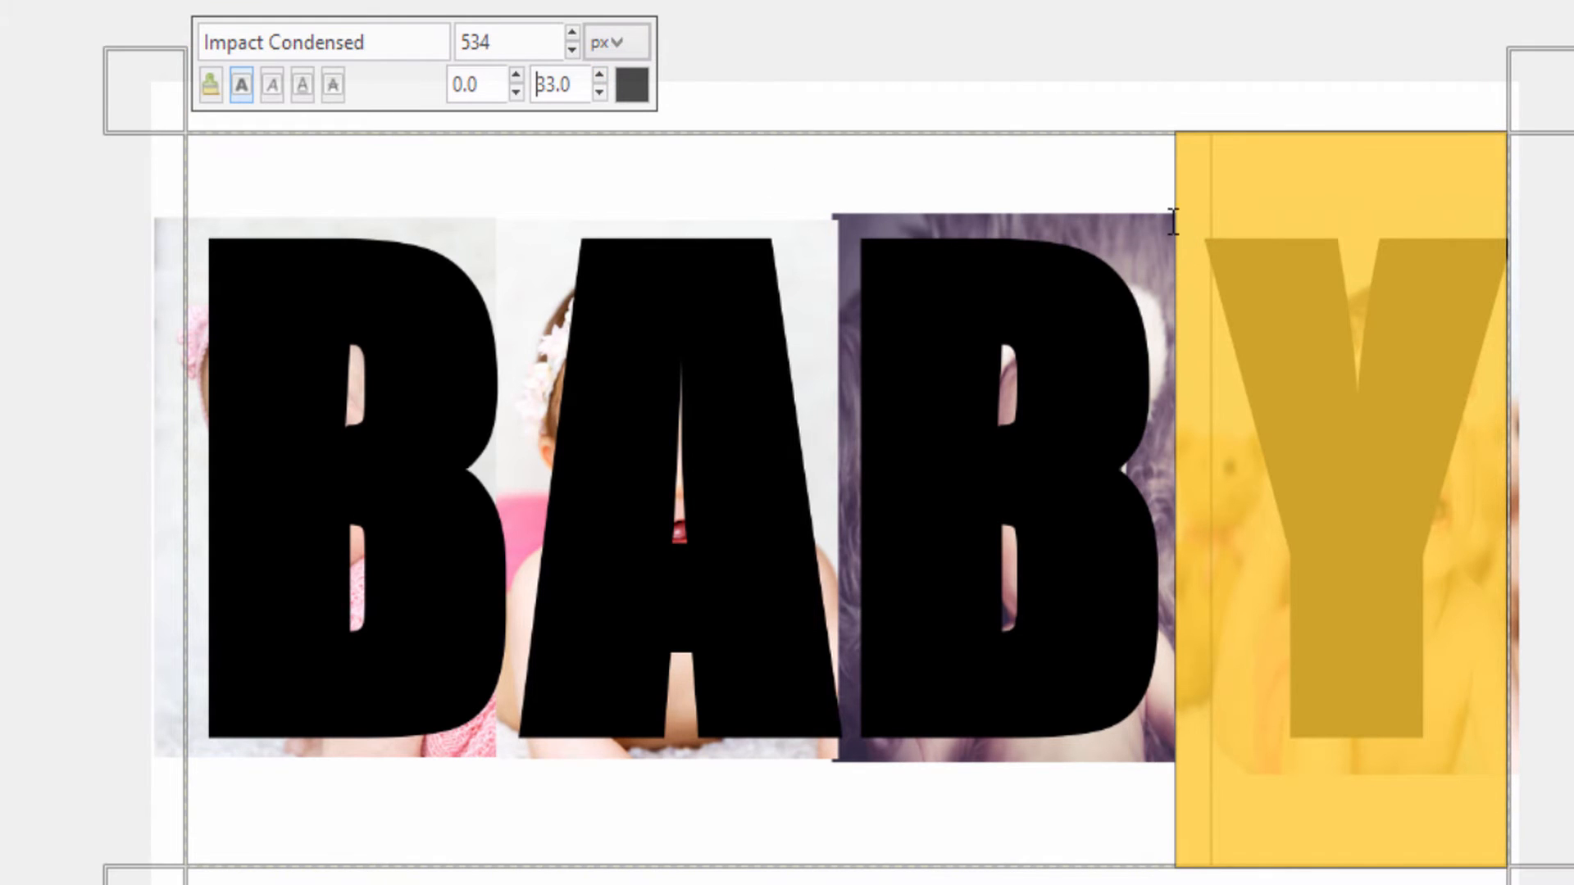
left_click(599, 92)
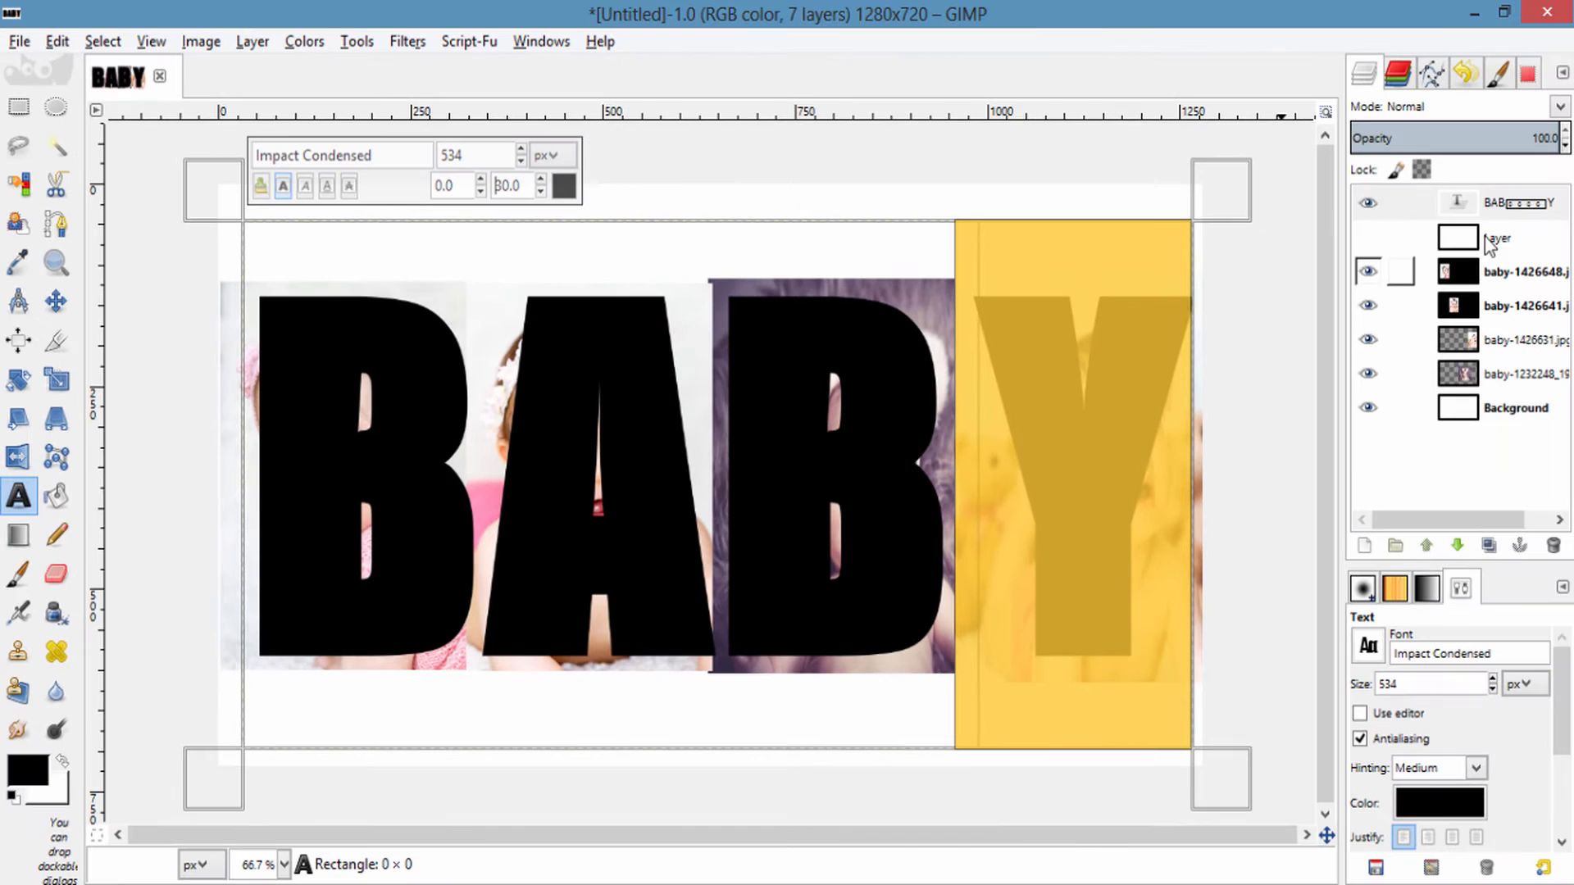
Apply a grey Script-Fu Drop Shadow layer effect to the BABY text layer.
left_click(1496, 203)
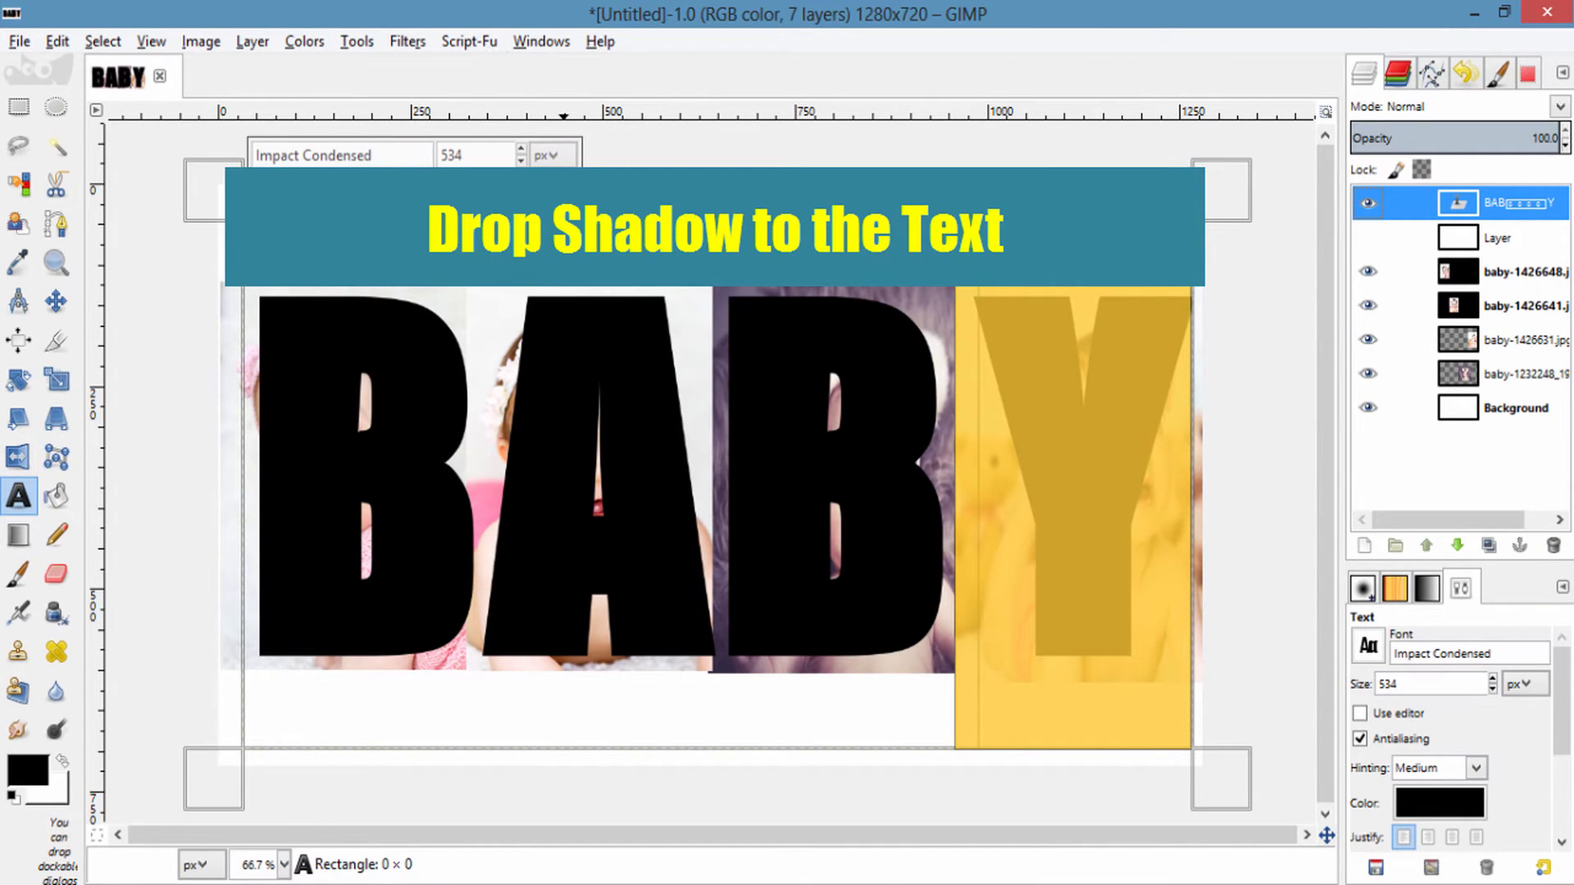
mouse_move(931, 695)
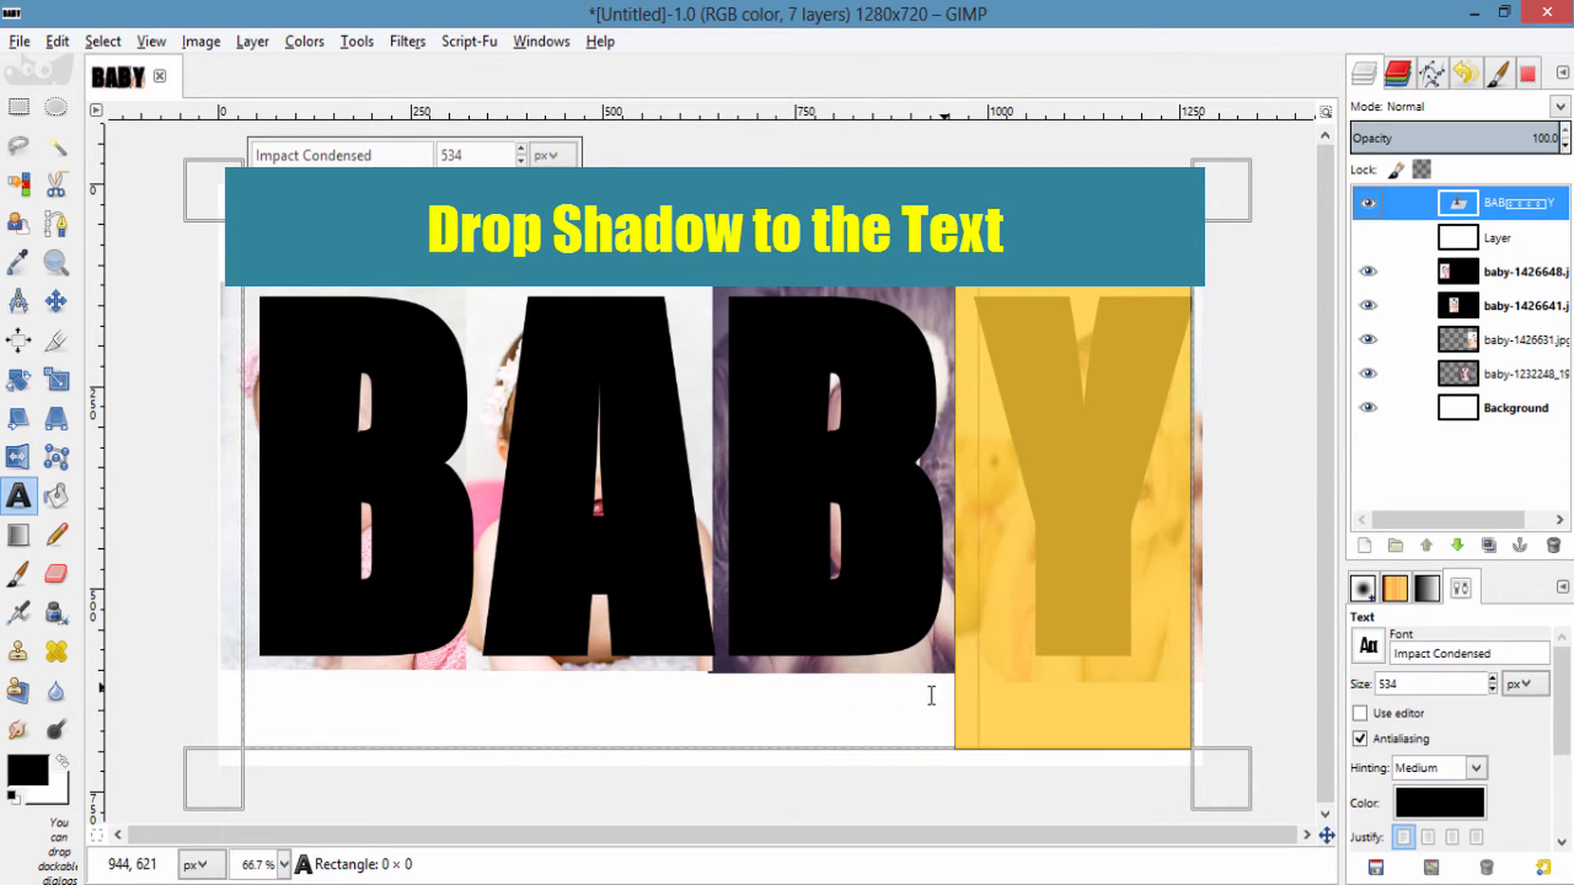
left_click(1495, 201)
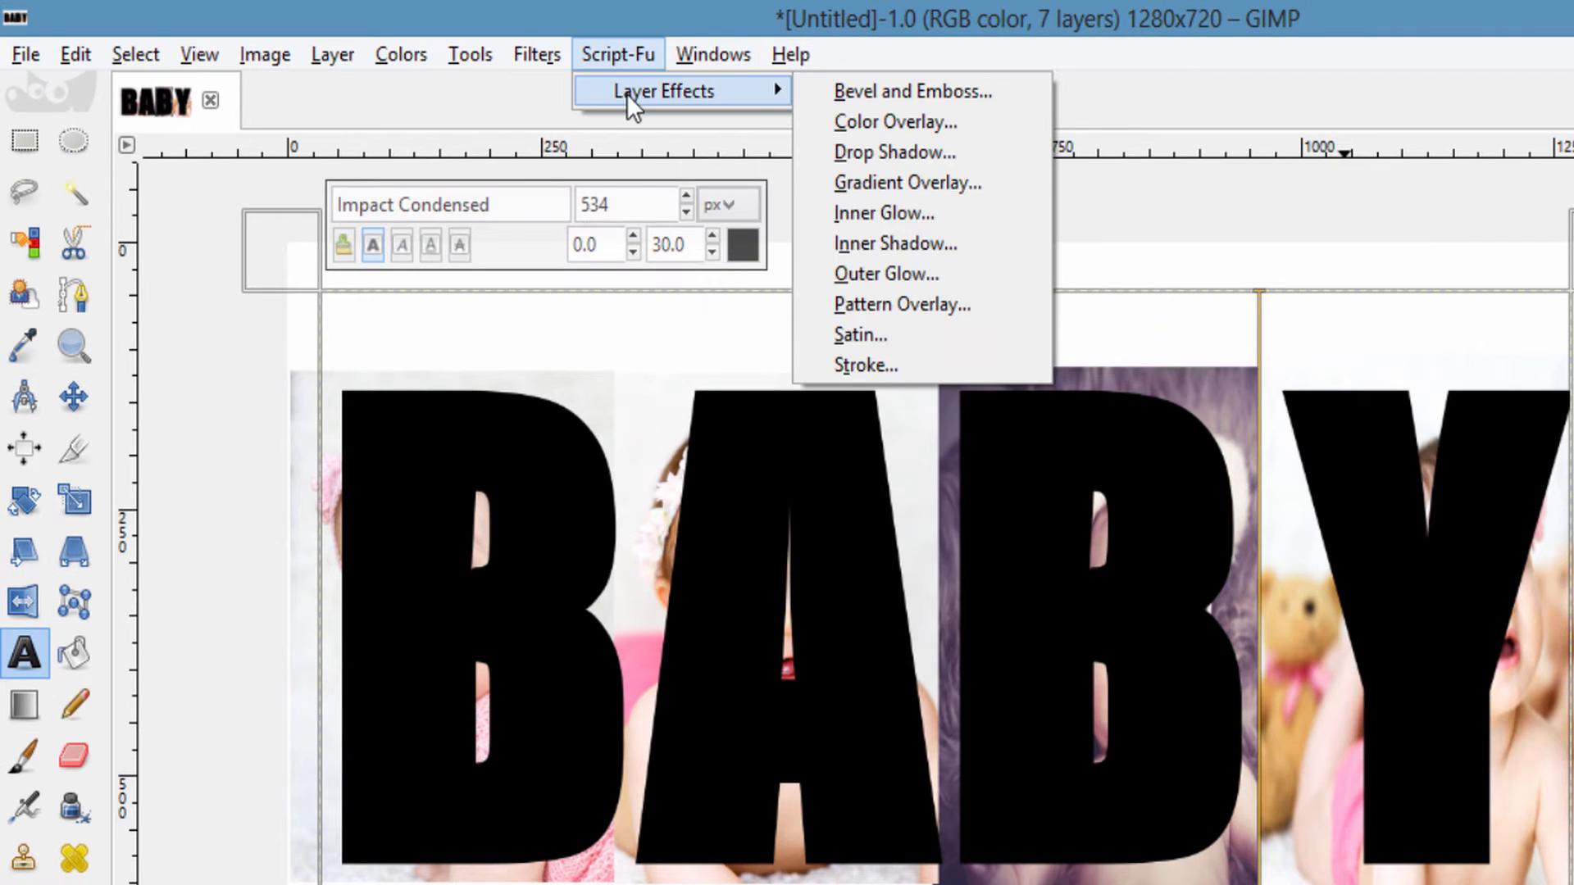
left_click(892, 151)
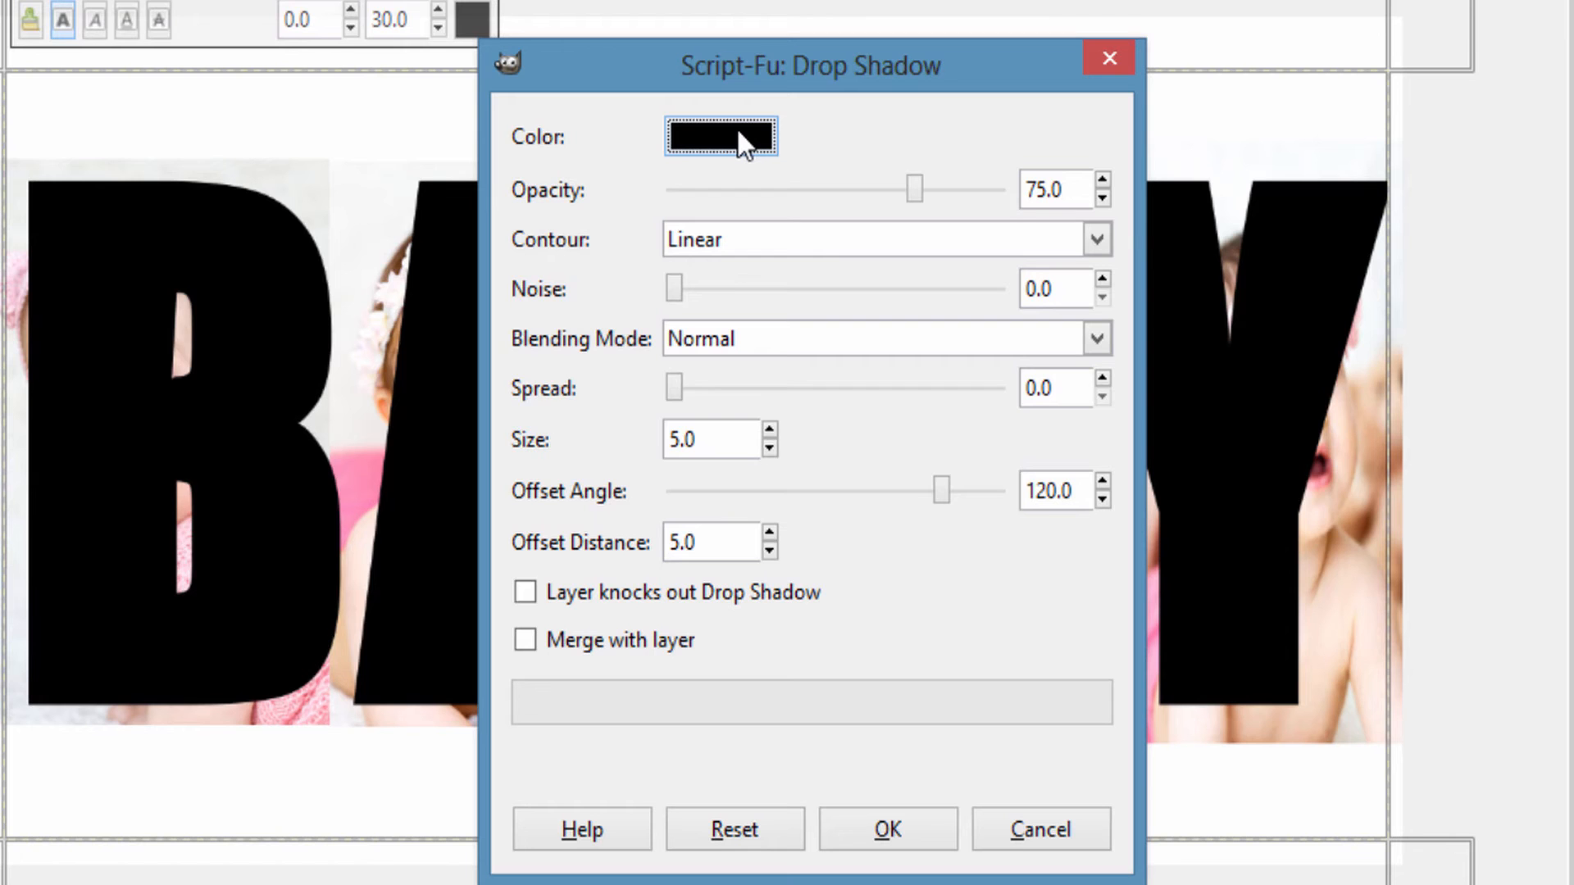
left_click(720, 136)
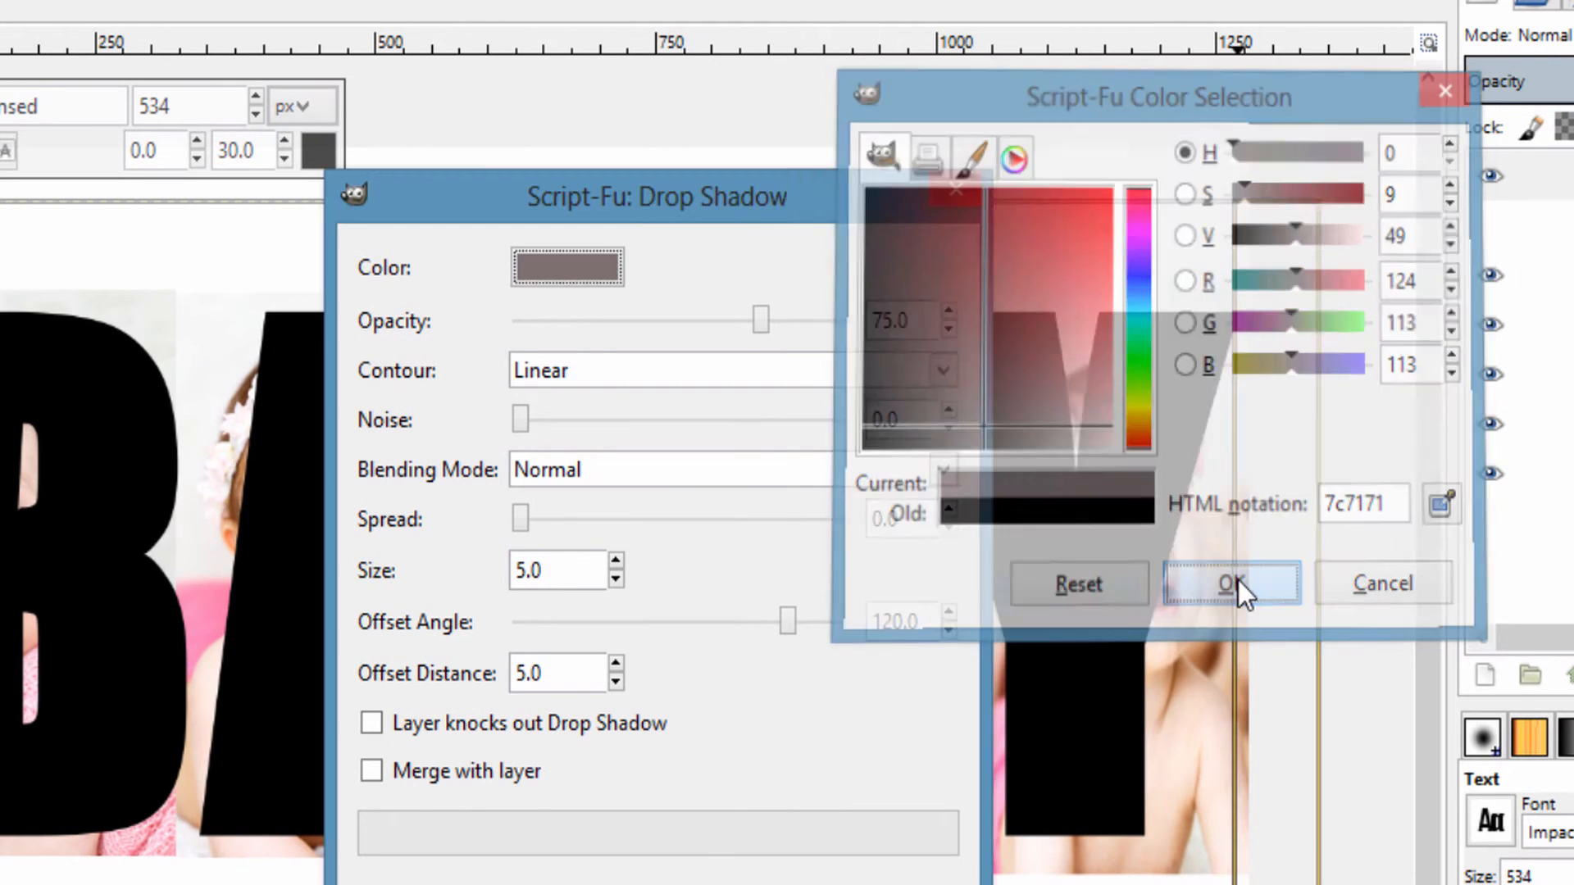
left_click(1228, 583)
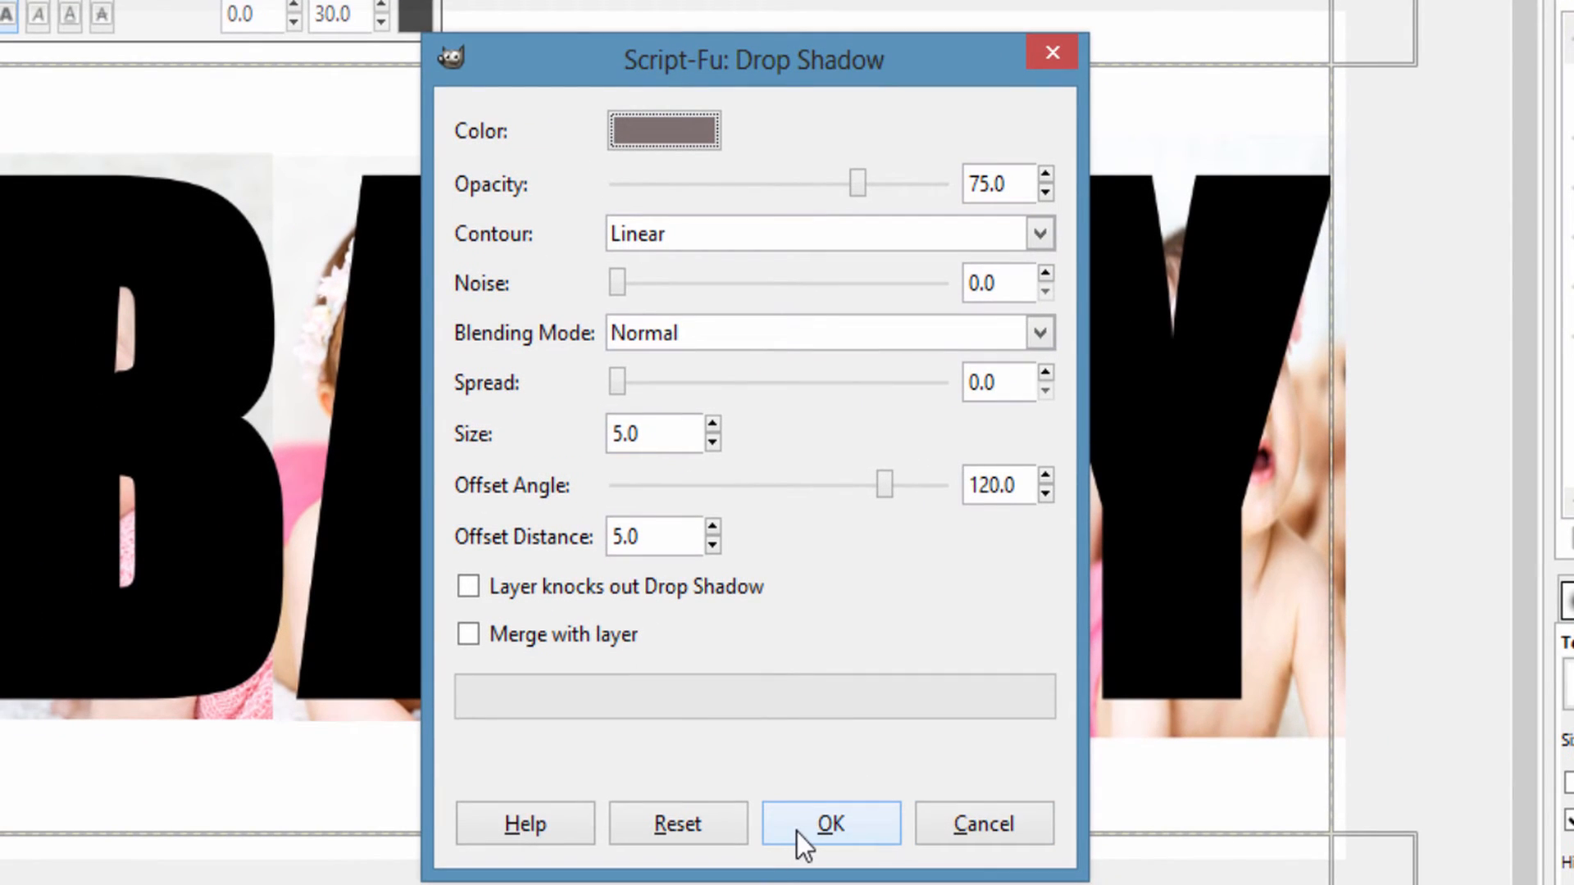
mouse_move(717, 441)
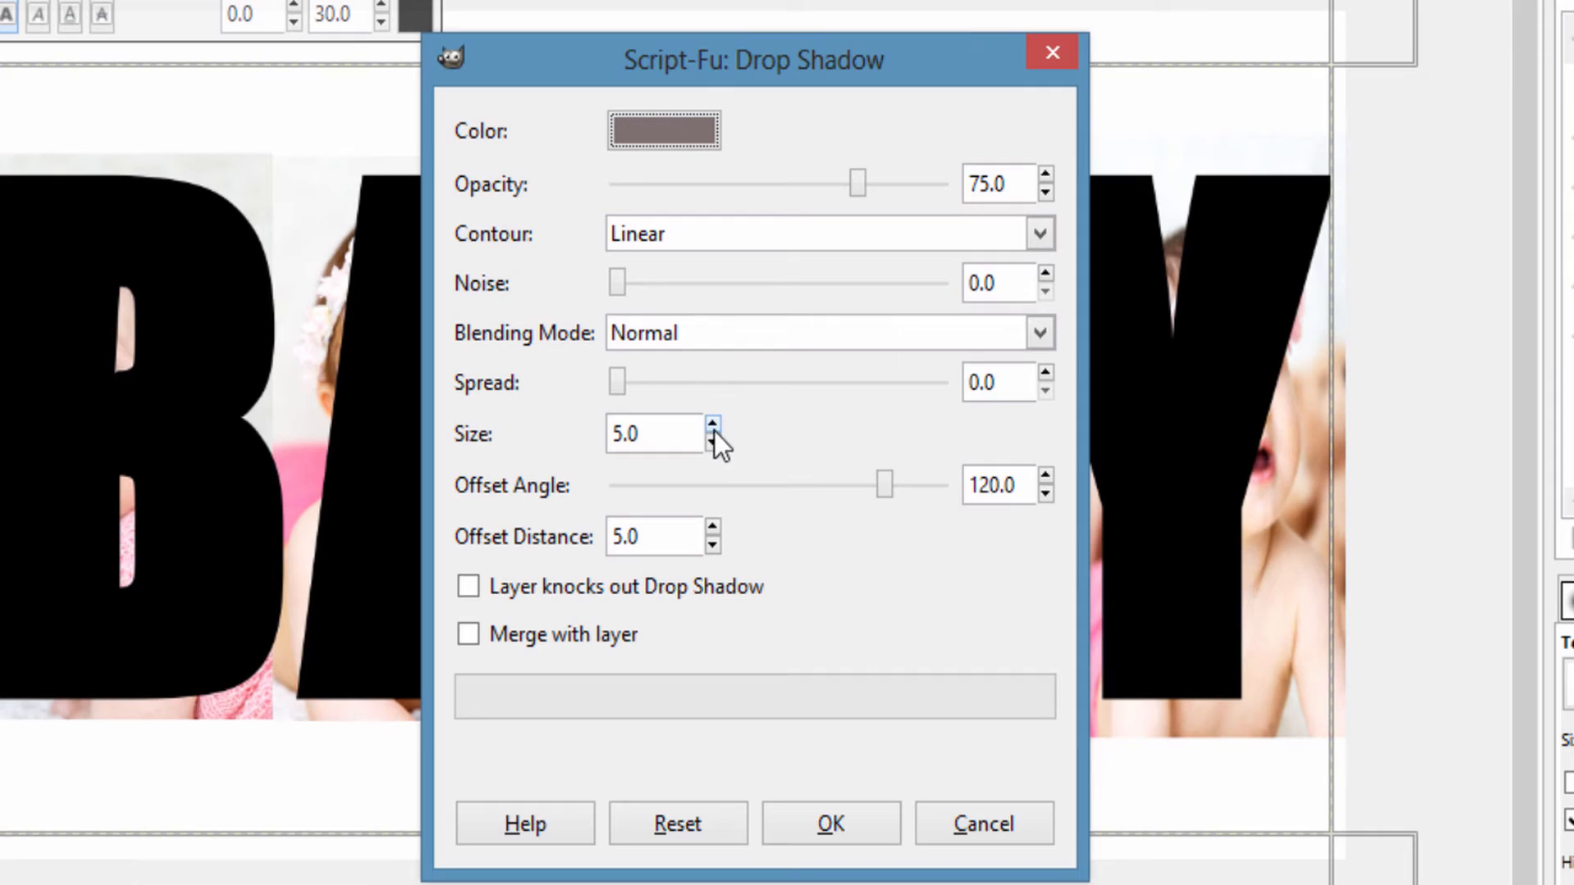
mouse_move(751, 459)
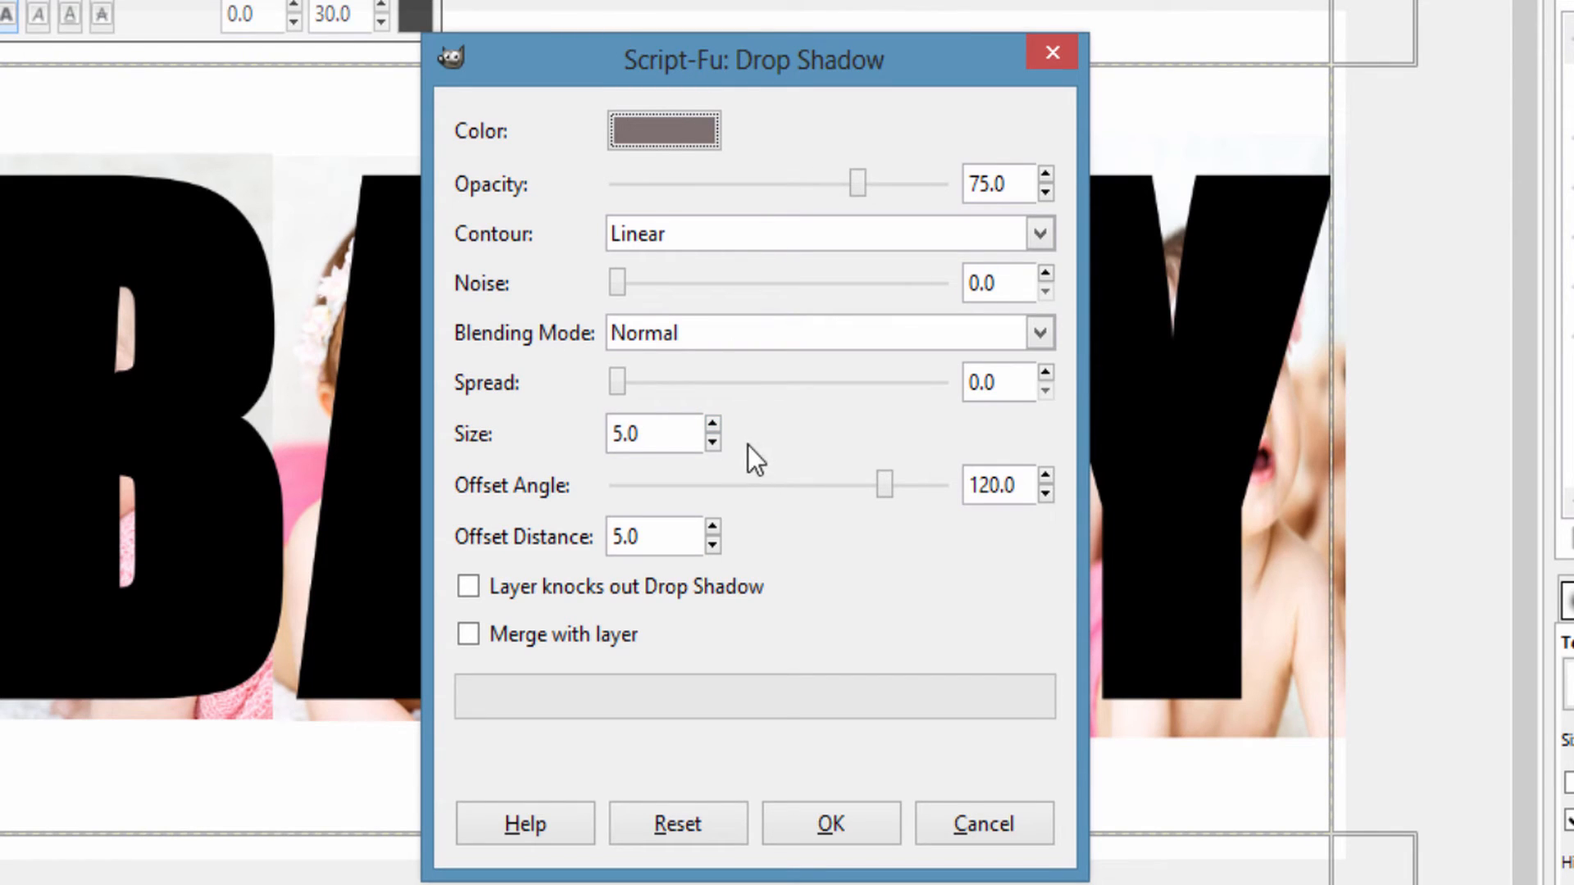
mouse_move(954, 426)
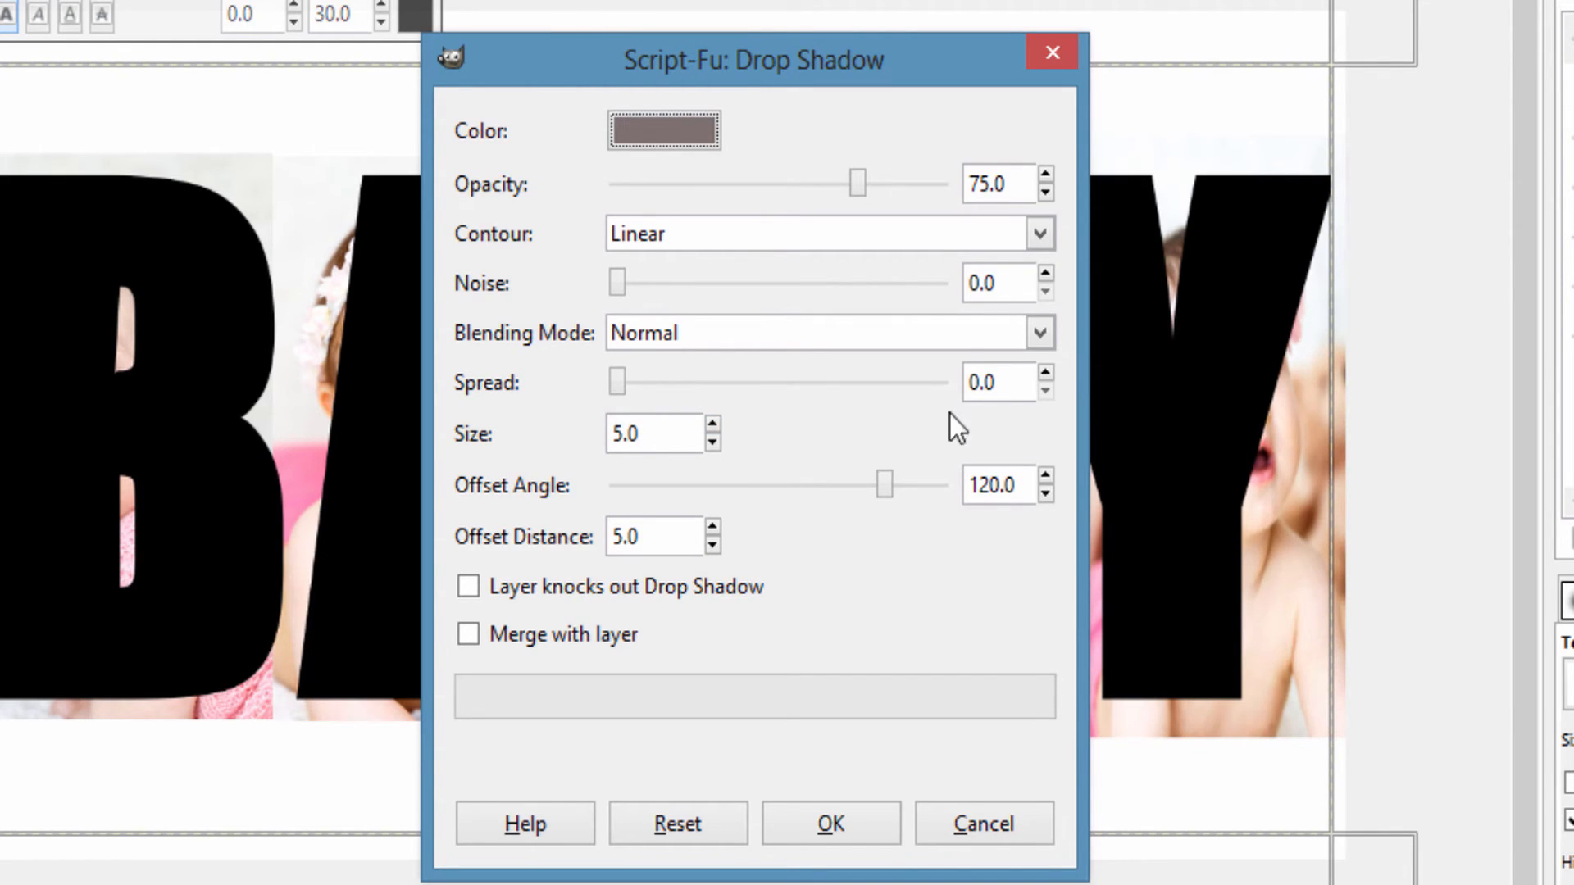
left_click(715, 427)
type("10")
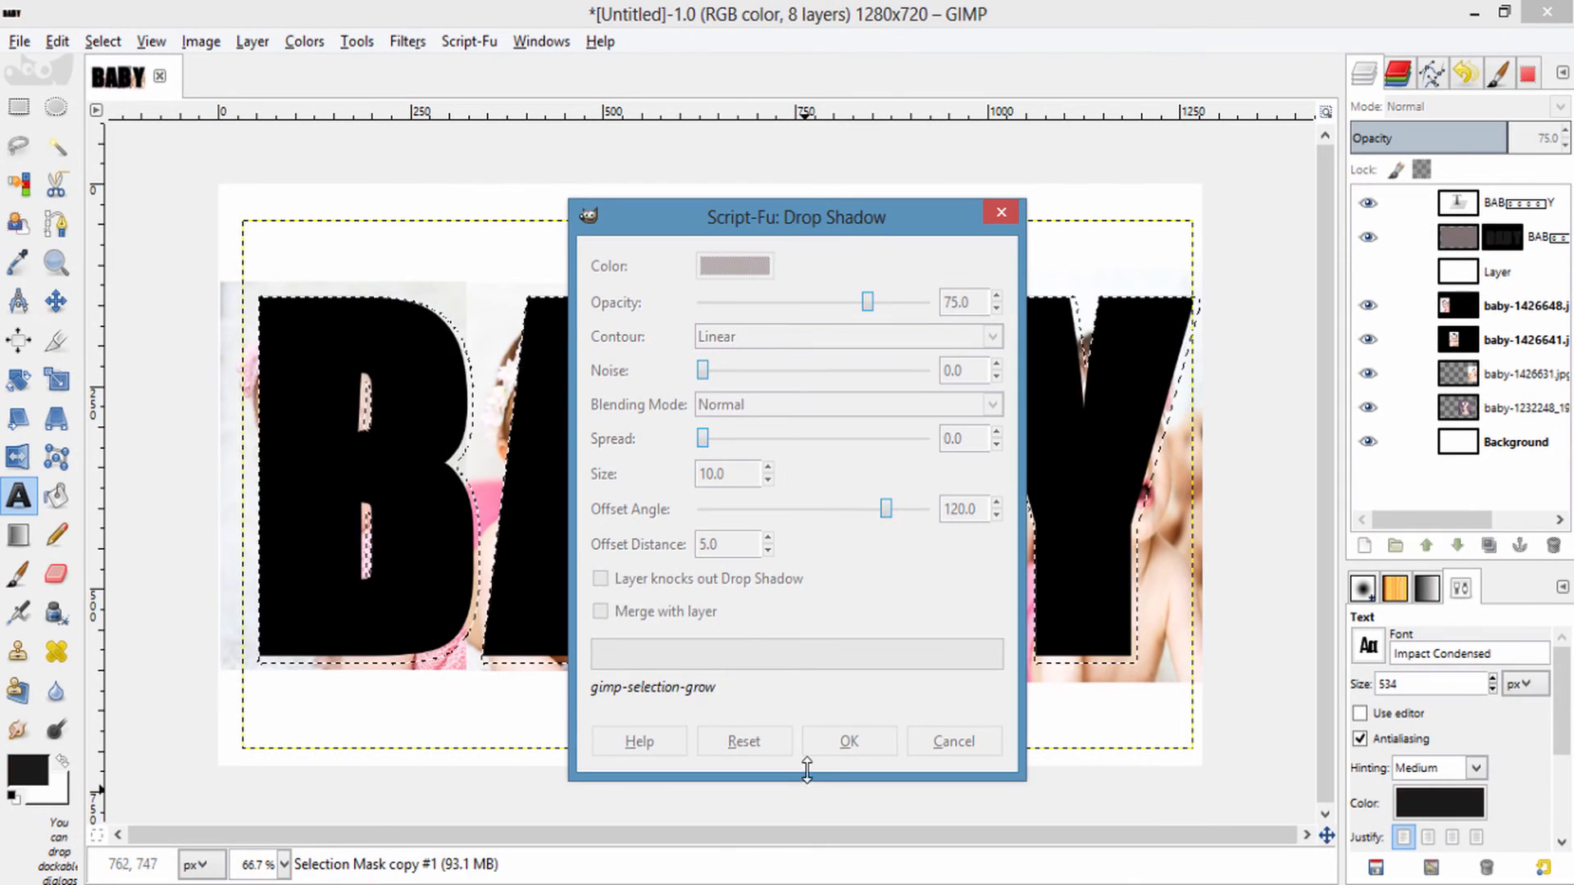
Merge the BABY text into its shadow, then merge that down onto the white layer.
left_click(848, 741)
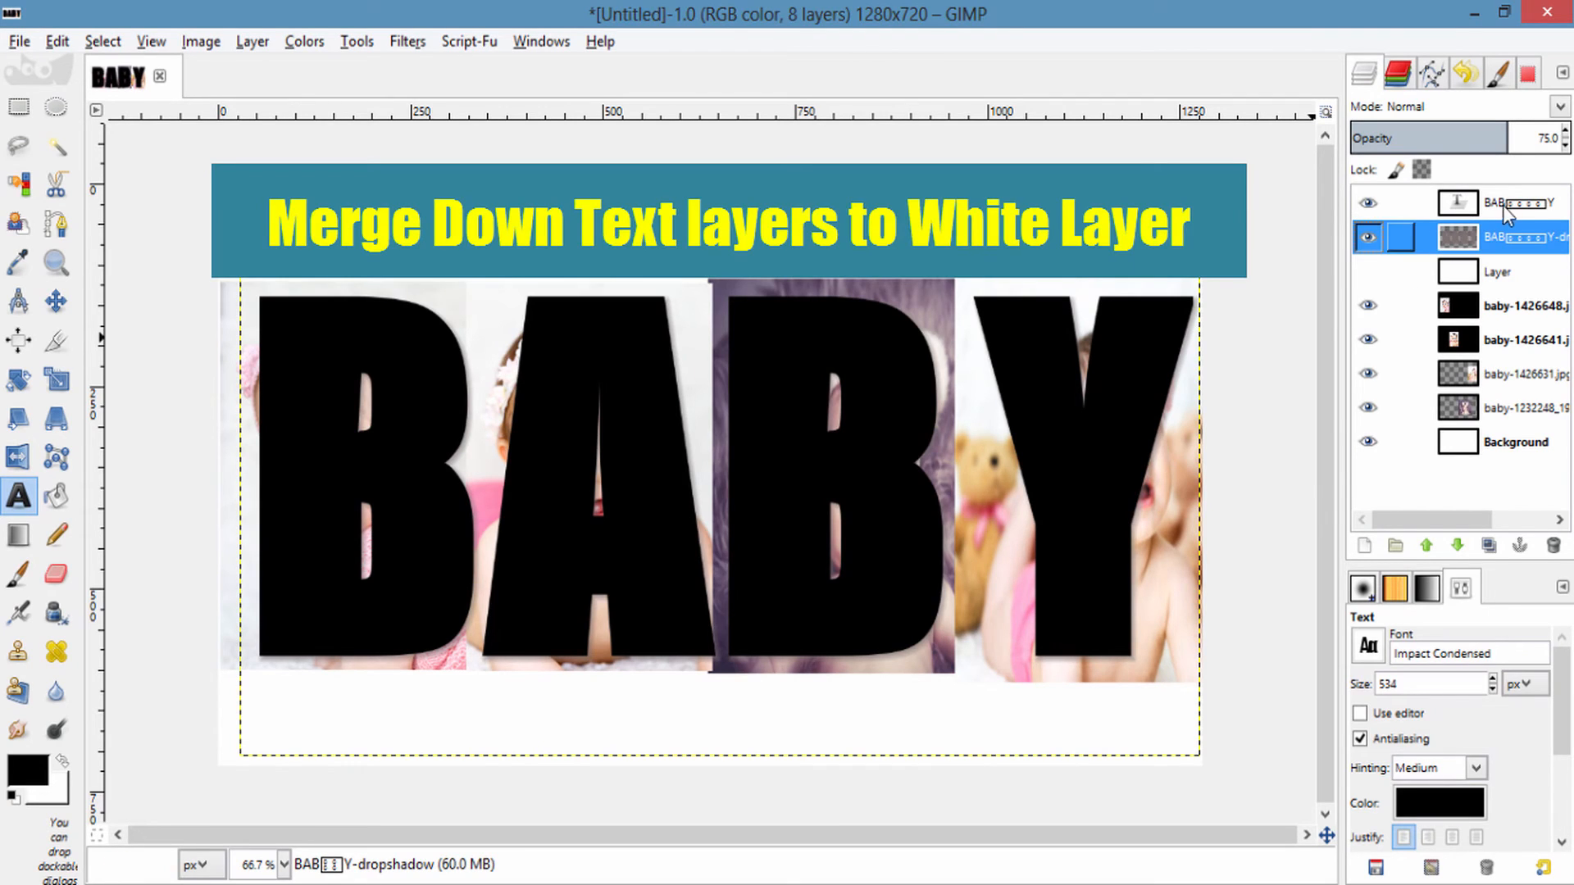
right_click(1506, 203)
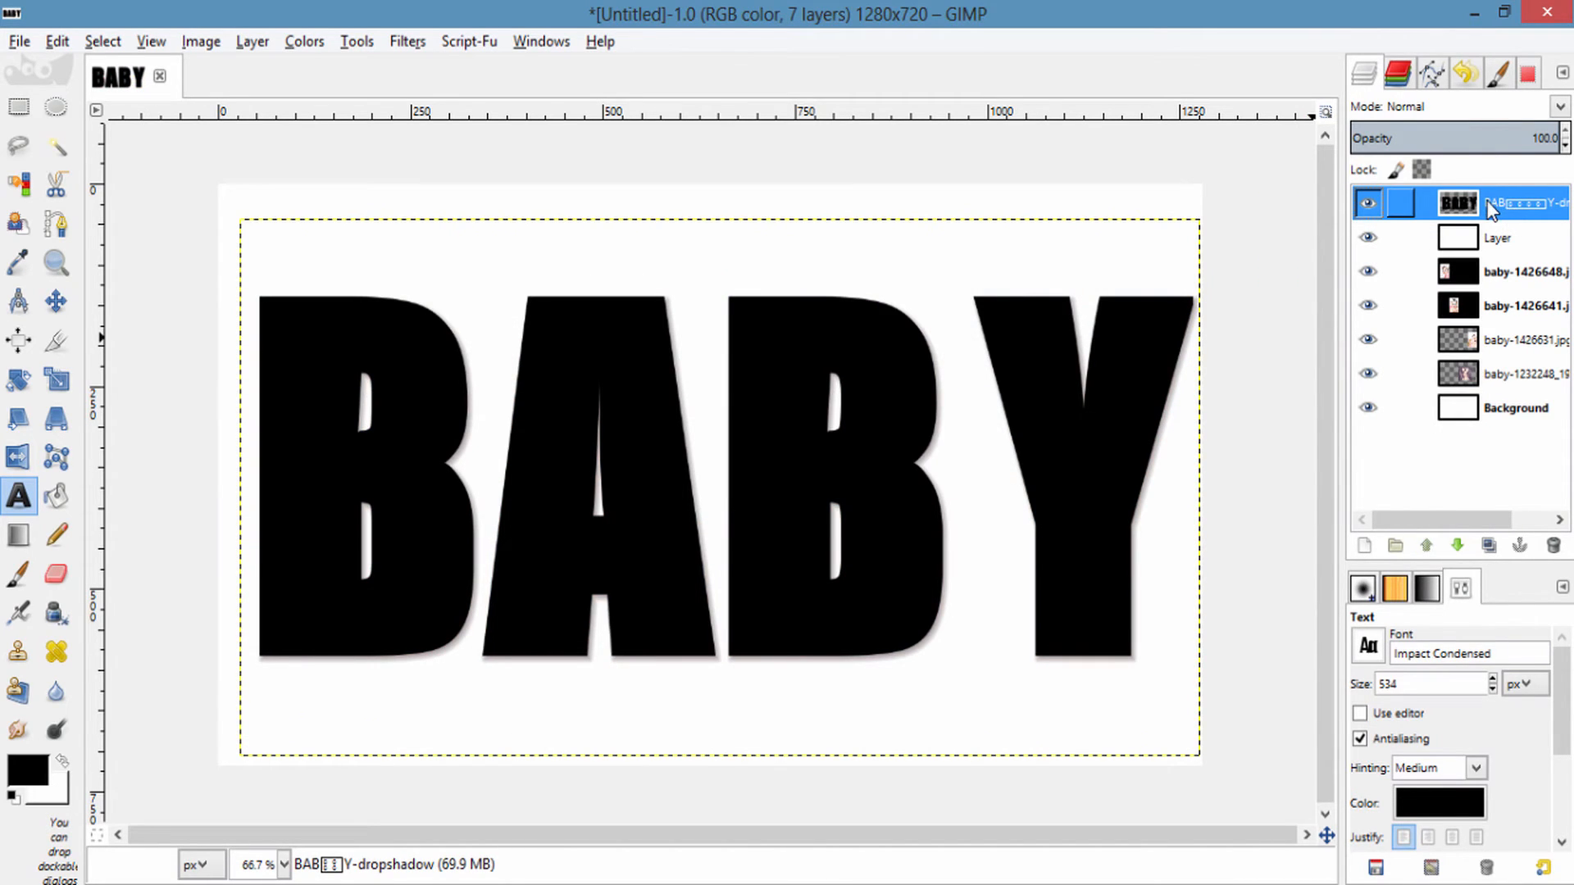
right_click(1456, 204)
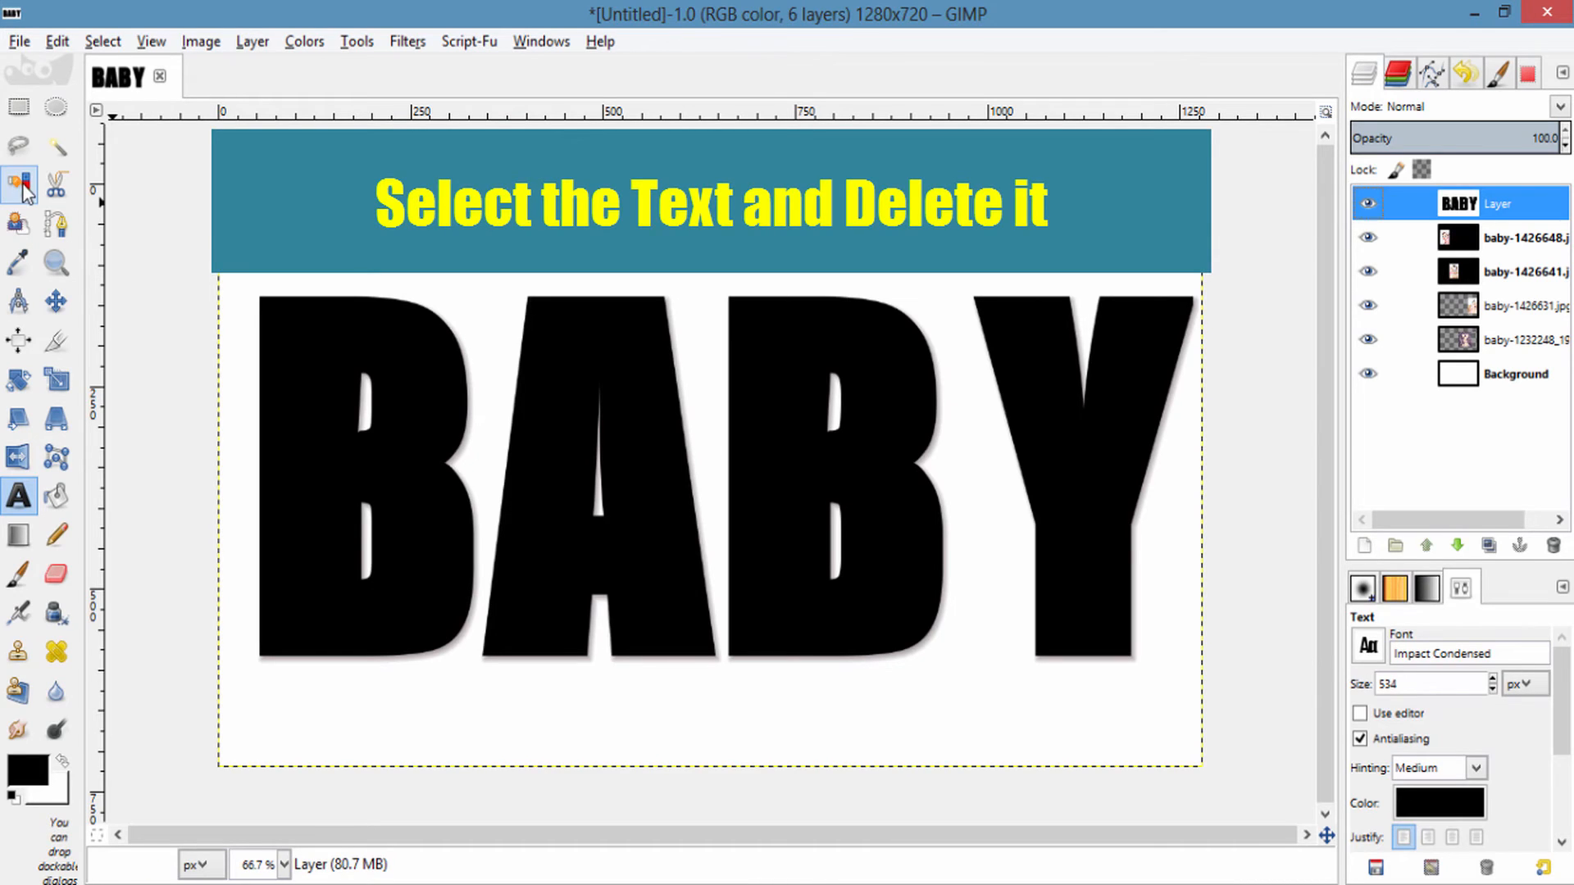
Select the black BABY letters by colour and add an alpha channel to the layer.
left_click(18, 185)
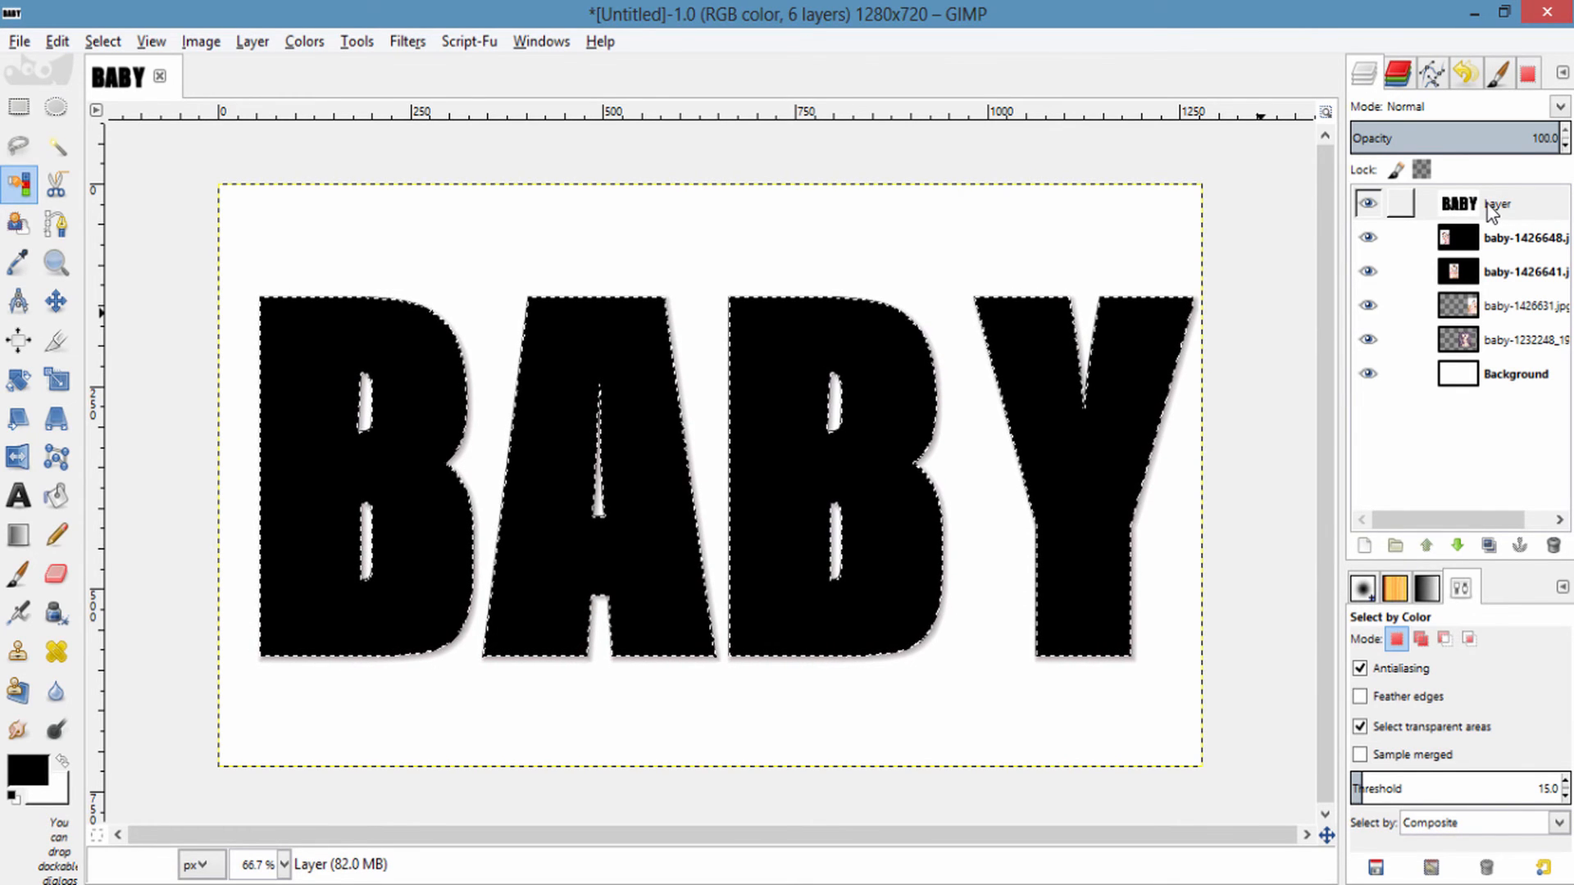
right_click(1457, 203)
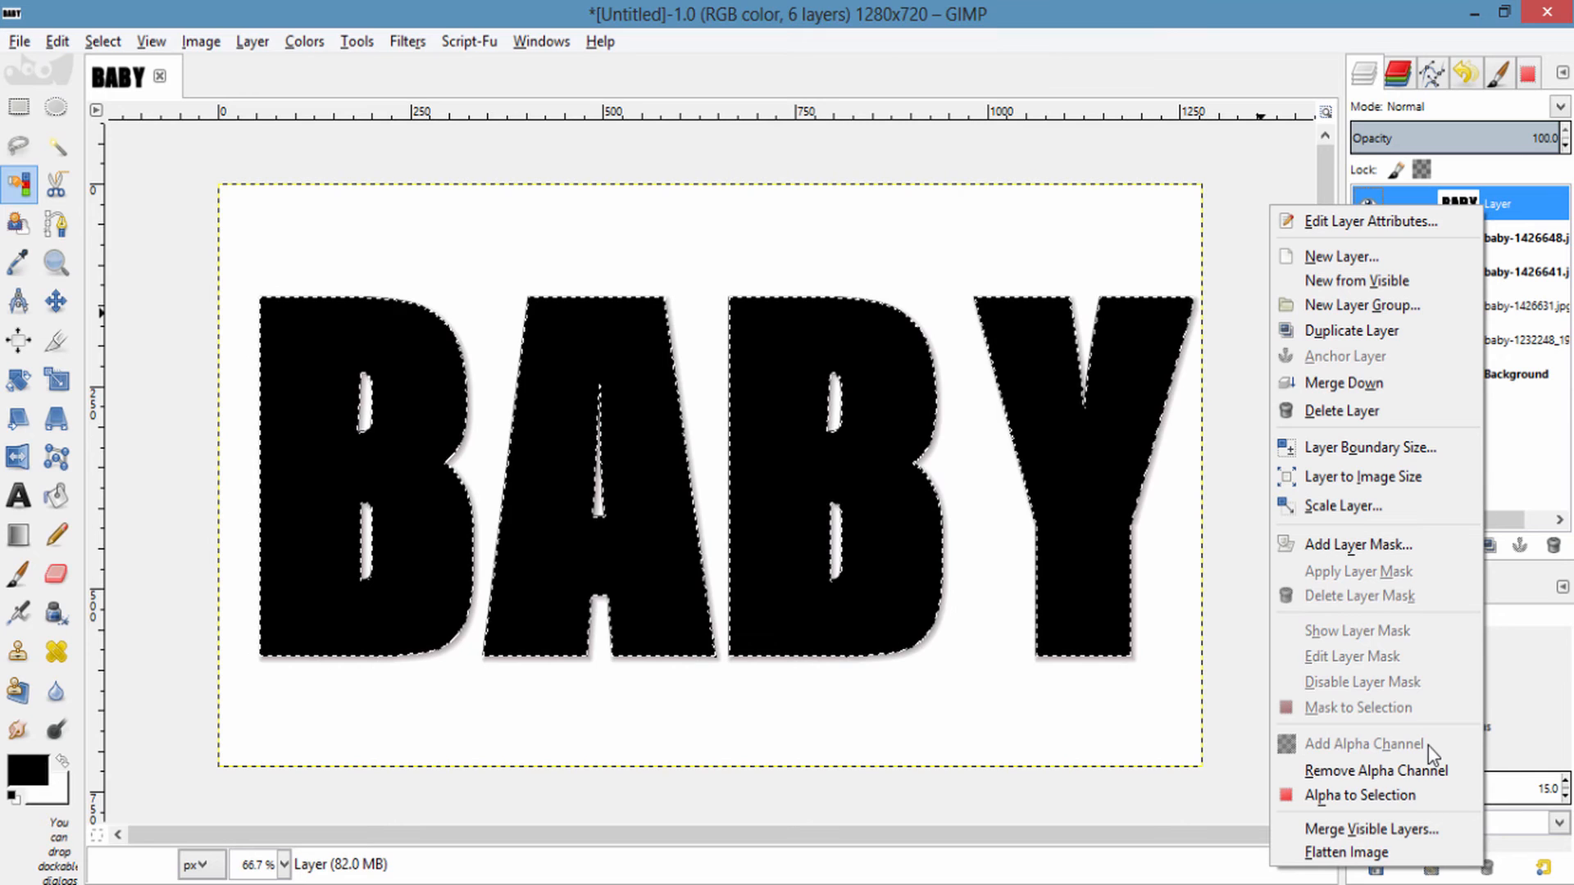
mouse_move(1363, 744)
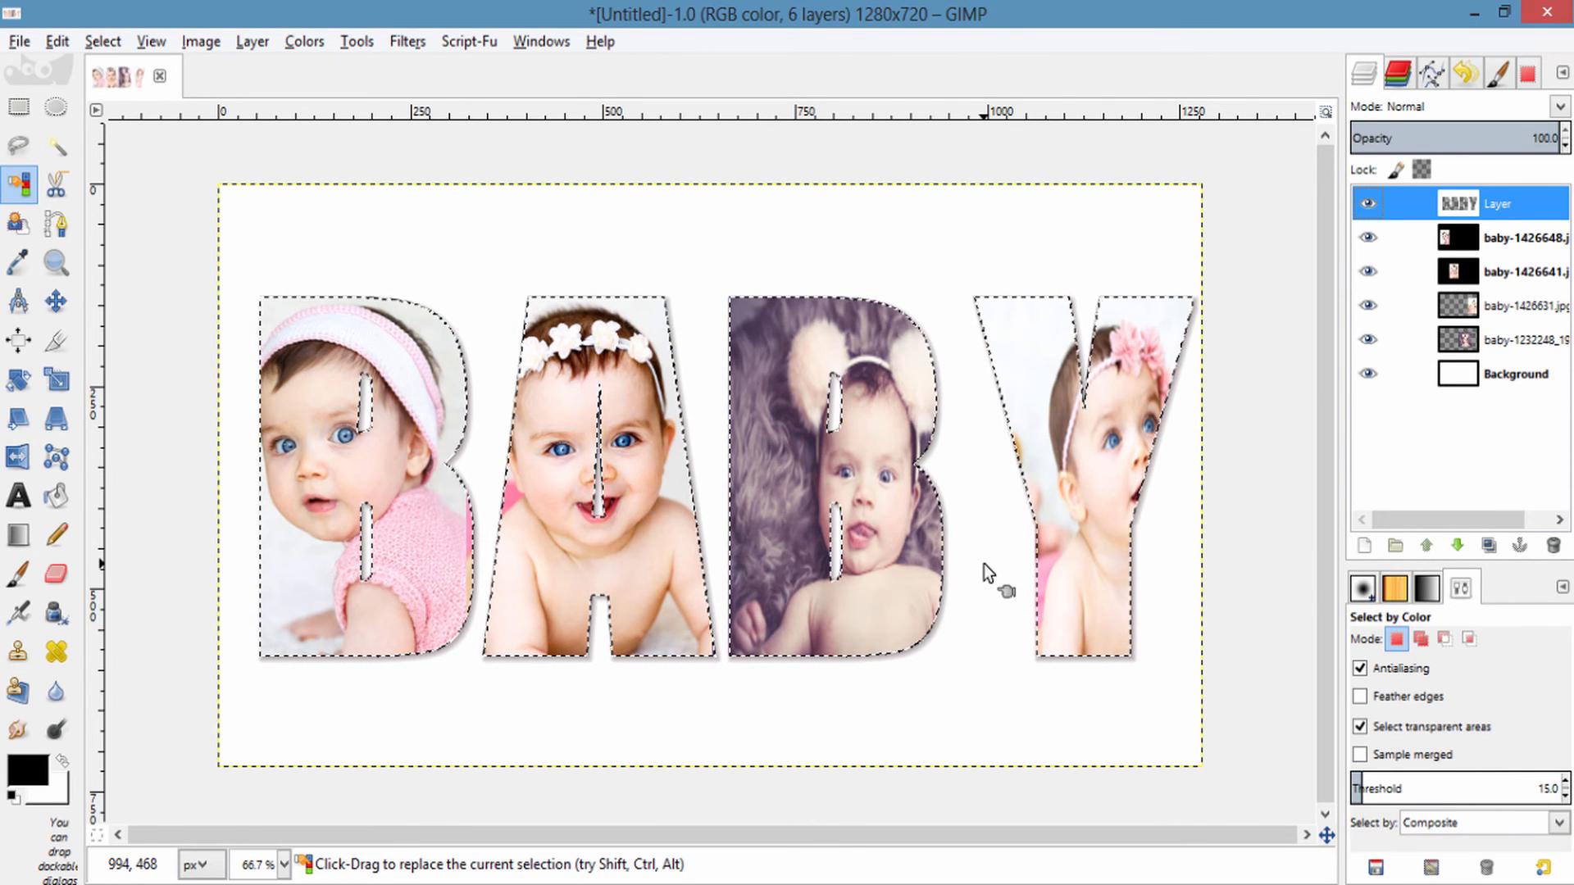
mouse_move(869, 553)
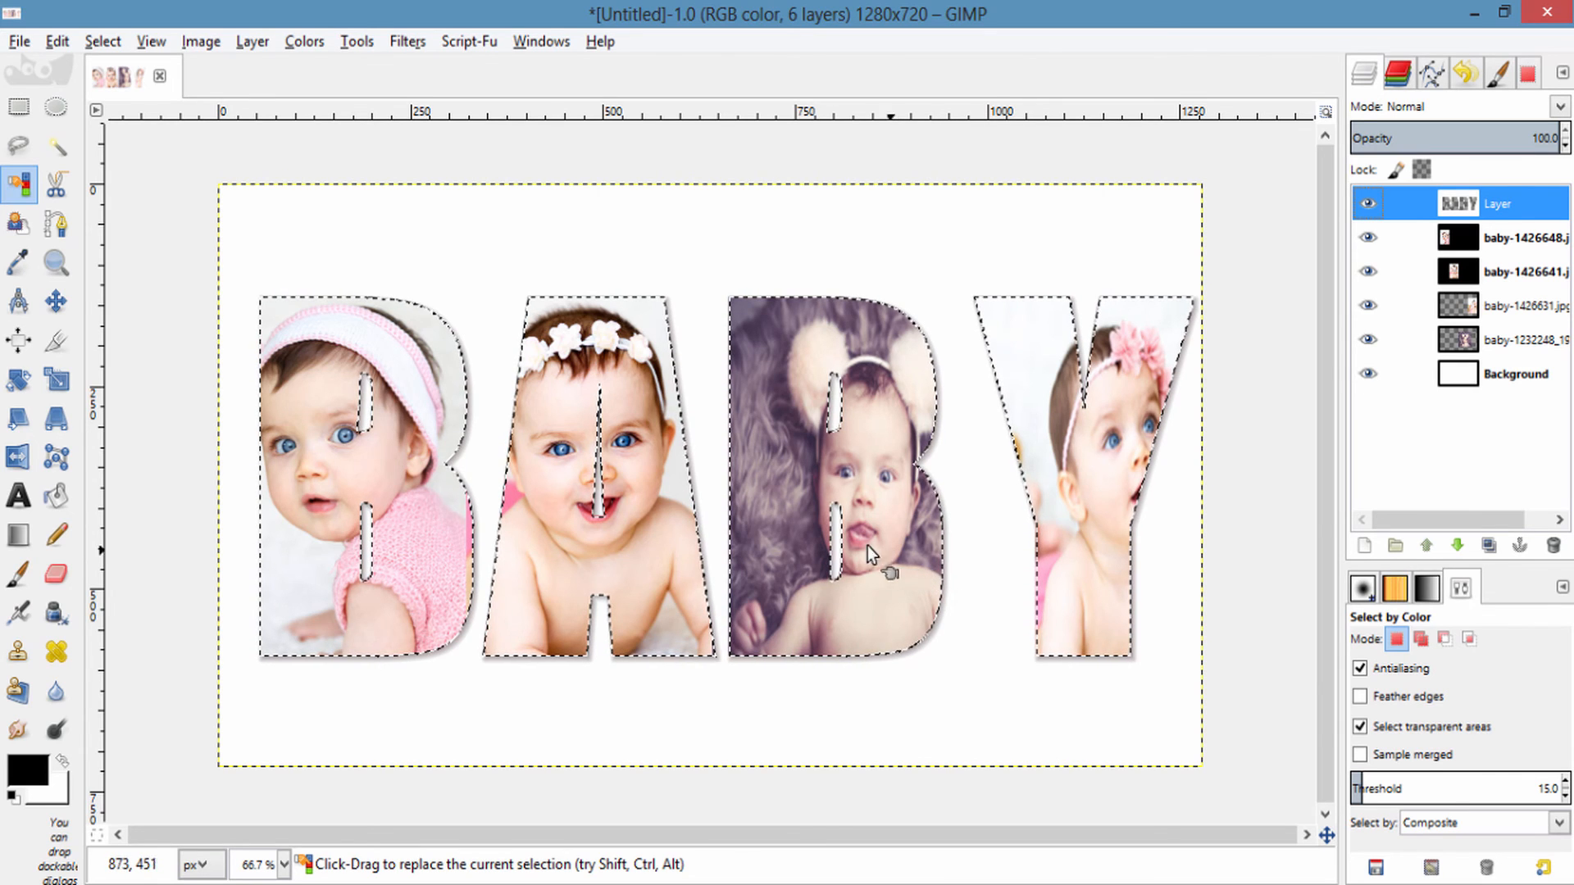
Reposition the photo inside the Y and erase stray edges on the photo layer.
left_click(19, 302)
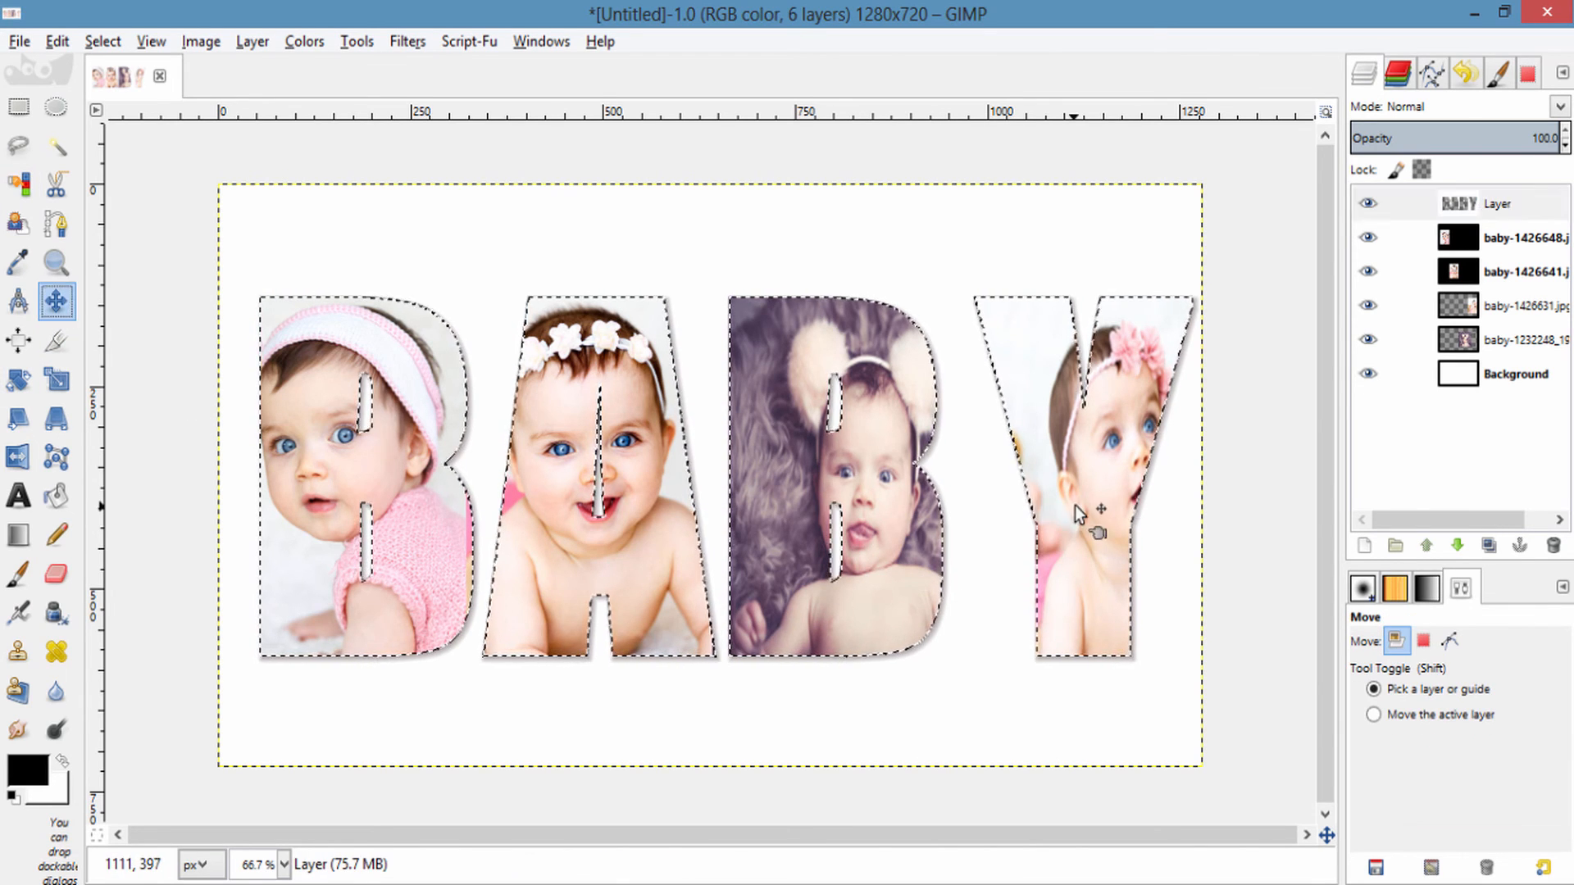
left_click(56, 577)
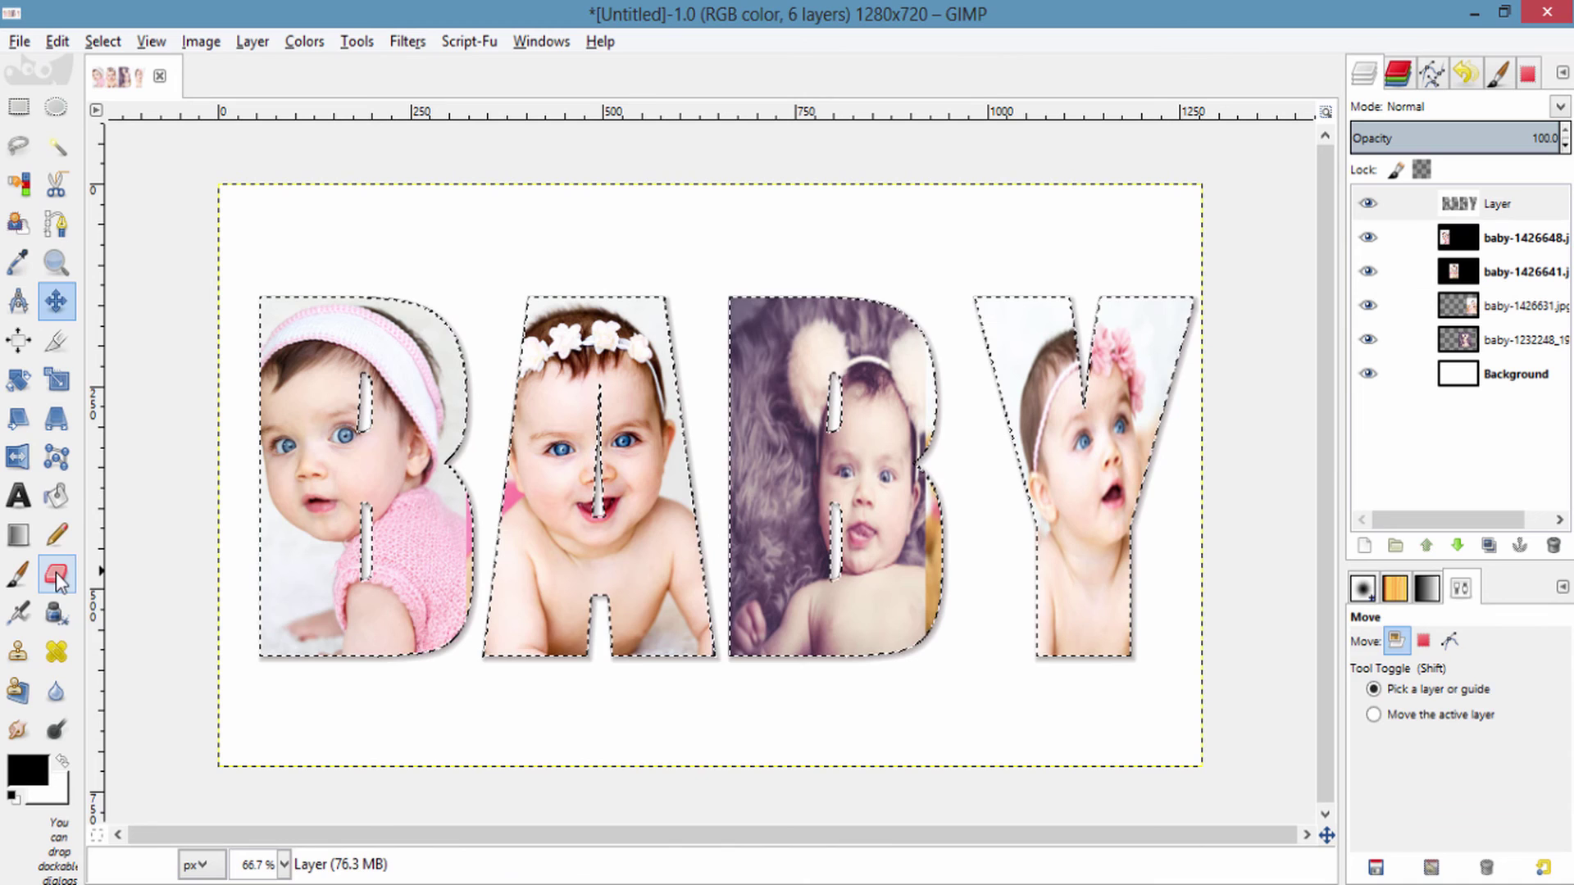
left_click(58, 579)
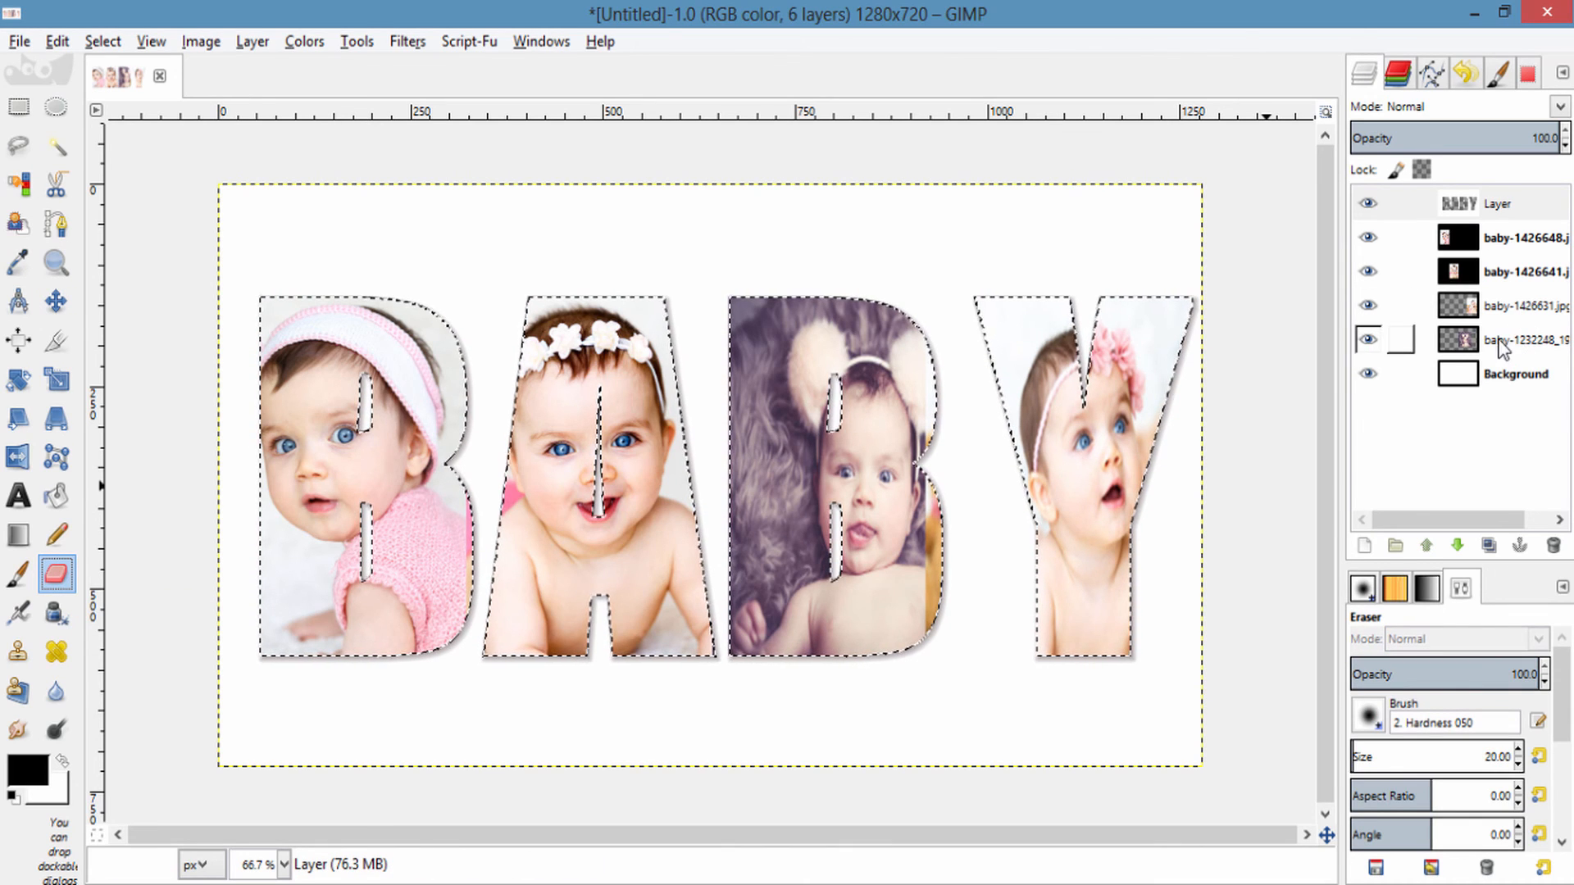
left_click(1521, 306)
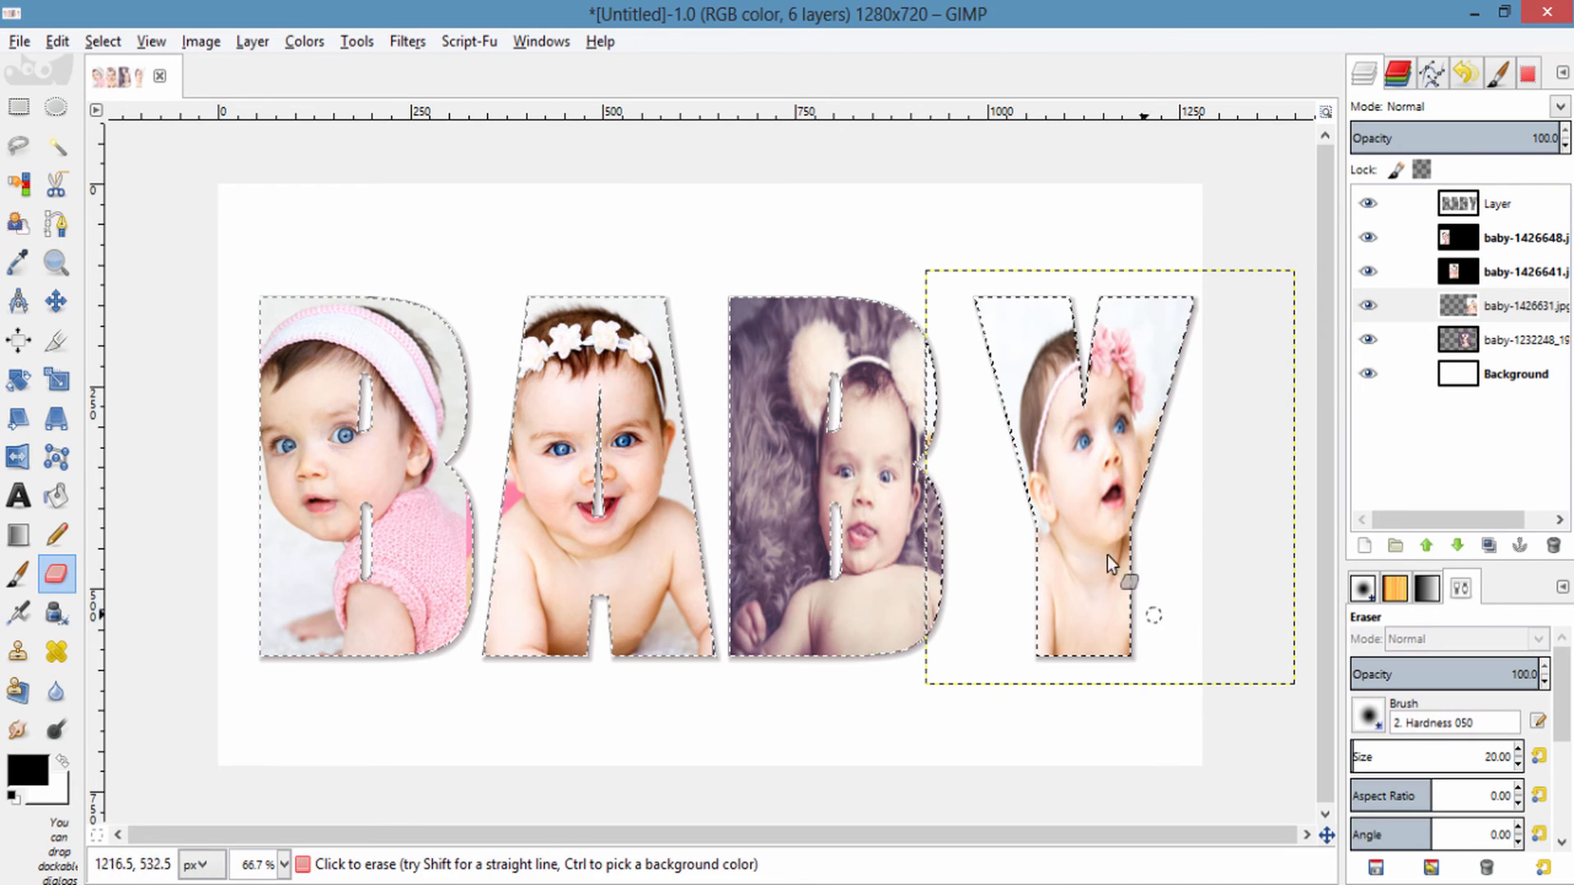
mouse_move(1045, 488)
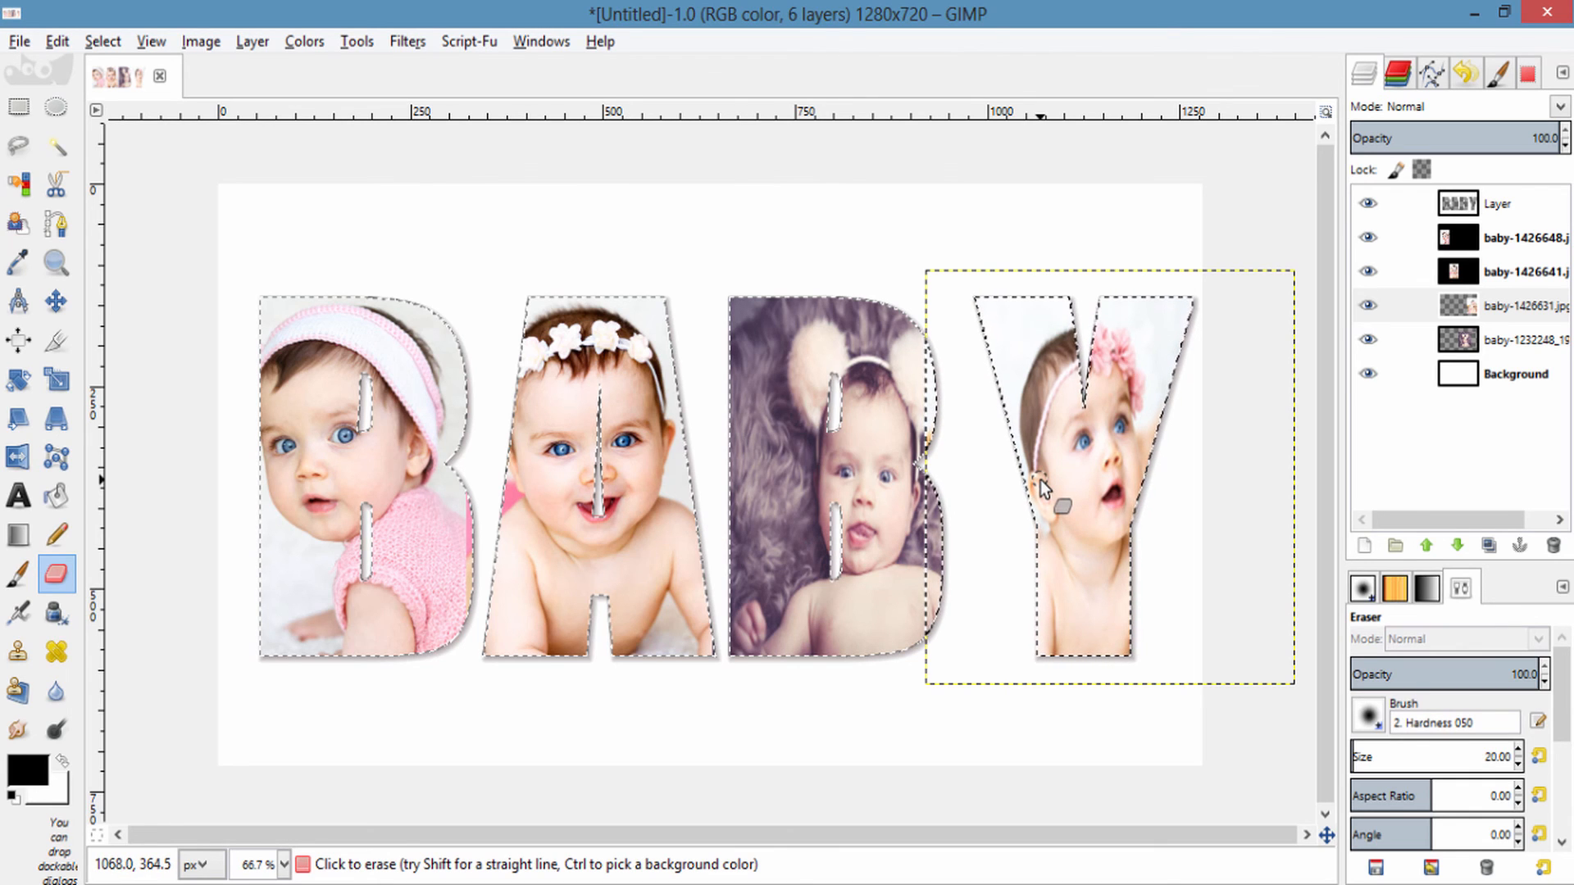
Select the white Background layer and clear the selection outline around the letters.
left_click(17, 302)
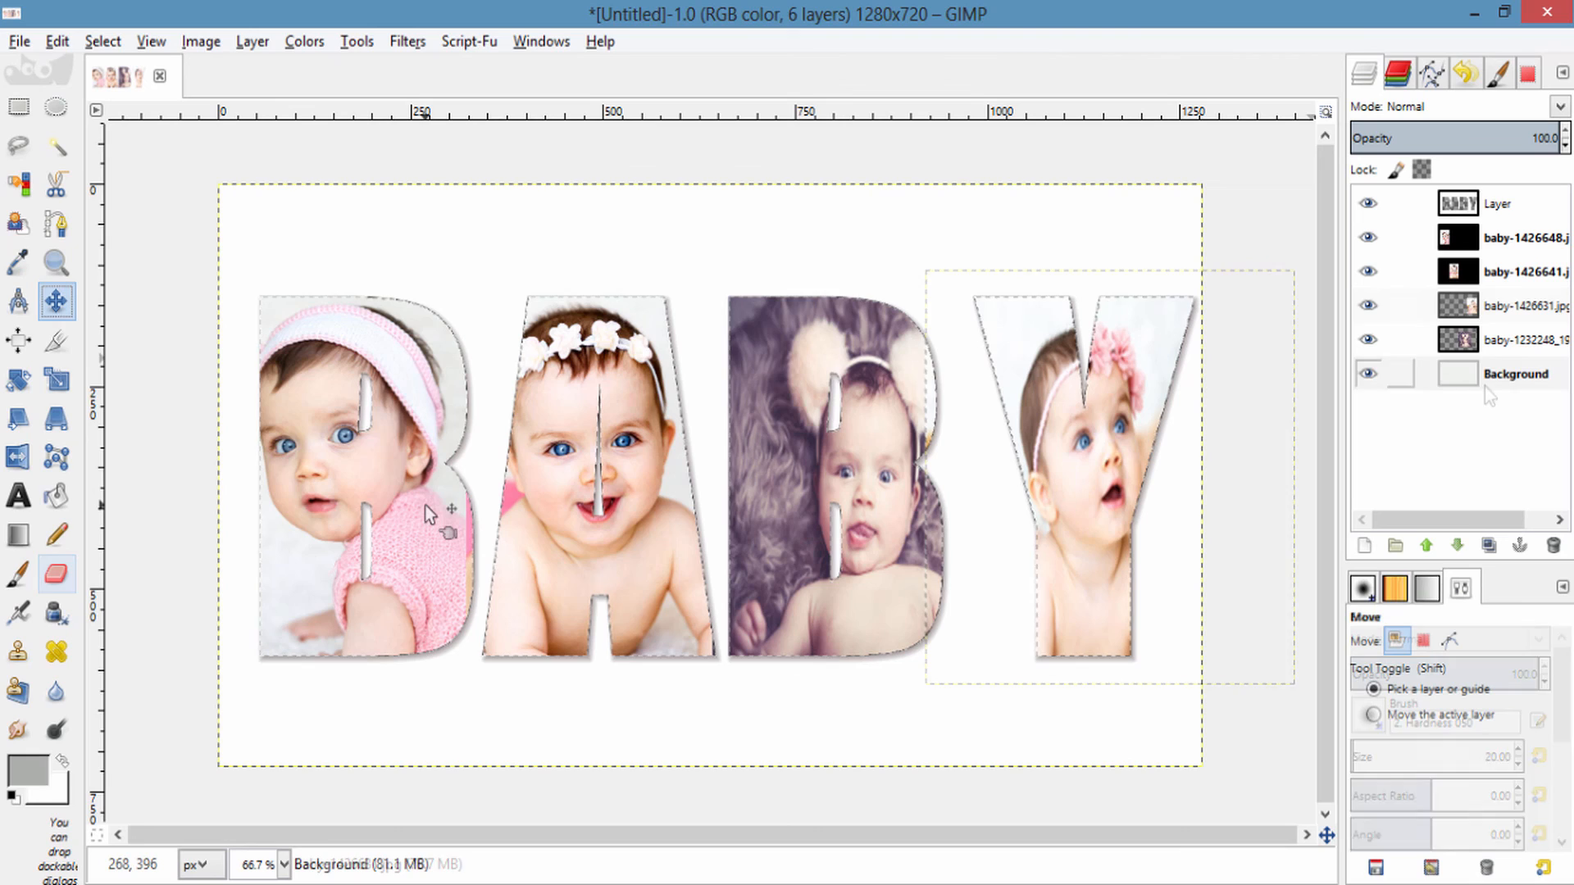
left_click(1515, 374)
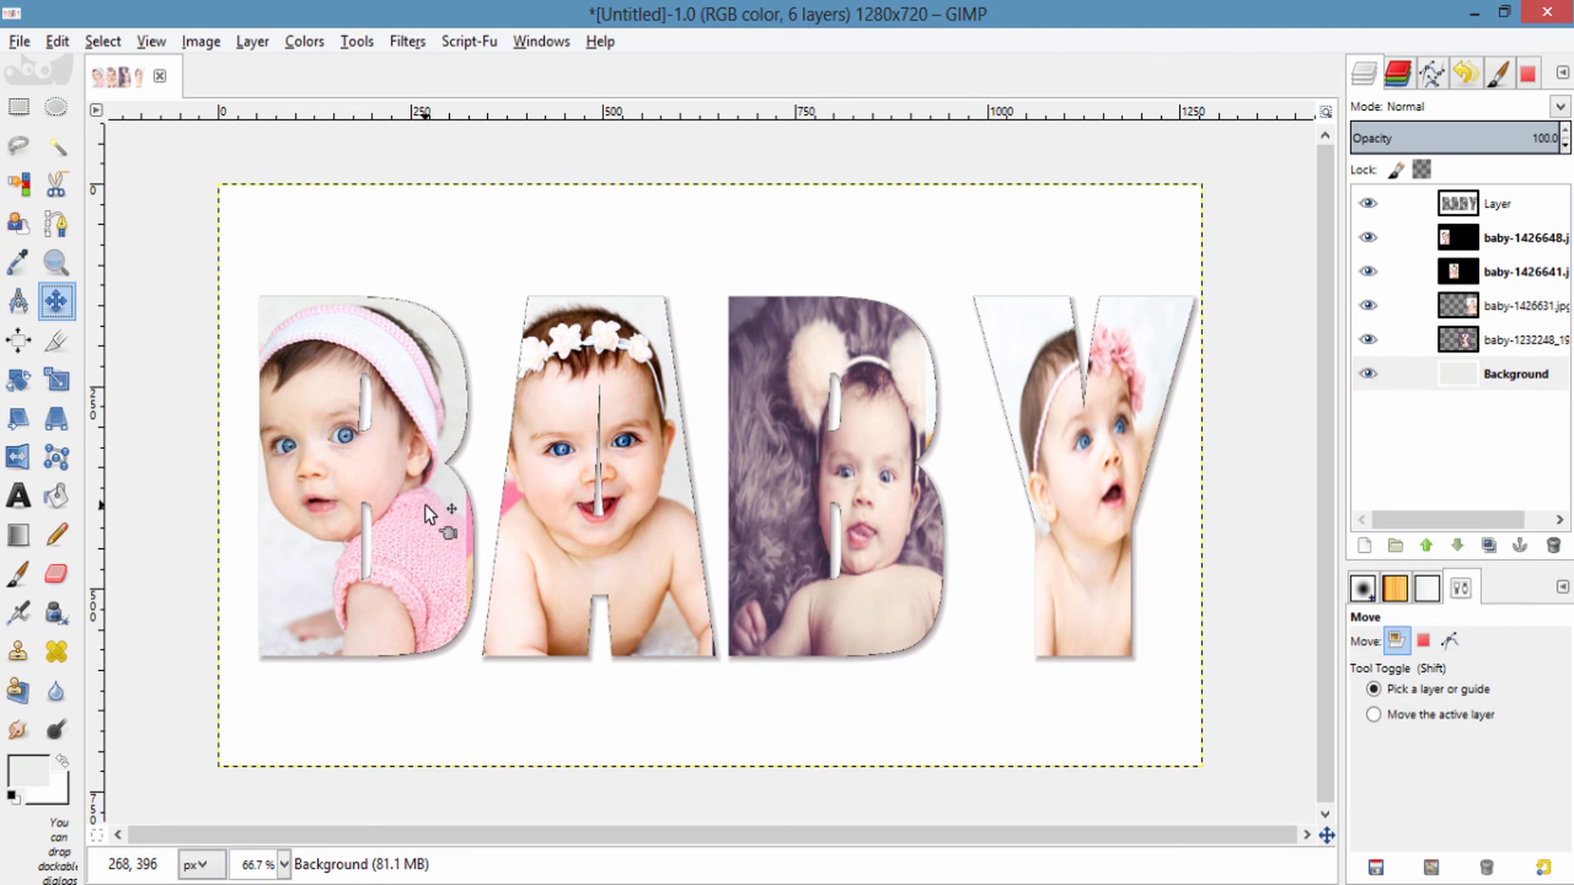